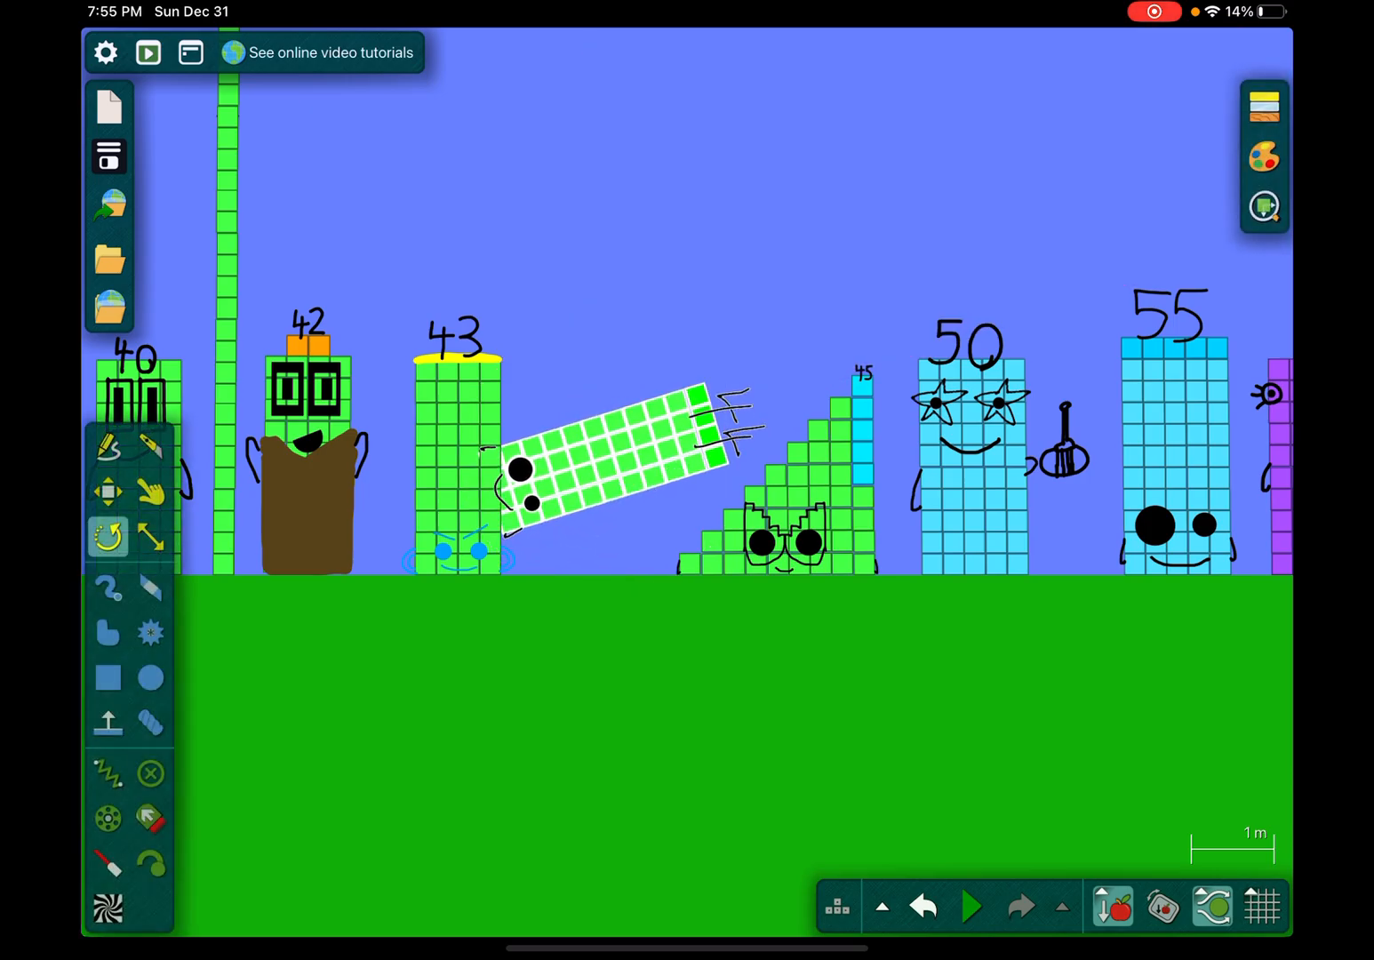
- Change the sky background colour from blue to grey in the Background colour picker
left_click(972, 907)
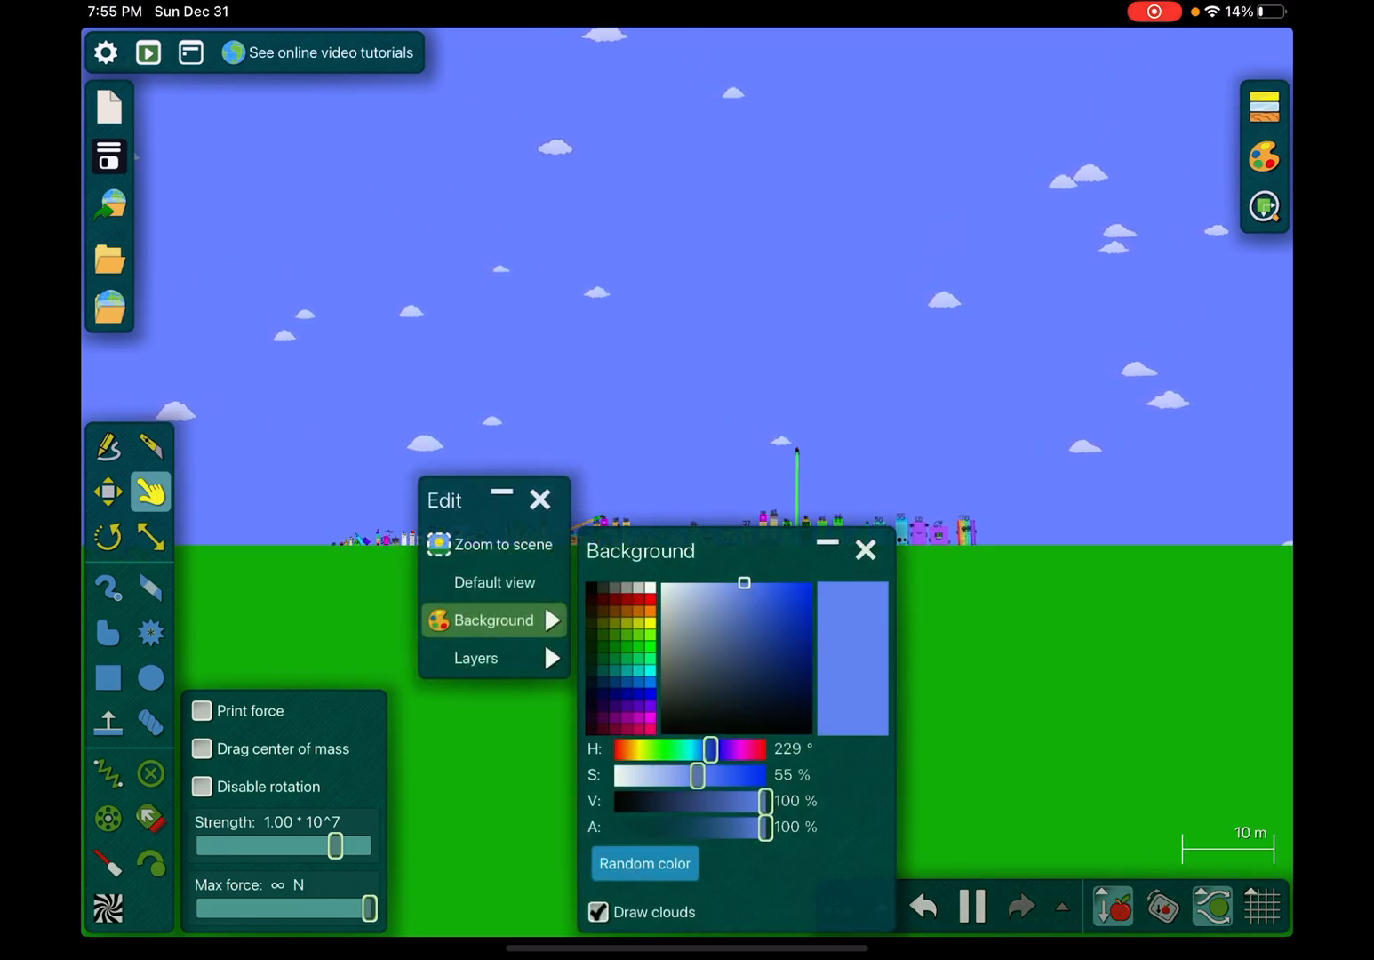
left_click_drag(745, 583, 661, 619)
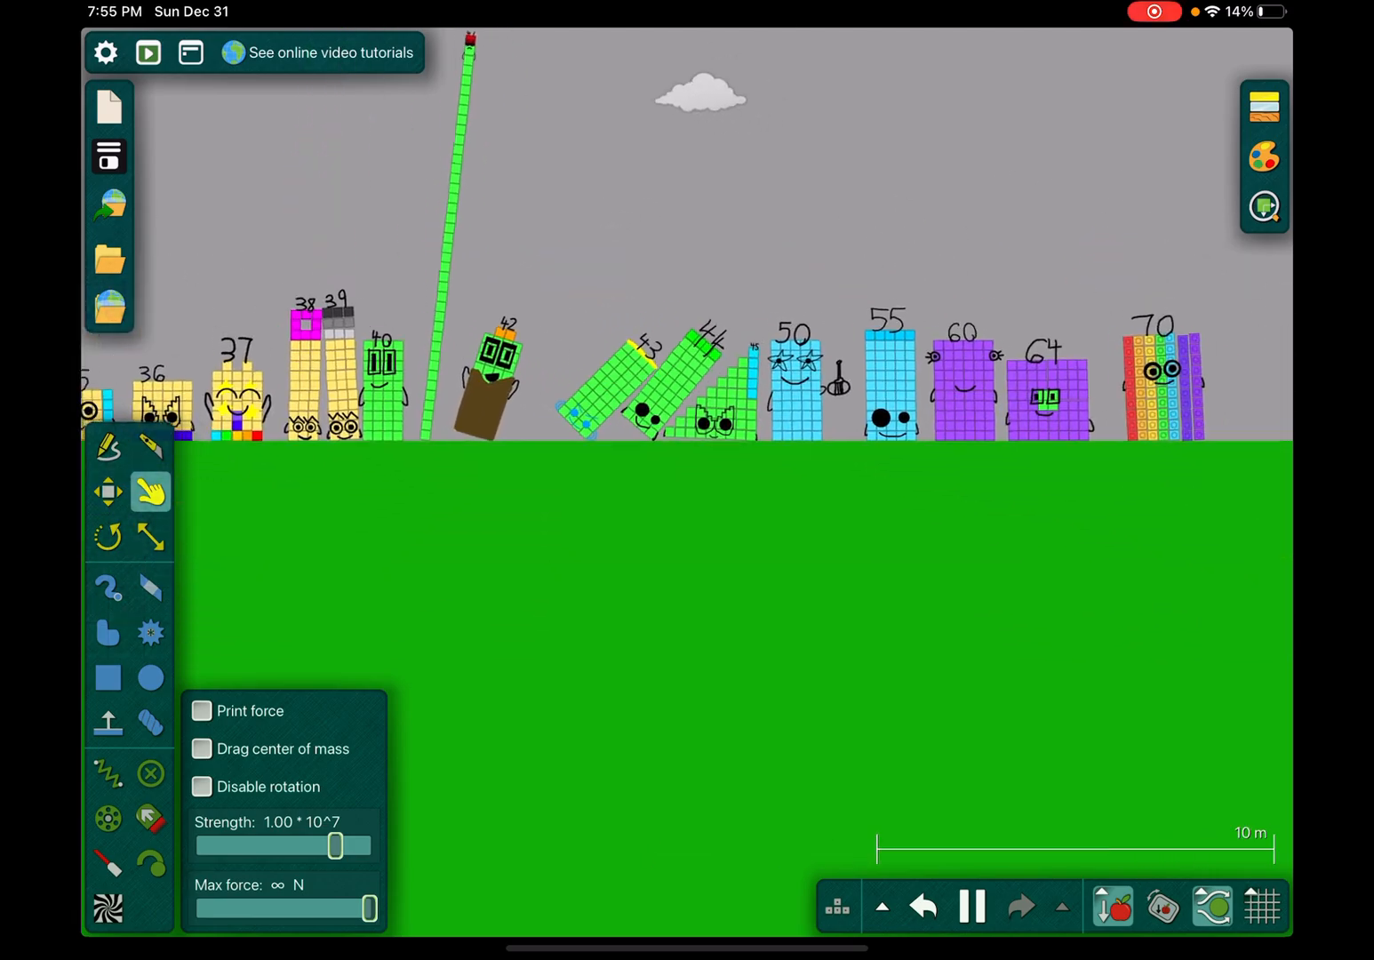
- Paint a thick black post-and-roof shelter with a 5.0 m brush and run the simulation
left_click(109, 586)
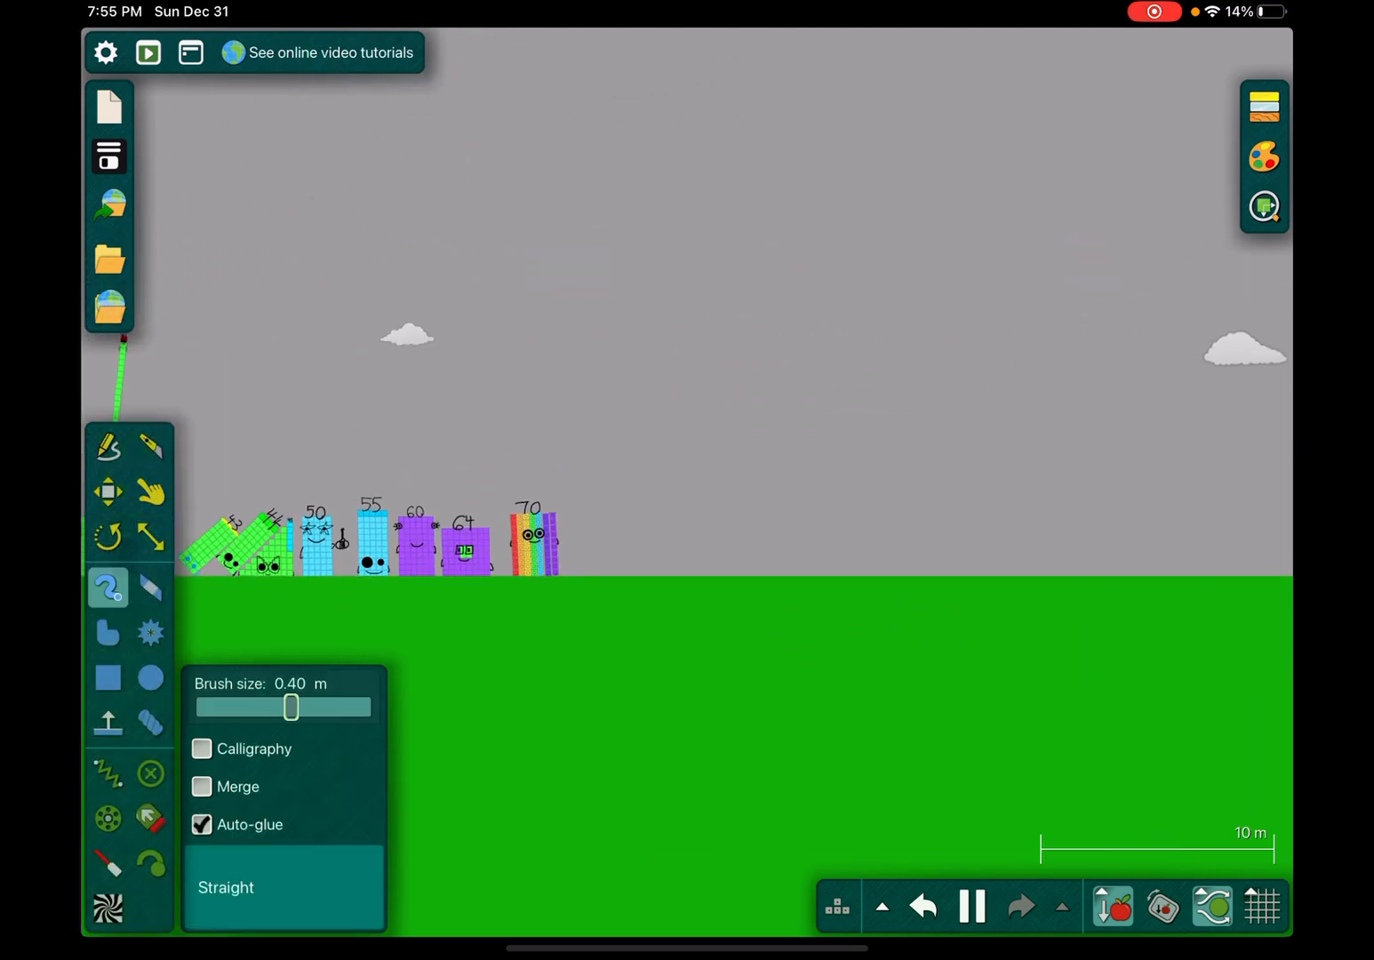
left_click_drag(292, 708, 370, 708)
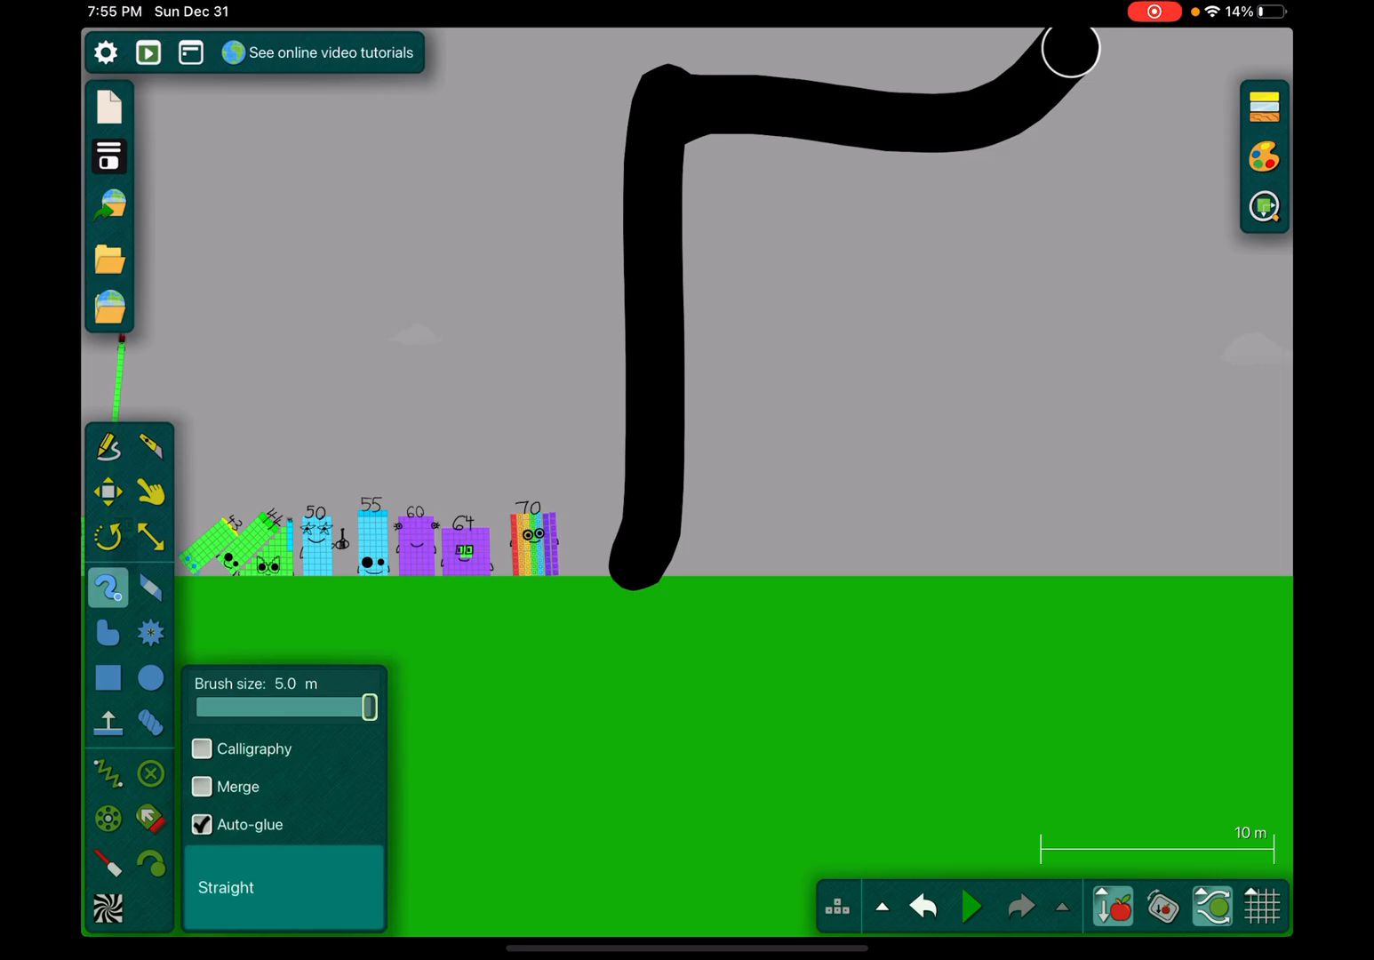
left_click(973, 905)
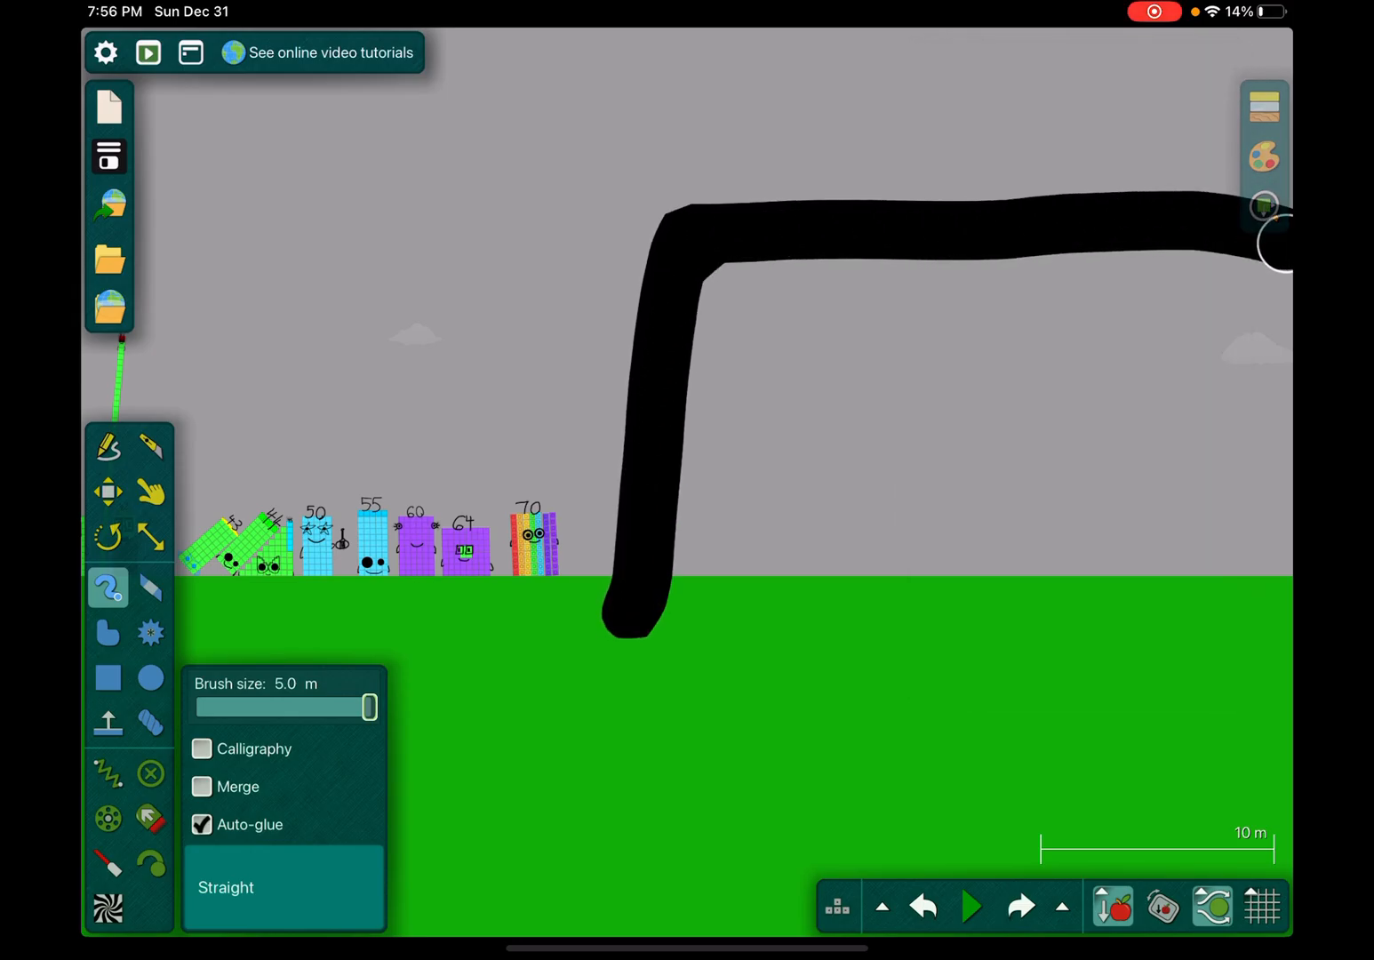
left_click_drag(1263, 231, 1155, 729)
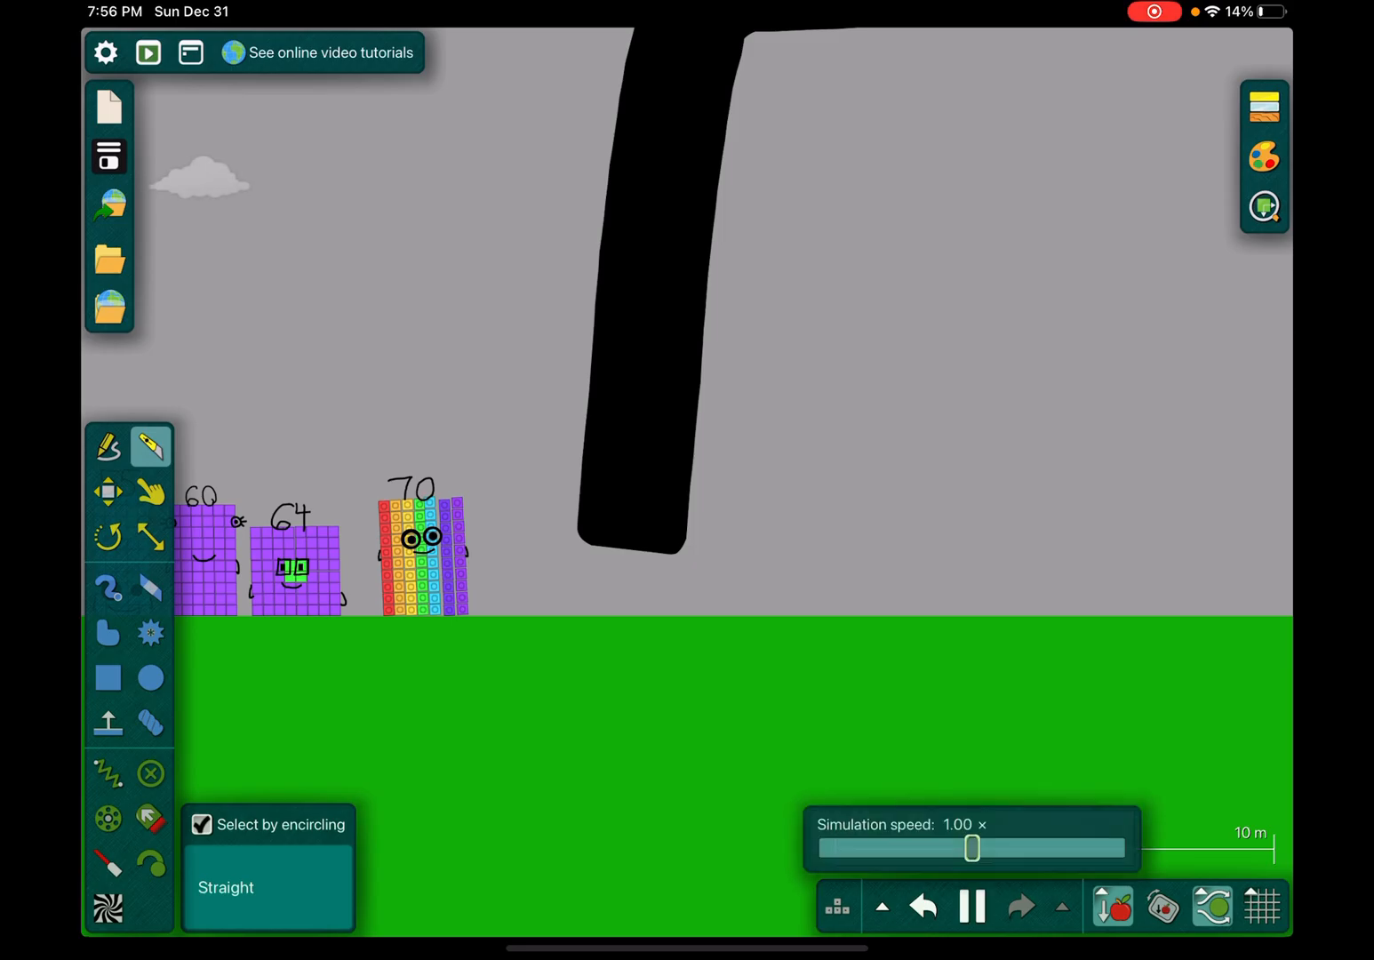
left_click(151, 490)
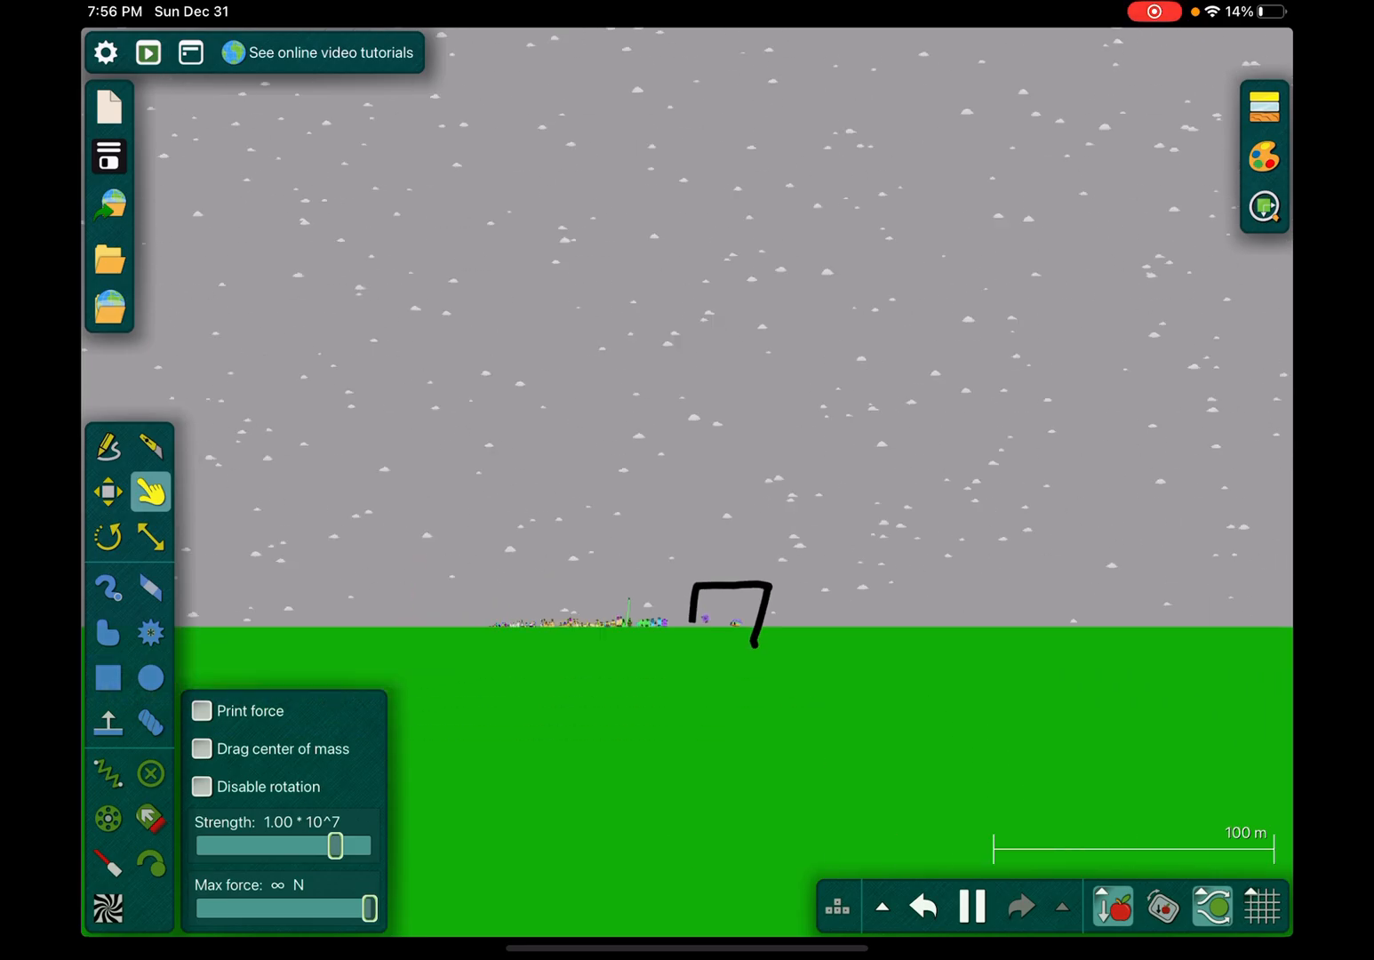
left_click(108, 676)
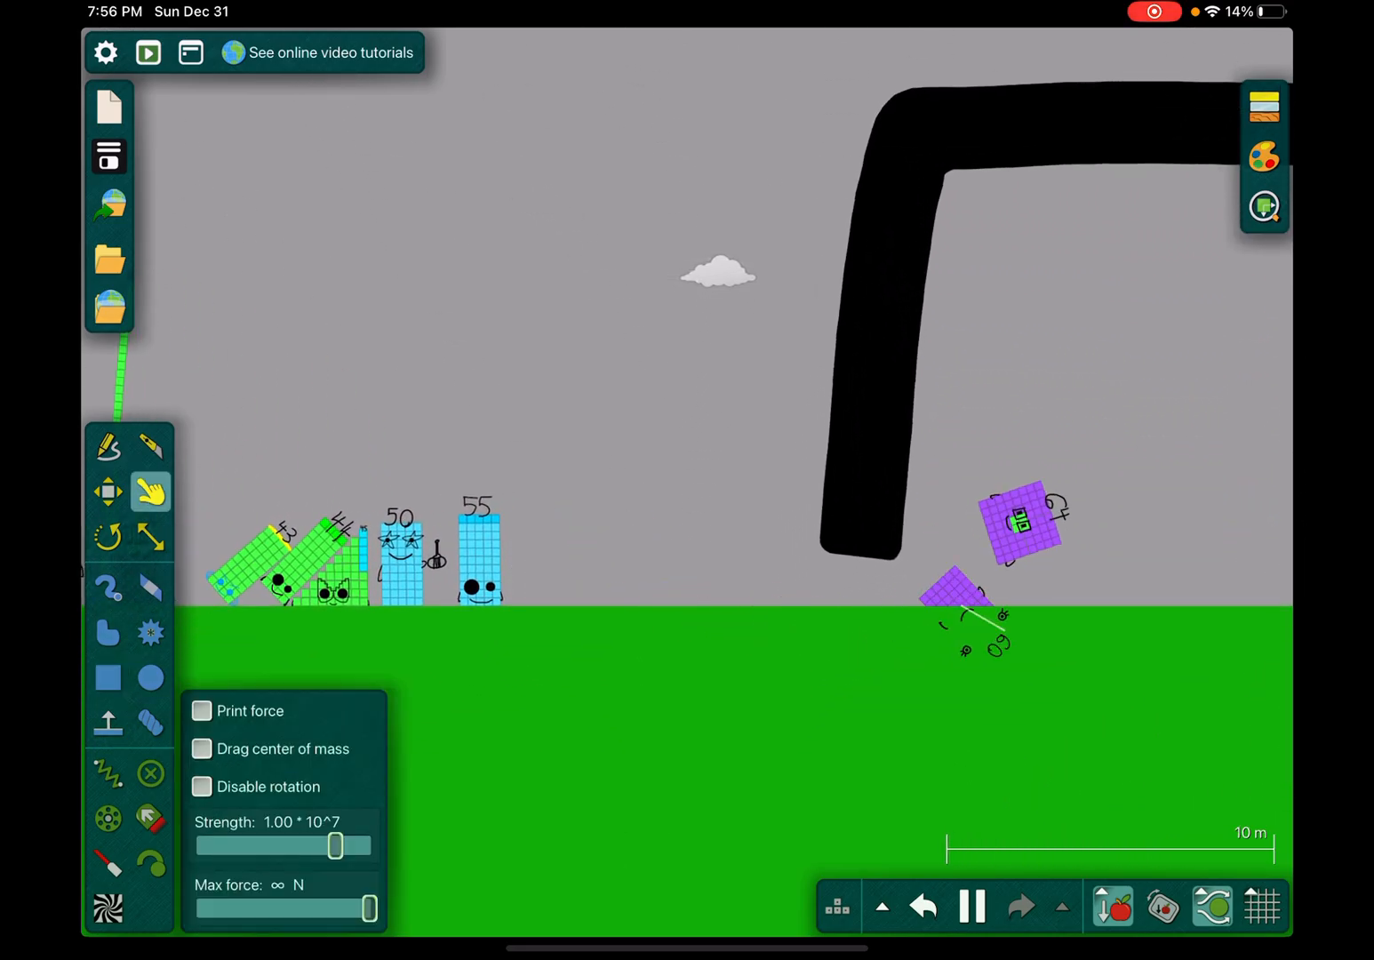
- Paint a large white diagonal stroke and run it so it pushes the blocks into the shelter
left_click(111, 587)
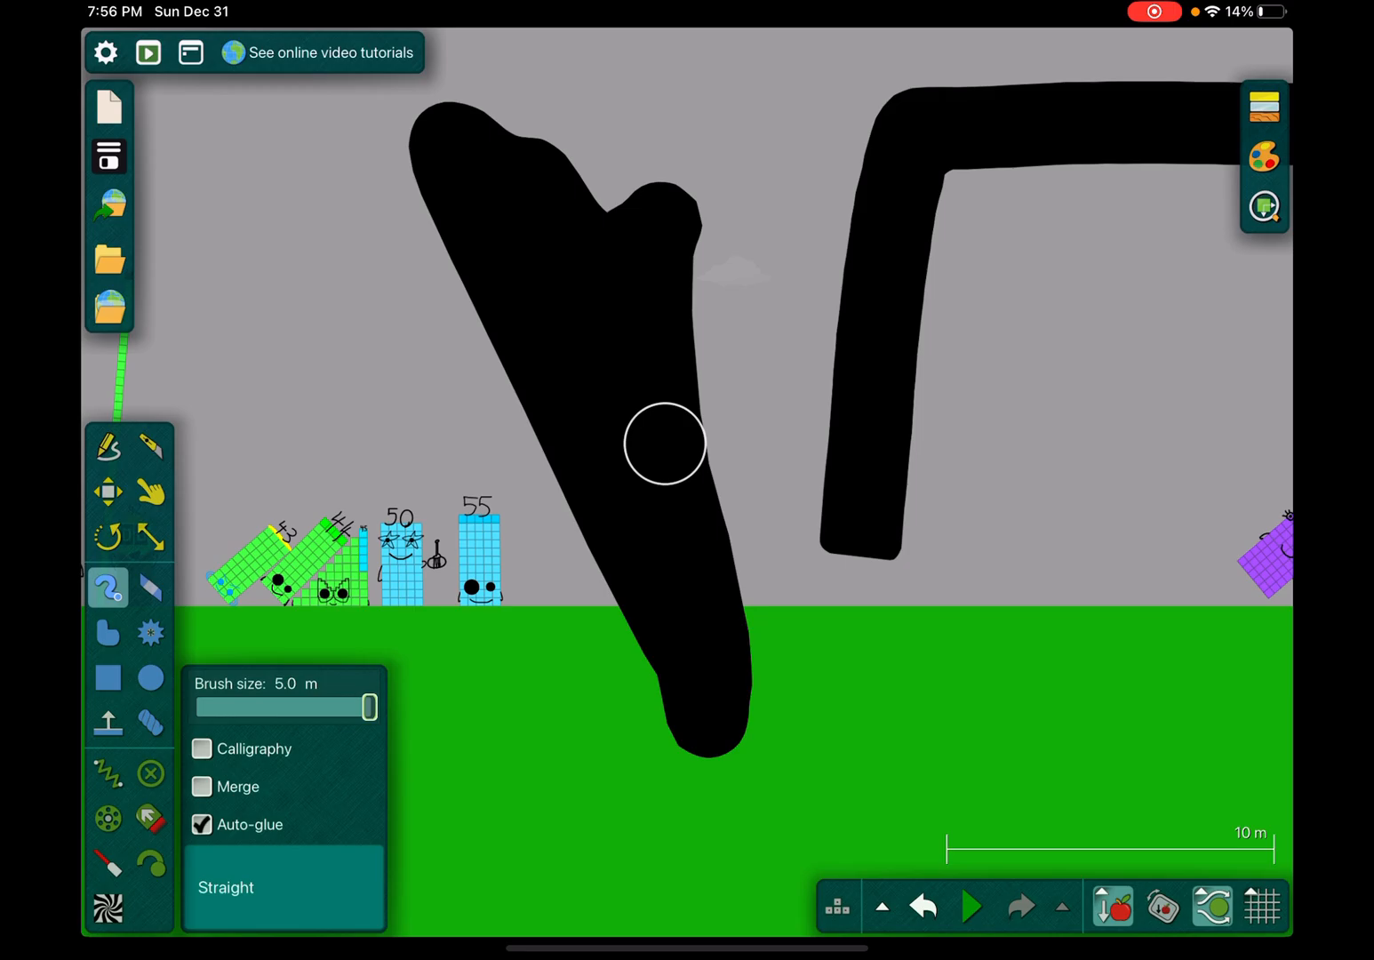
left_click(1262, 158)
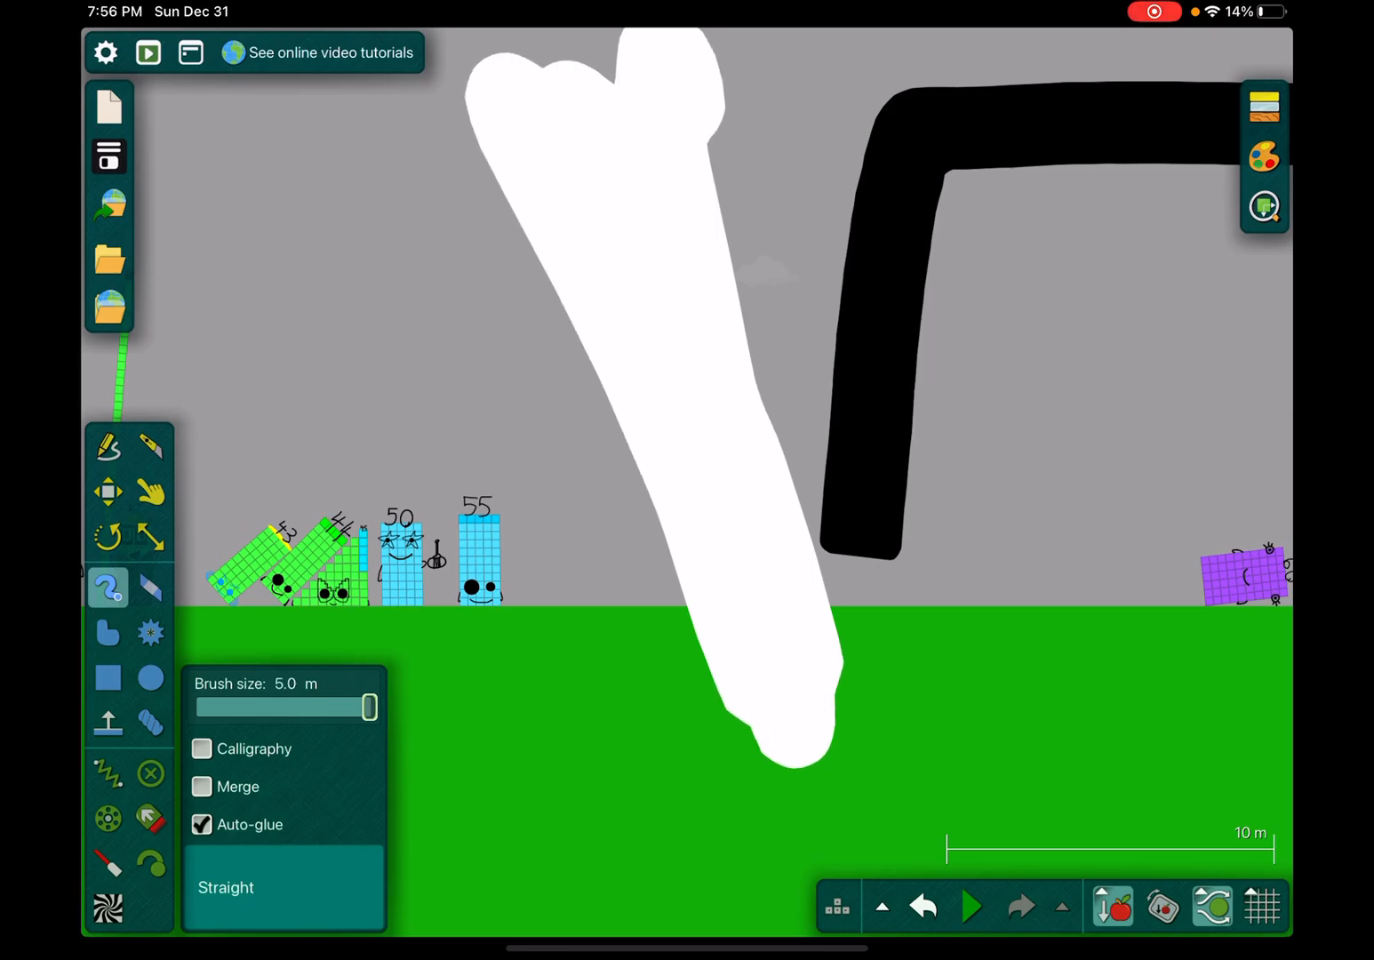
left_click(973, 907)
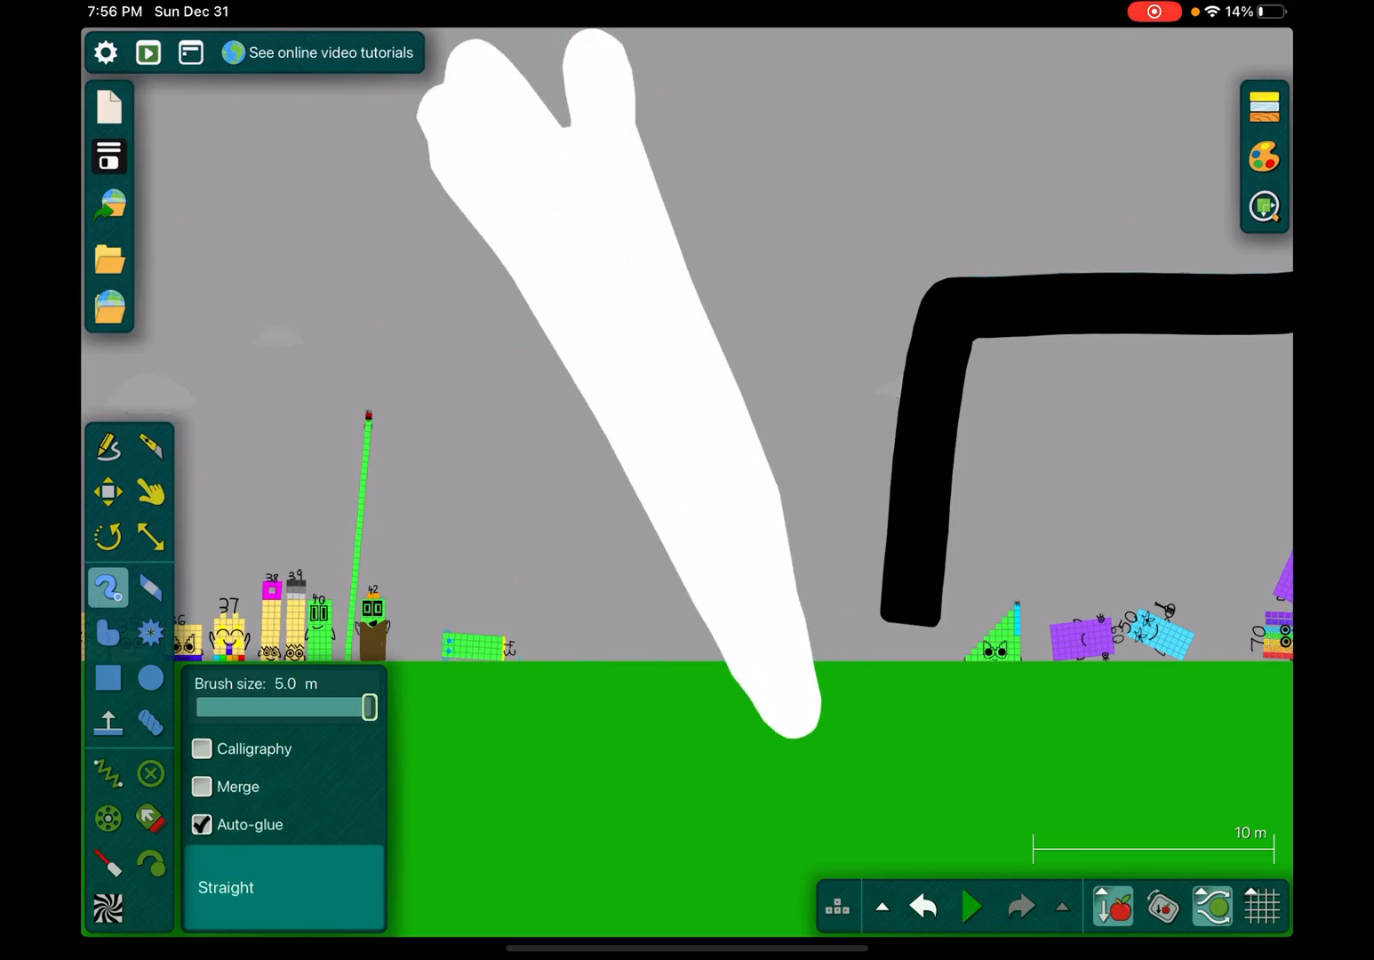
left_click(974, 907)
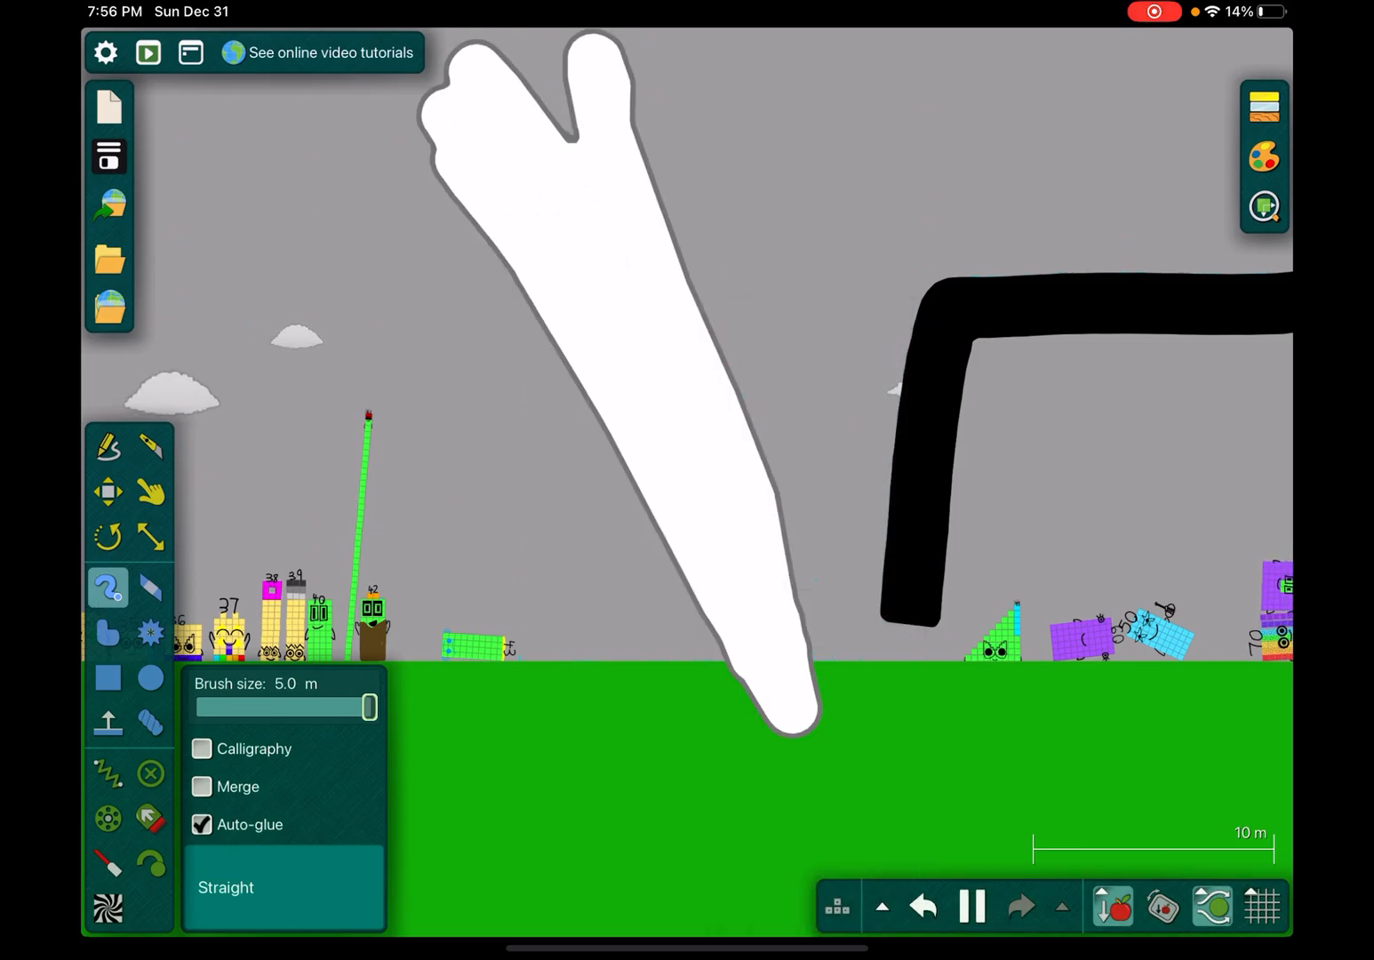
left_click(151, 491)
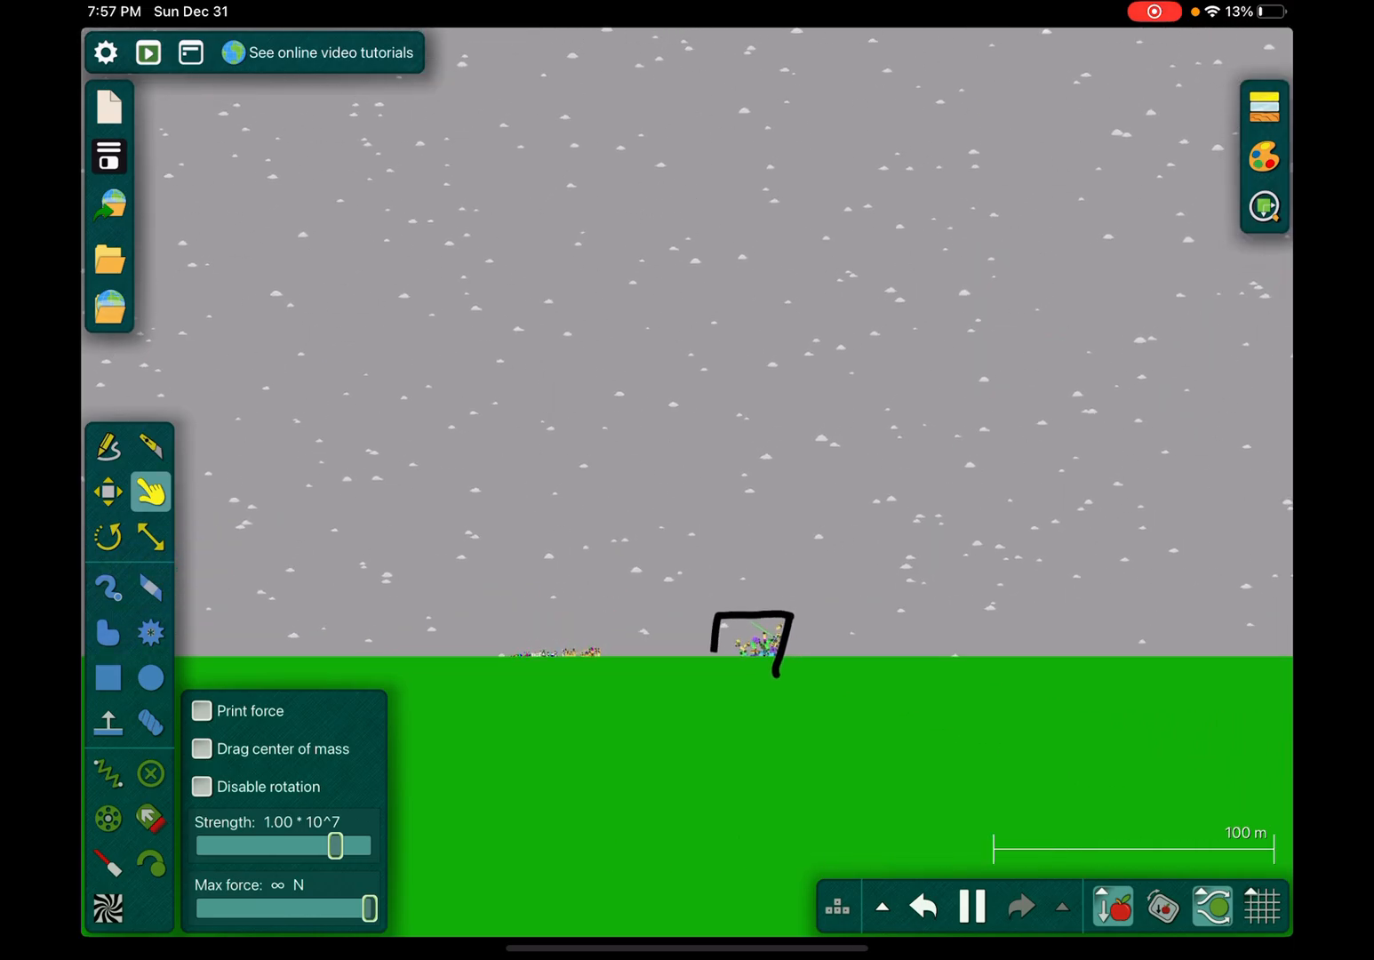
- Send another white stroke through, then zoom in on the heap of toppled blocks under the roof
left_click(109, 675)
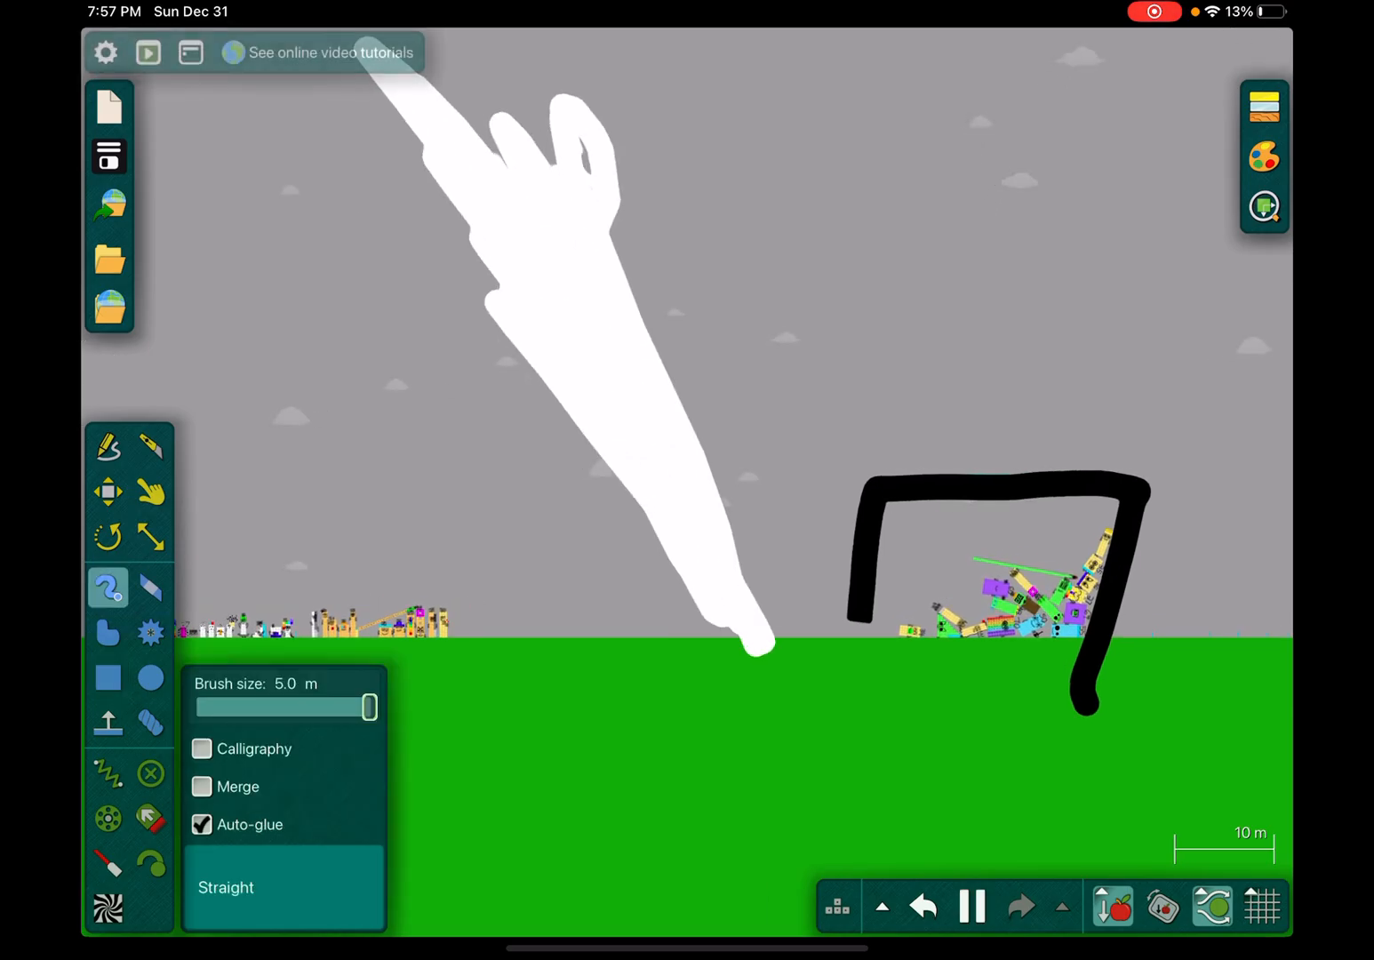
left_click(151, 492)
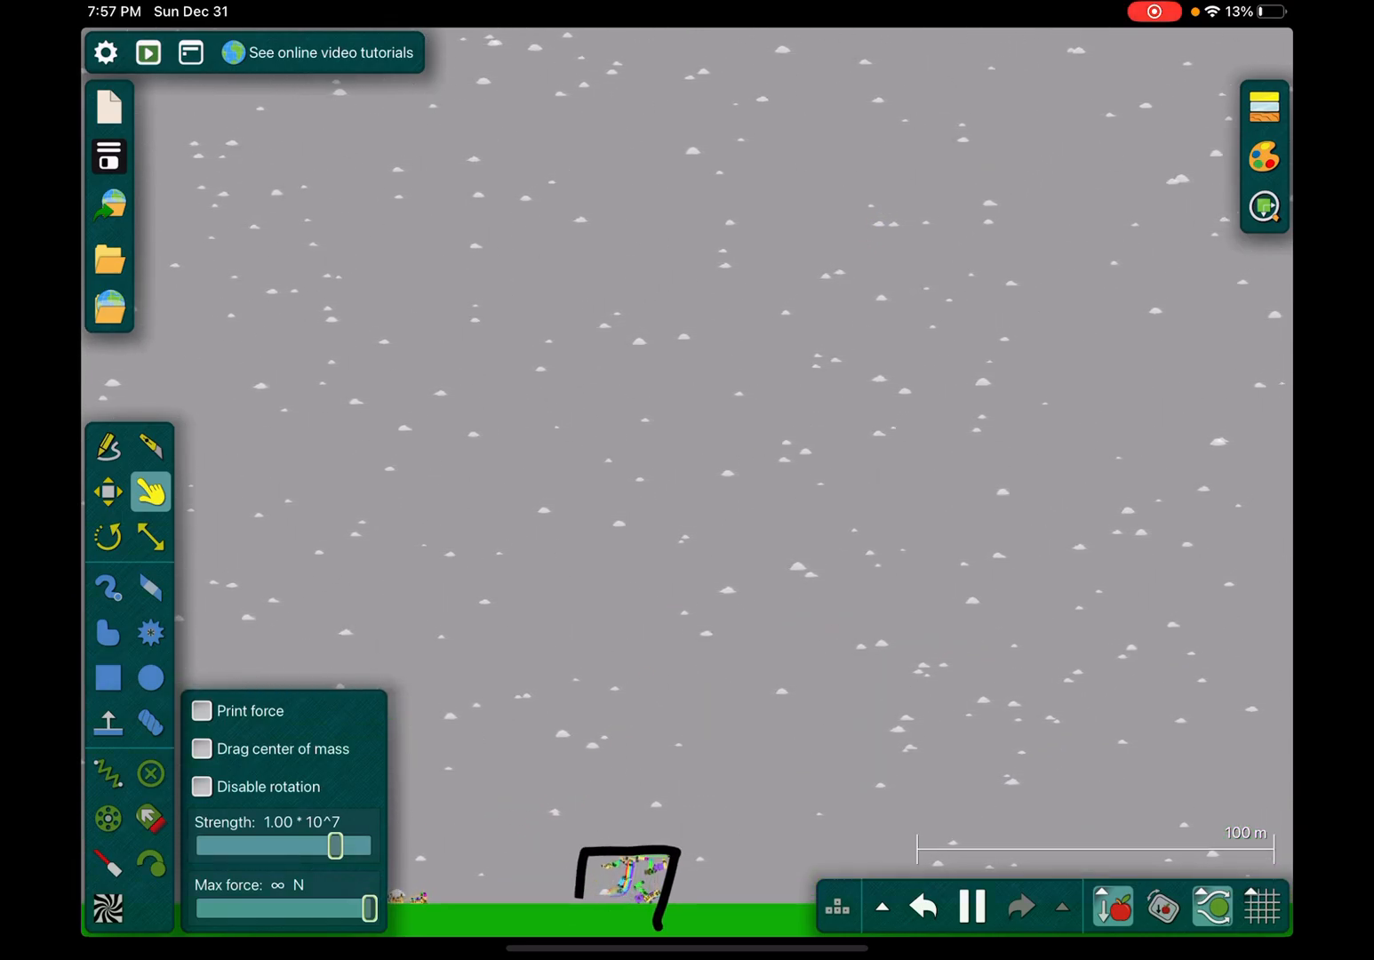
left_click(975, 907)
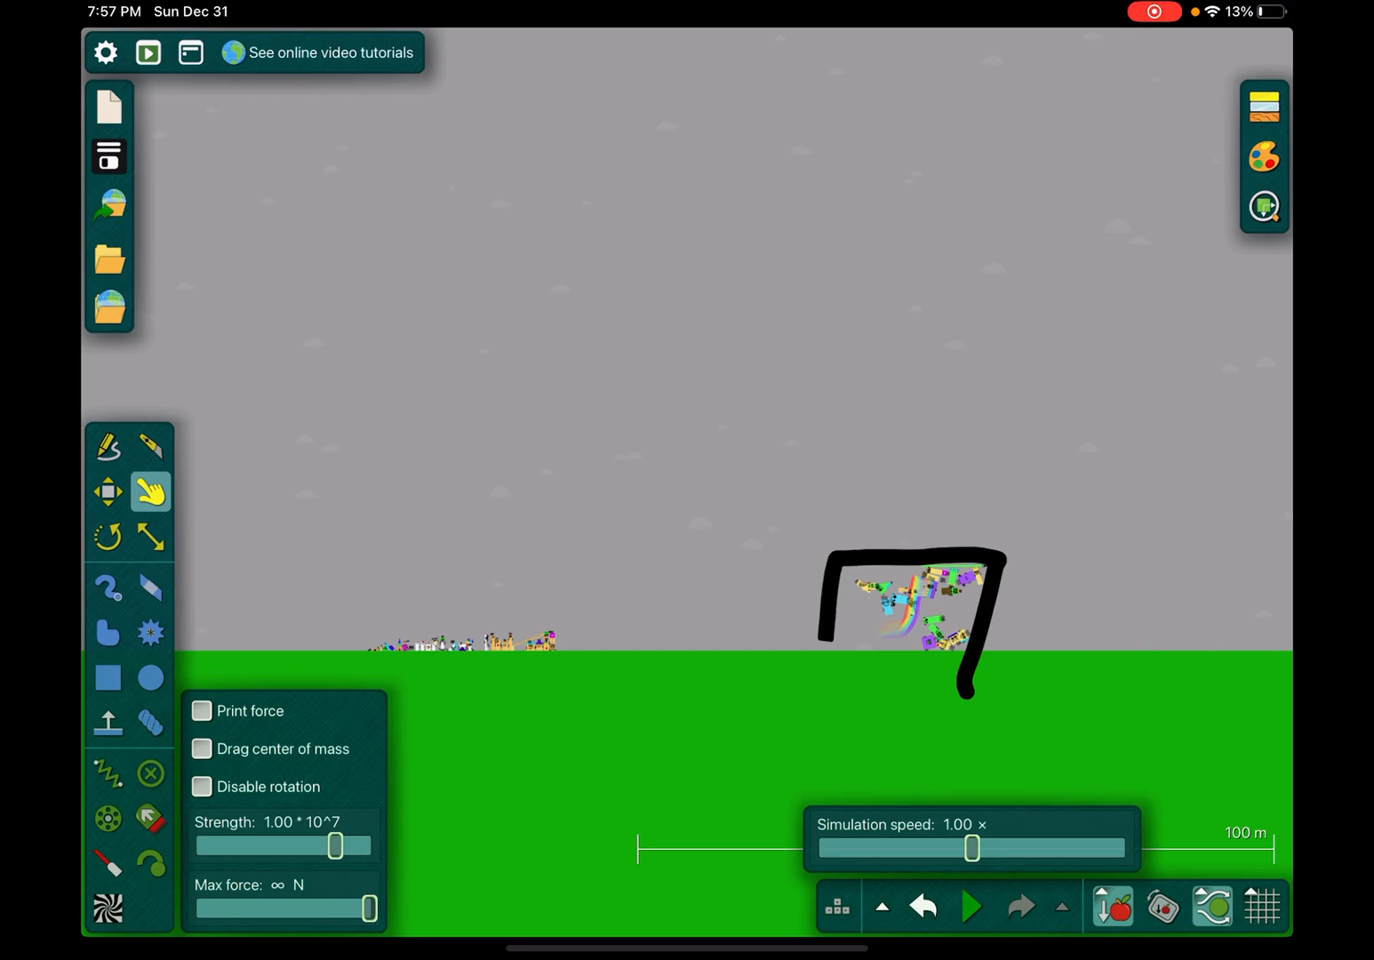
left_click(109, 680)
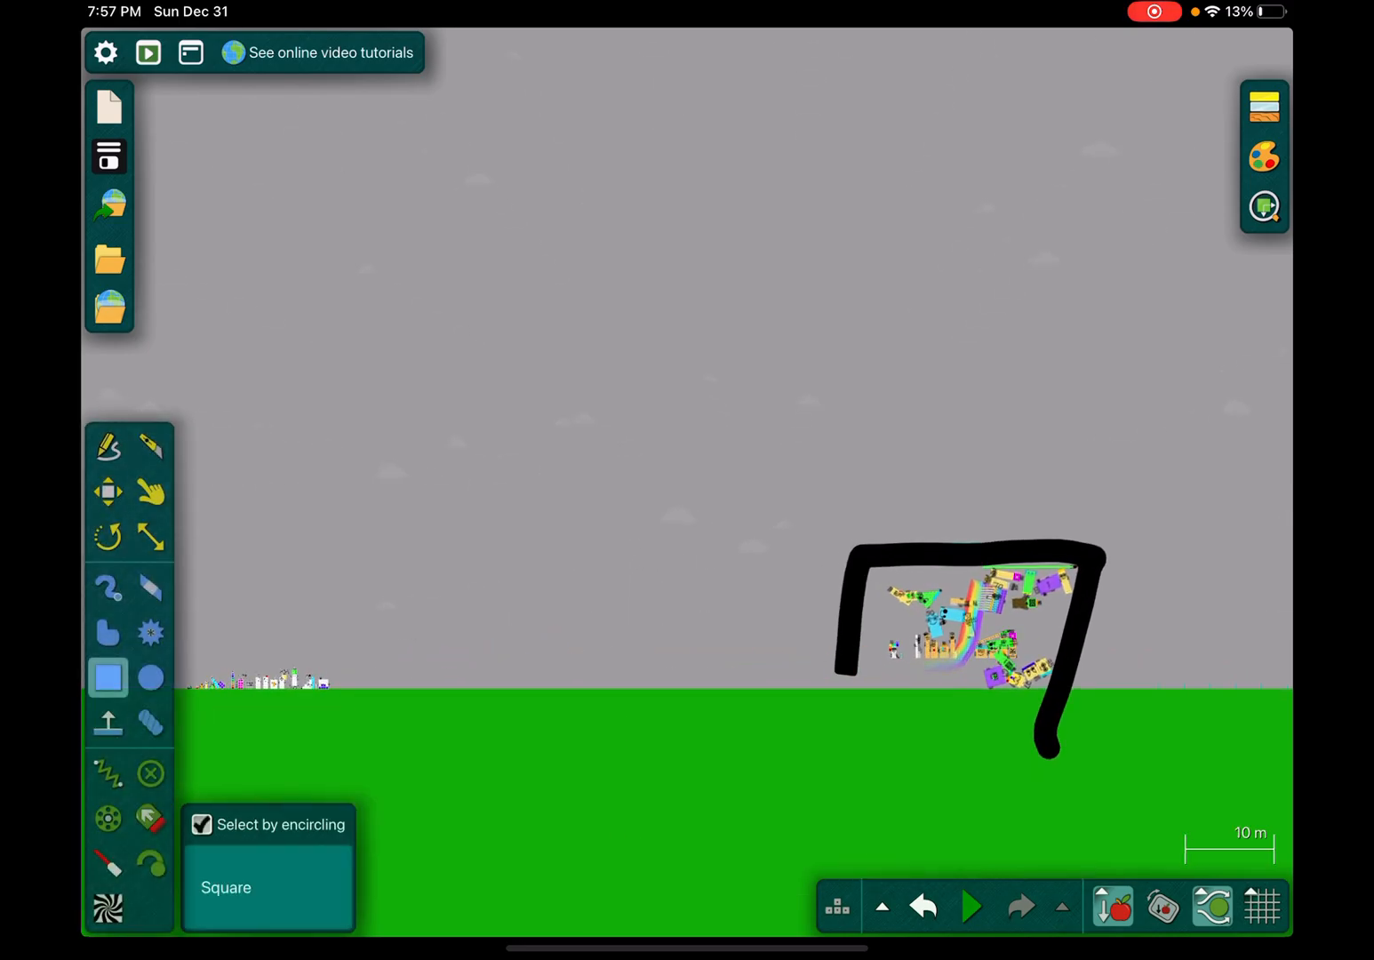
left_click_drag(295, 544, 527, 704)
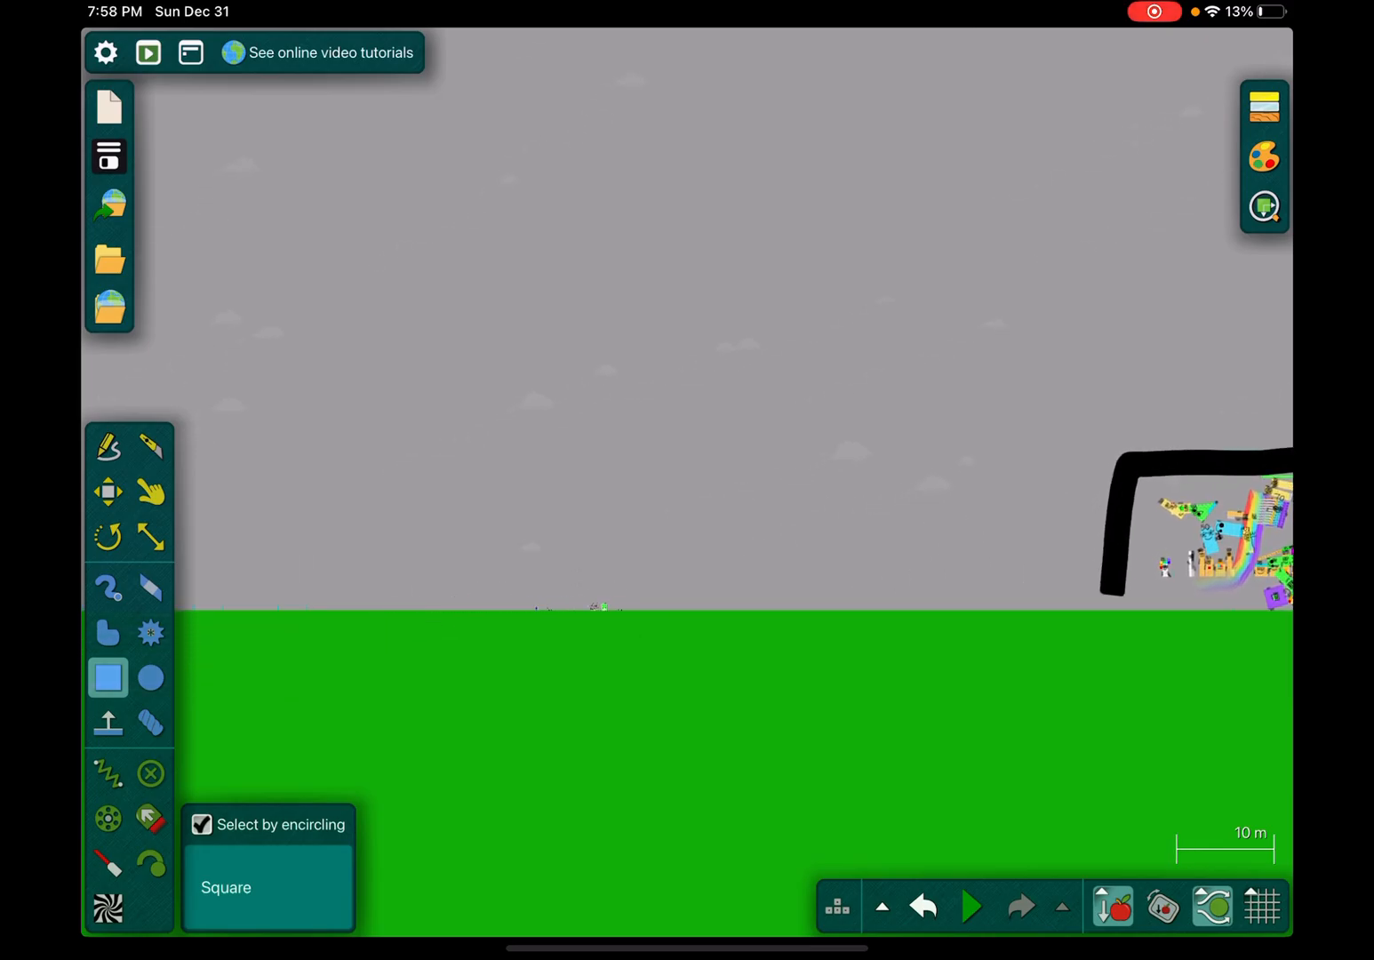
left_click(970, 907)
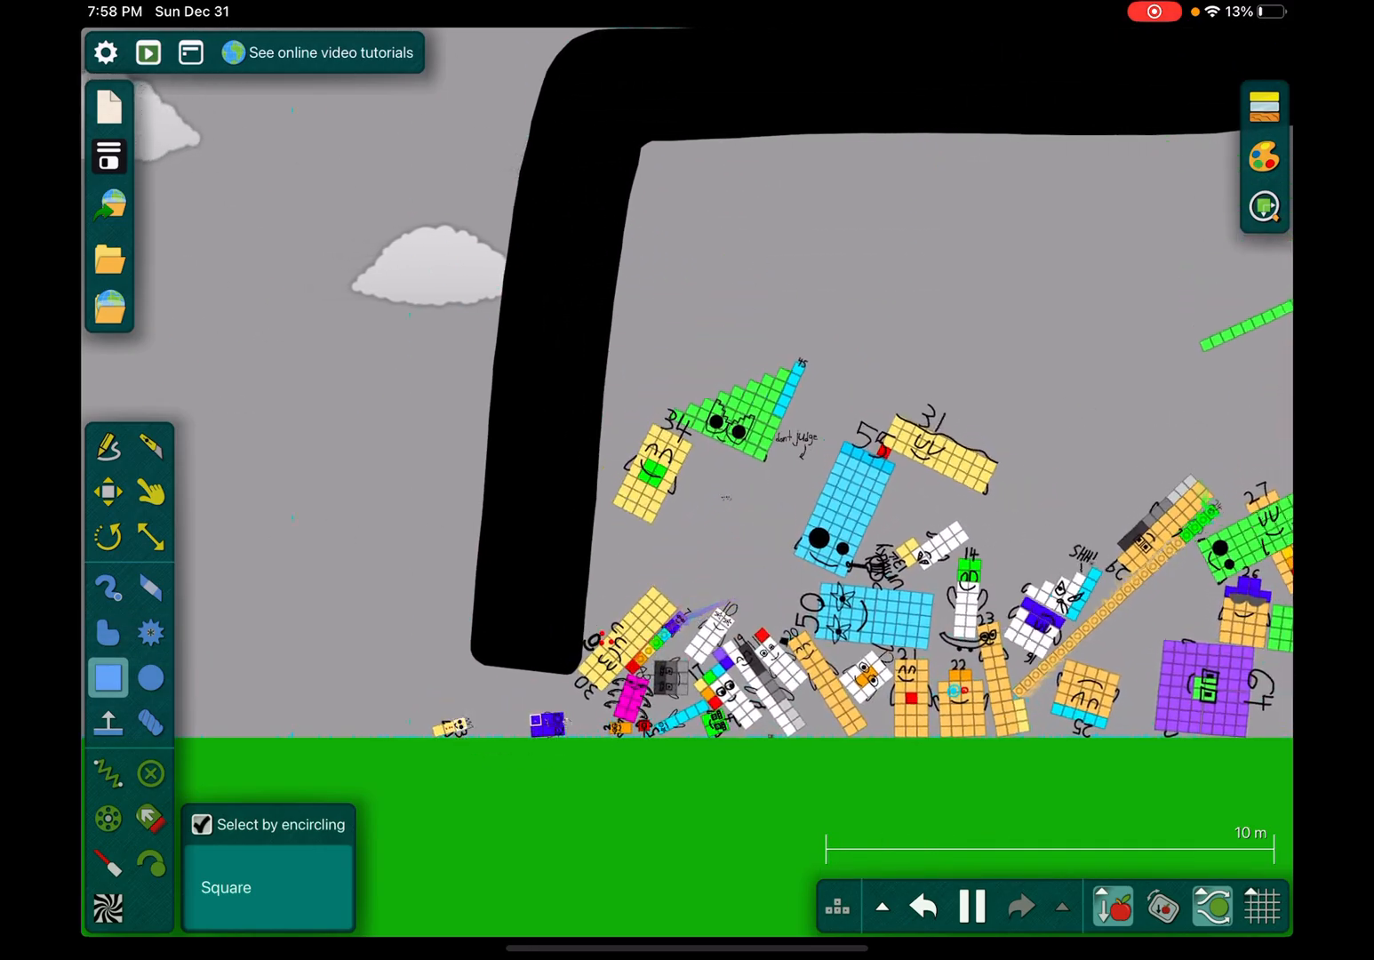
- Darken the sky background to a night grey with the value slider
left_click(151, 490)
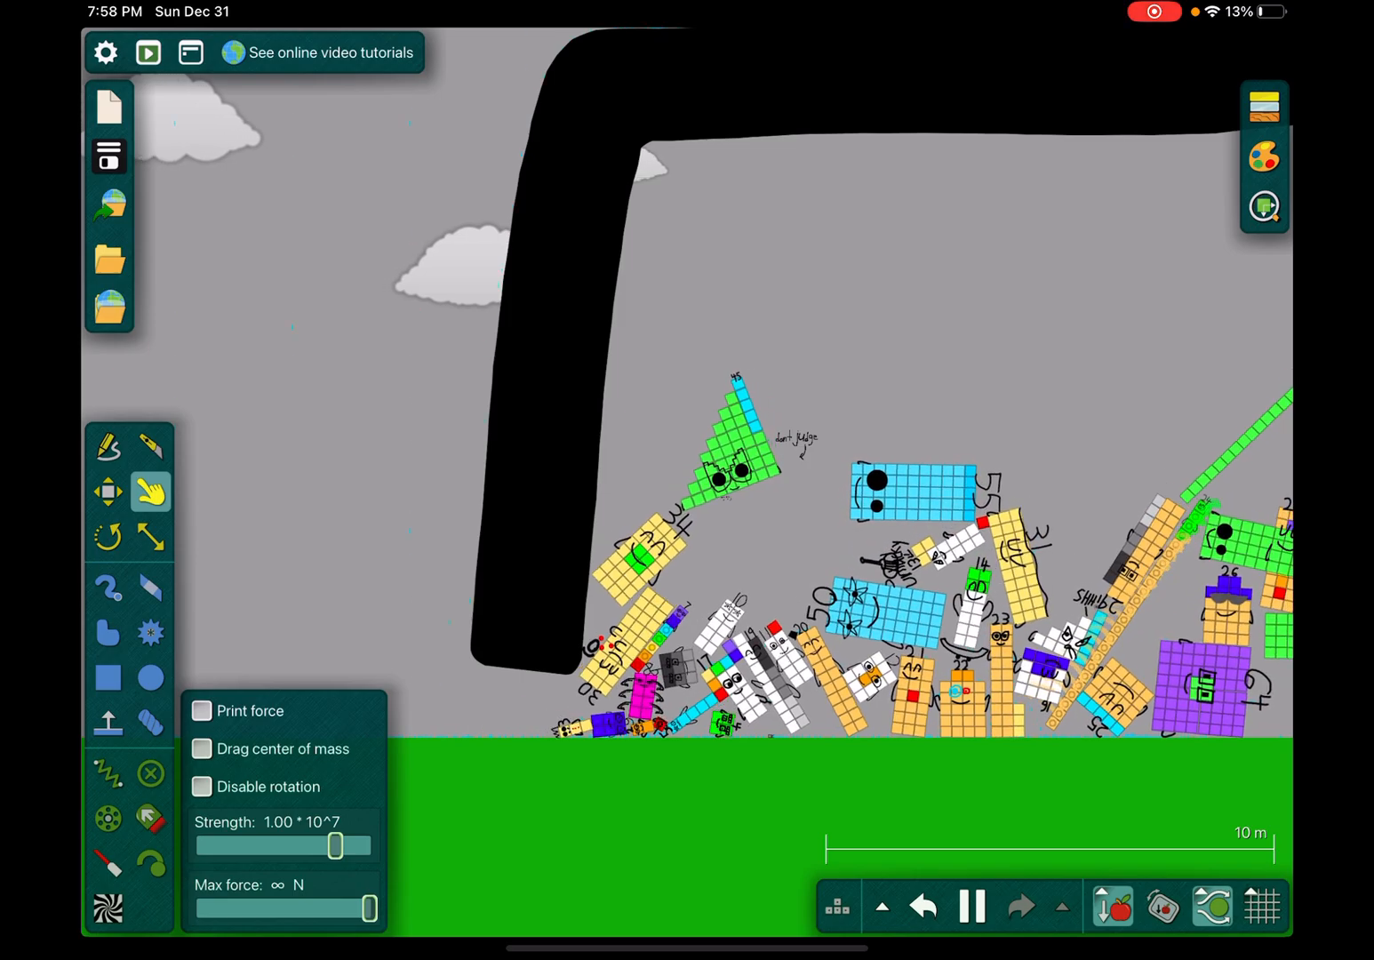
left_click(110, 587)
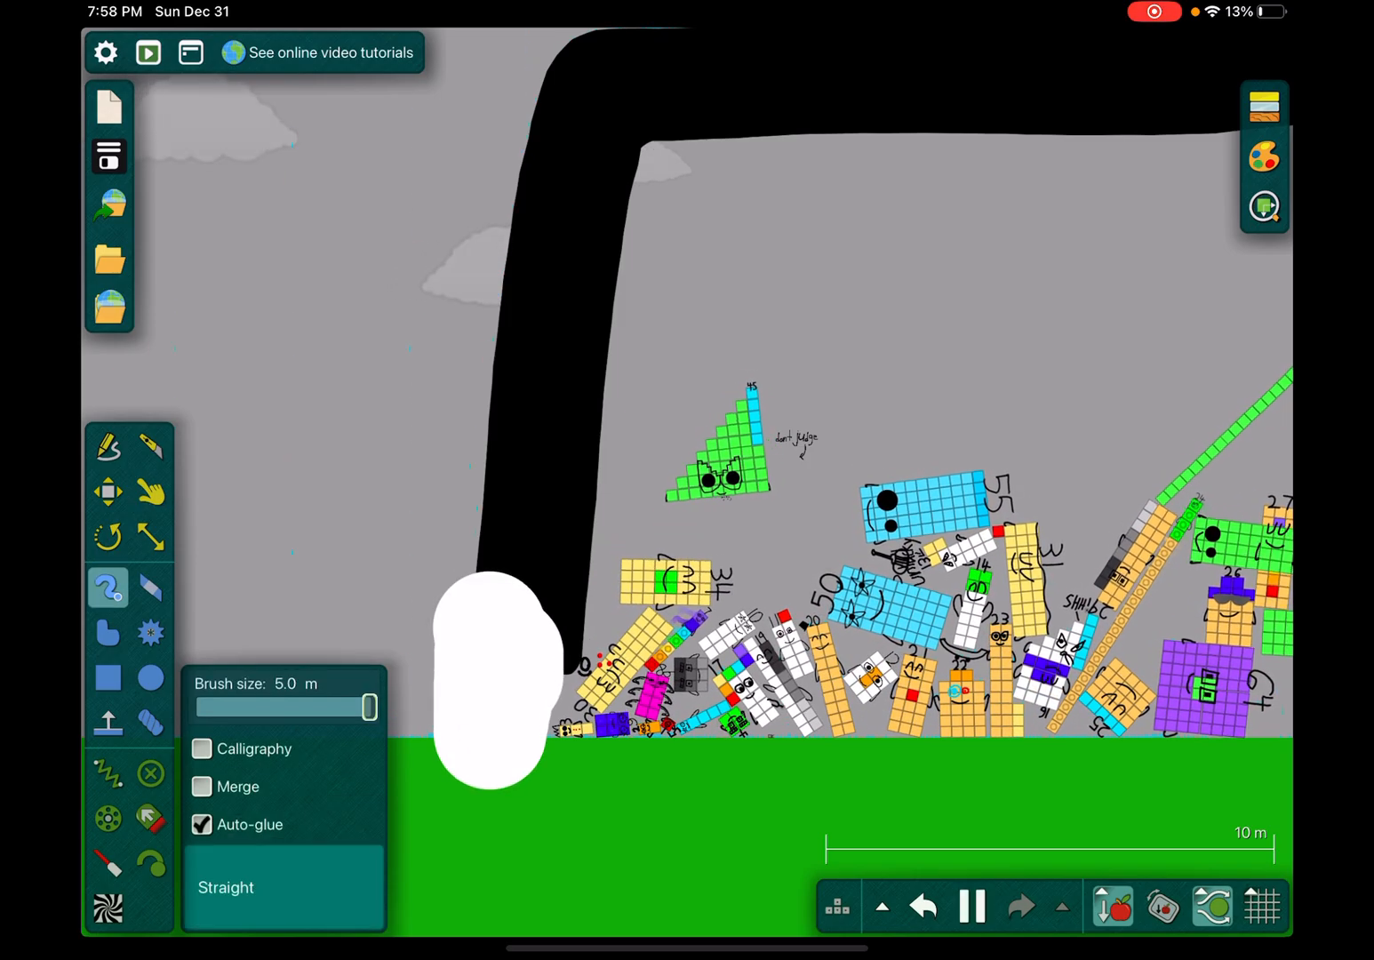
left_click(151, 490)
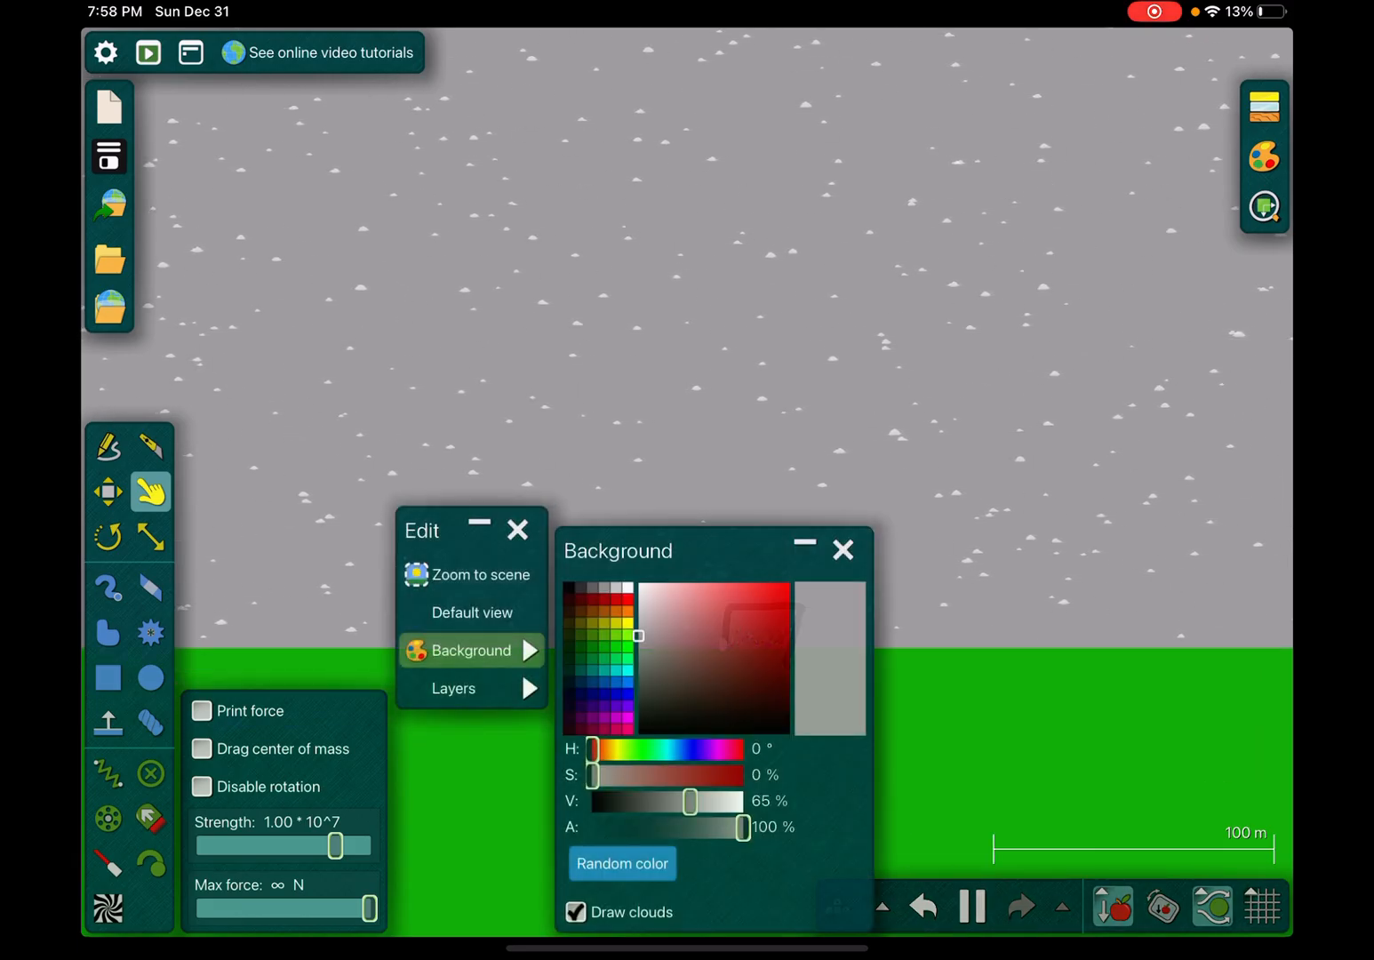
left_click_drag(690, 800, 644, 800)
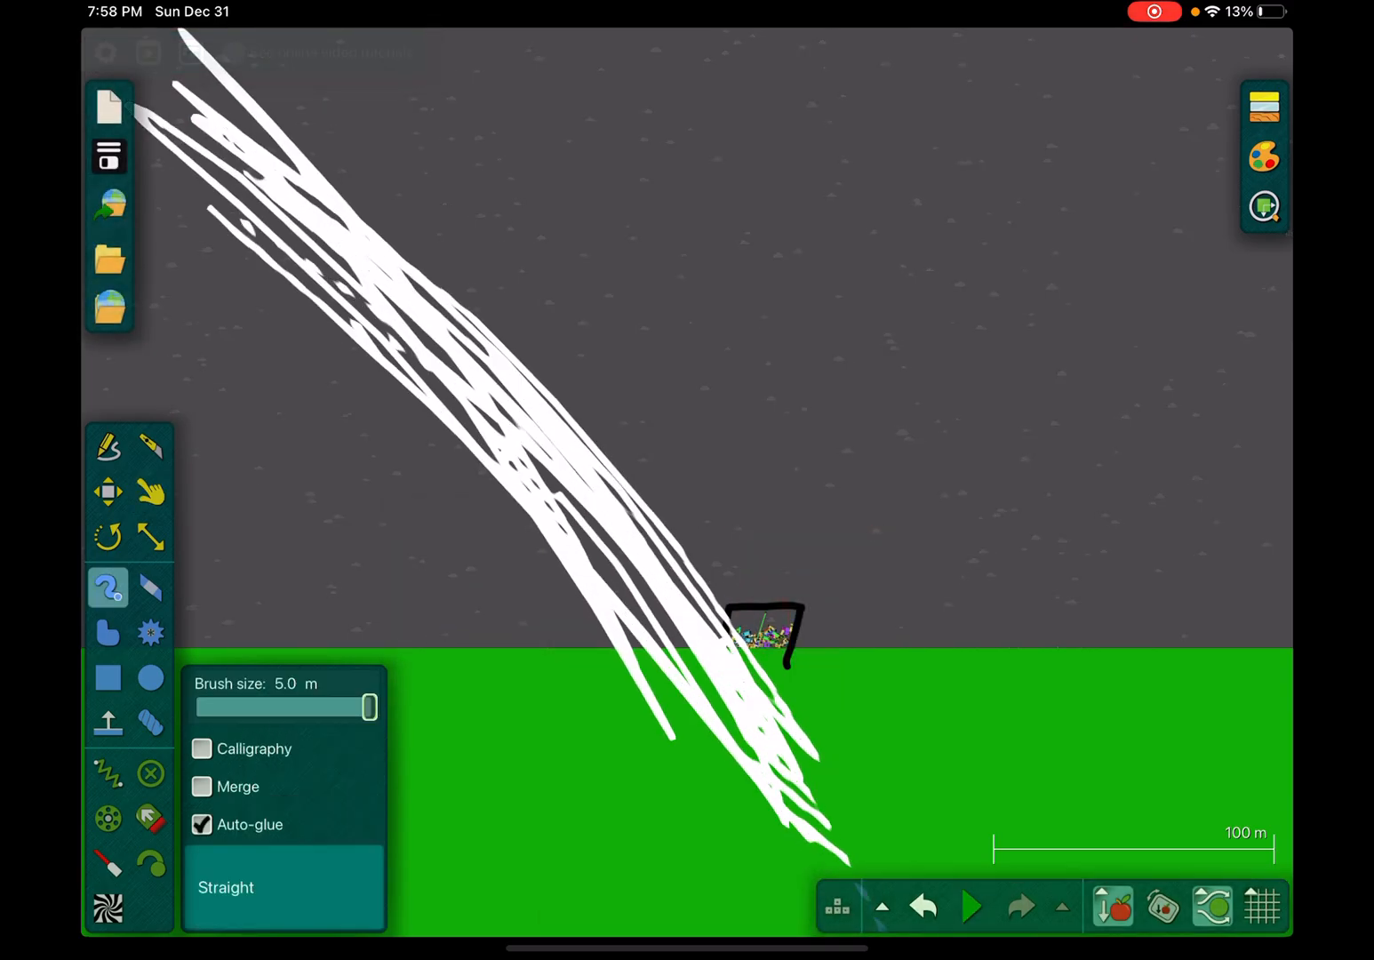
- Run the simulation so the white scribbled strokes fly past the shelter and its heap
left_click(975, 907)
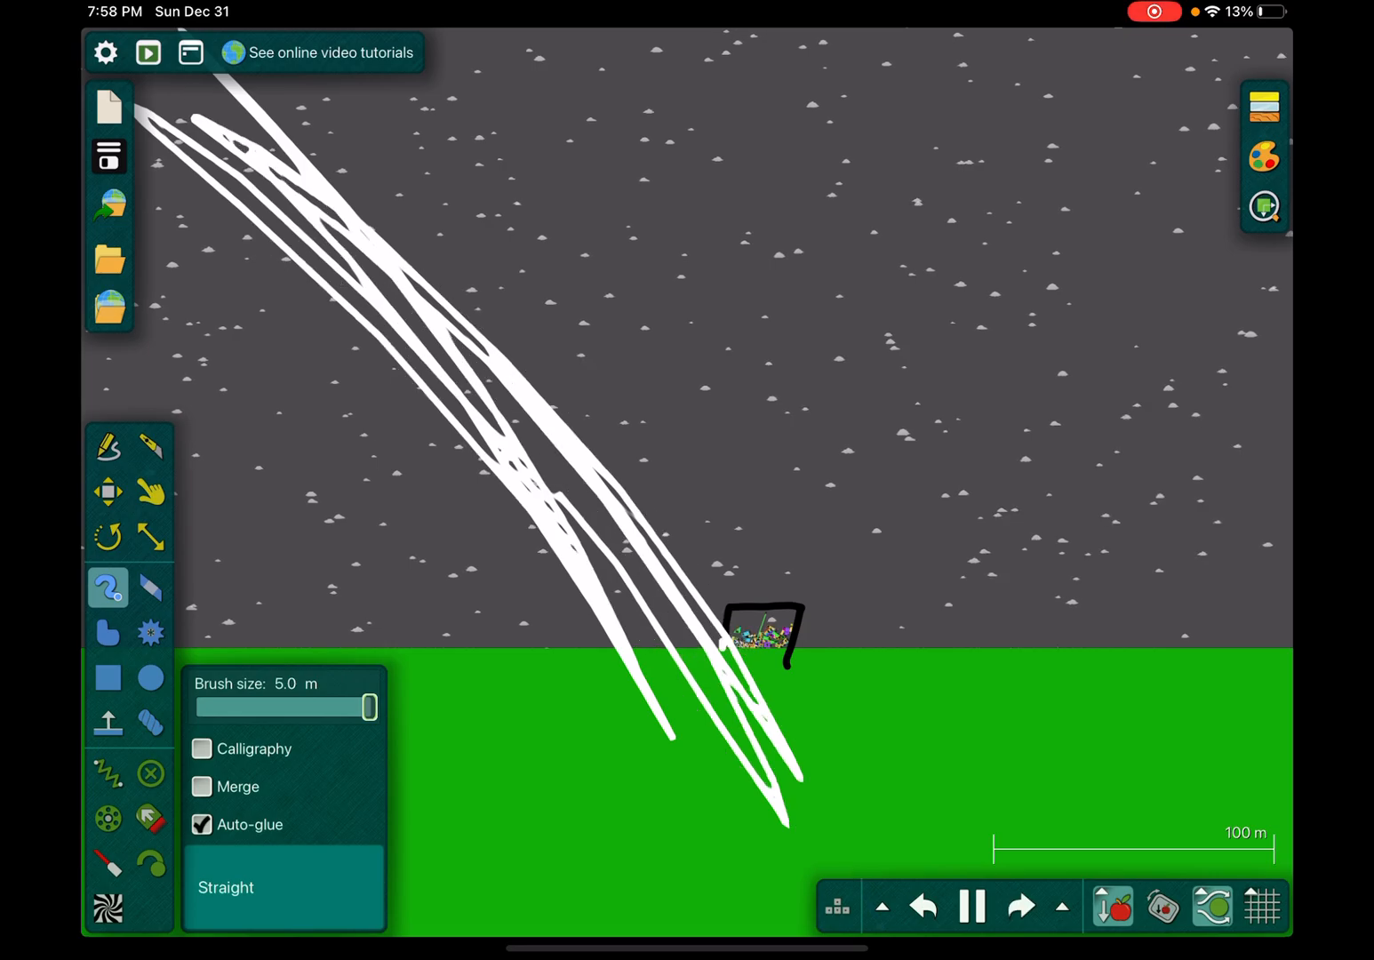
left_click(925, 905)
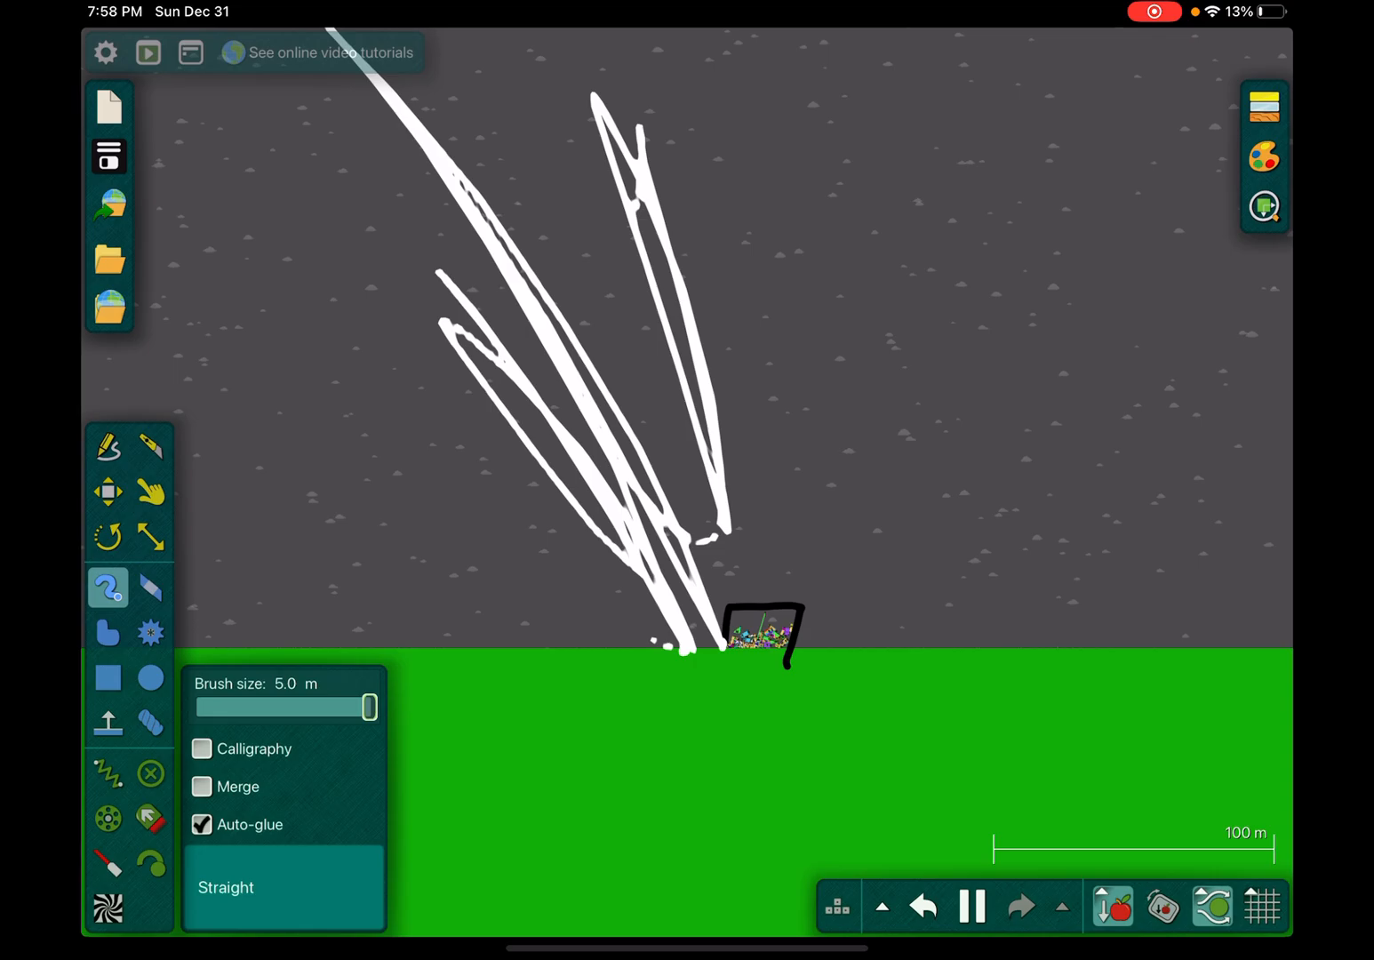
left_click(925, 905)
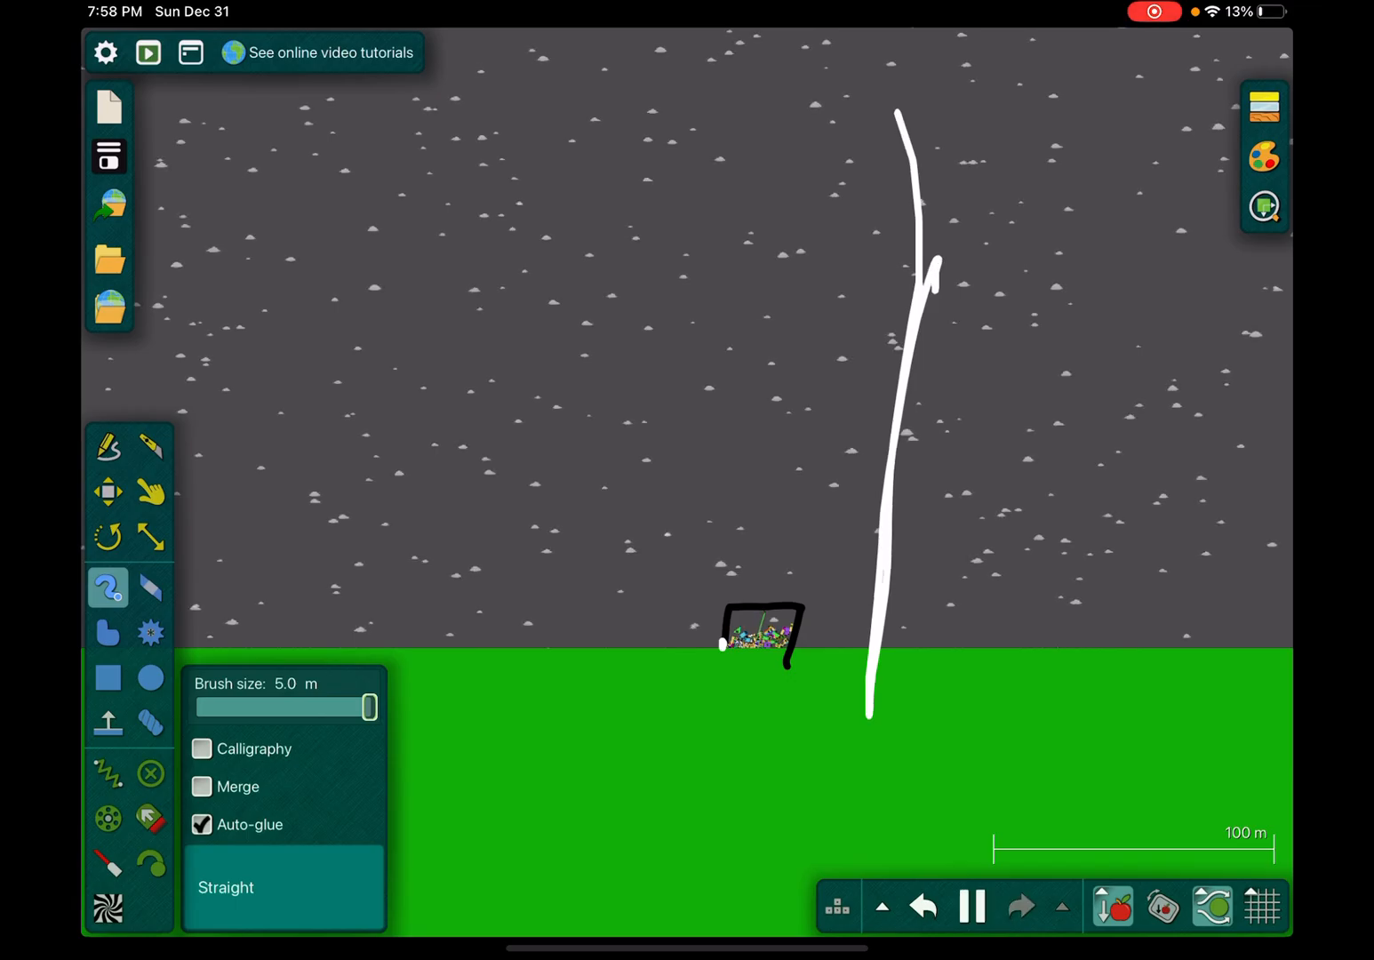
left_click(151, 491)
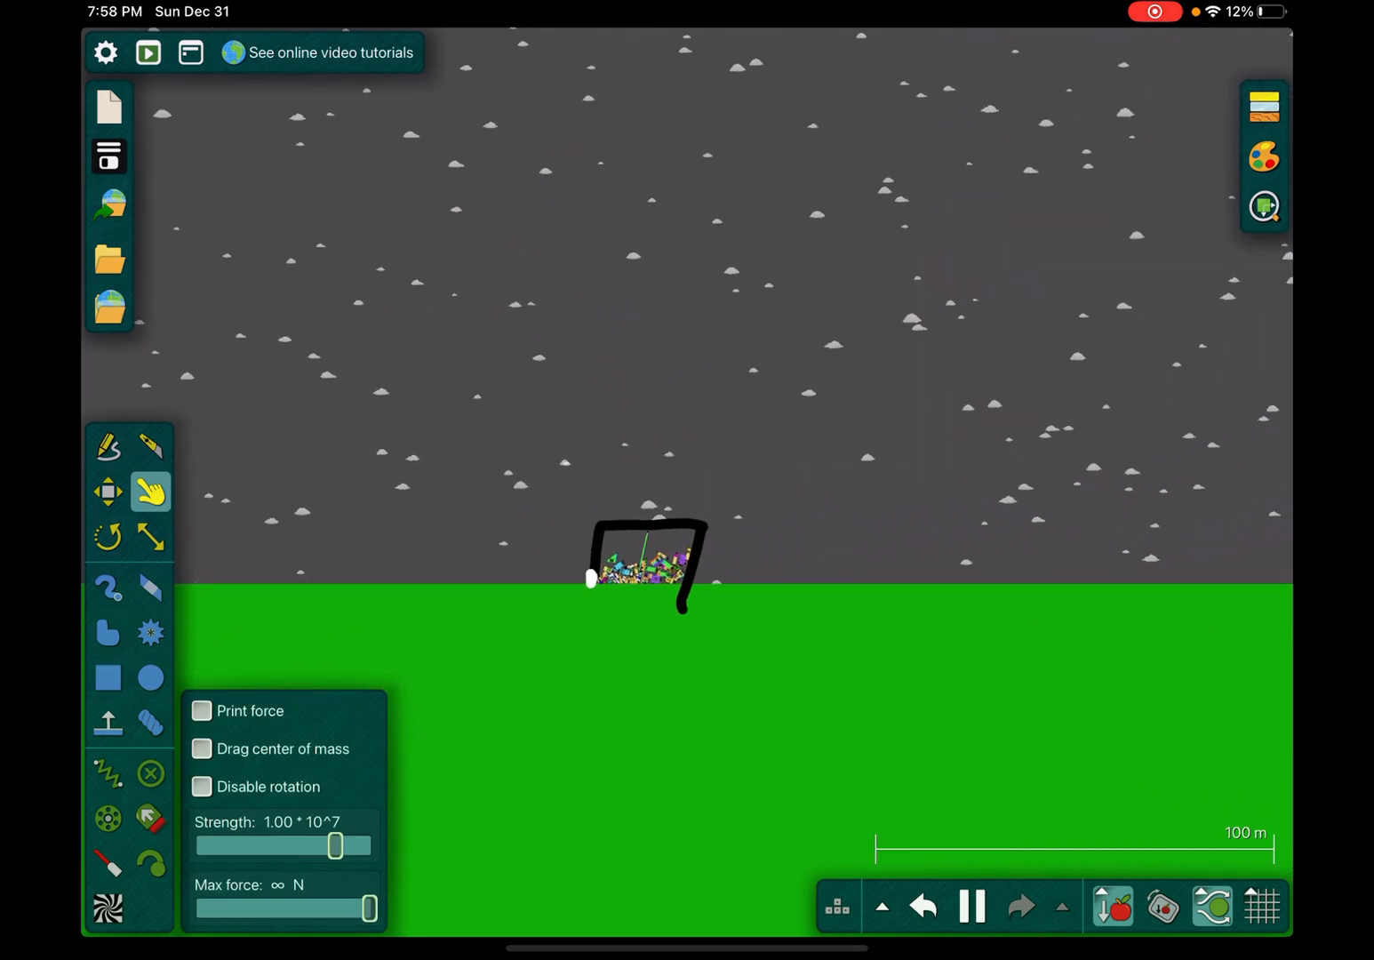
- Set the sky box's Appearance colour to black, turning the grey sky into black night
left_click(107, 675)
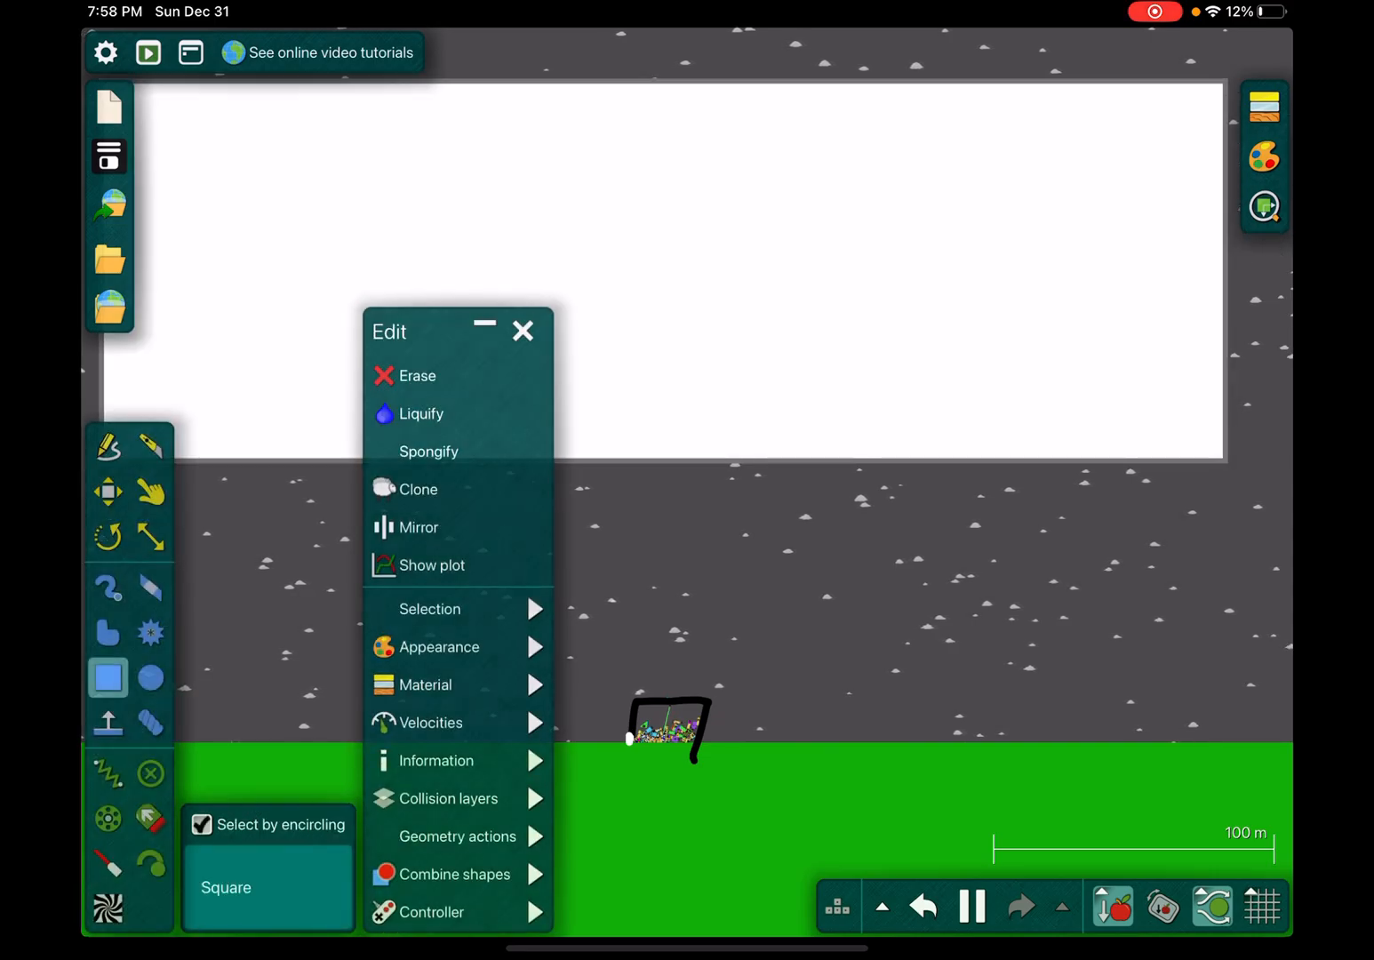
left_click(108, 587)
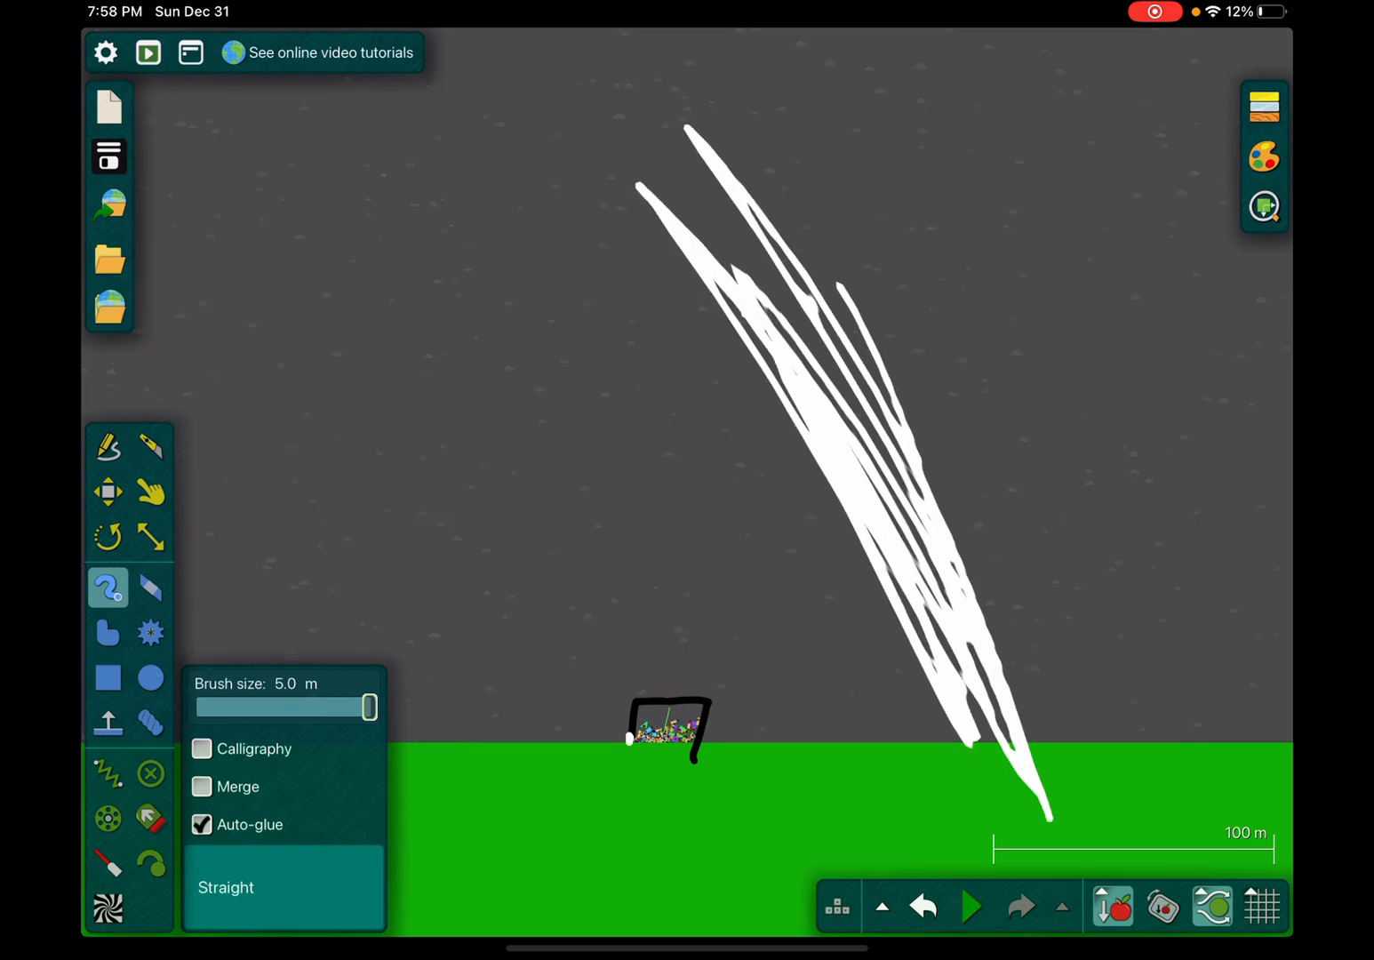
left_click(974, 906)
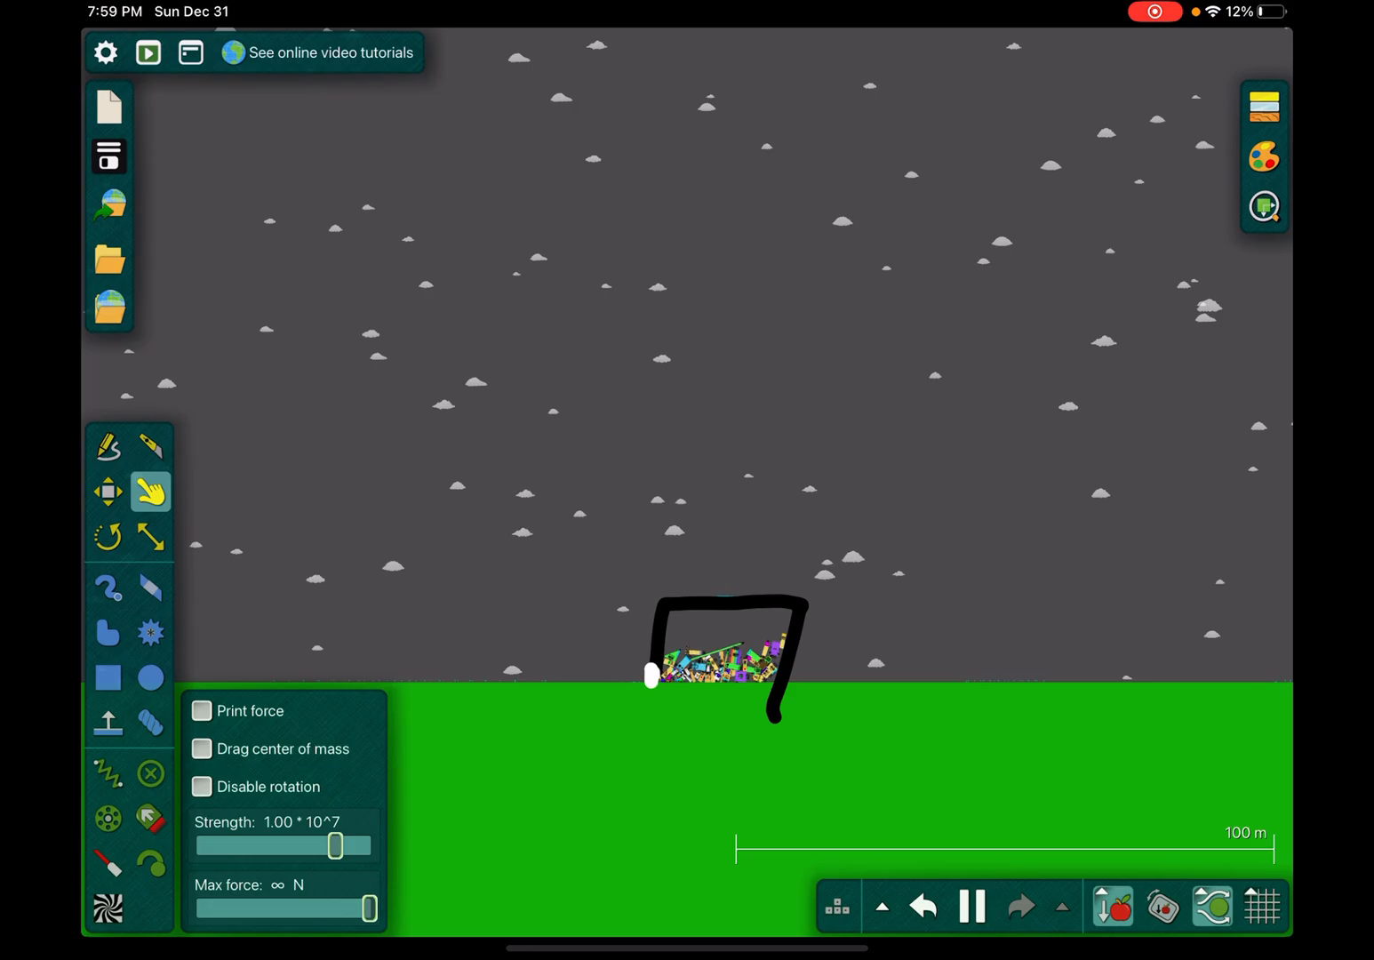
left_click(108, 678)
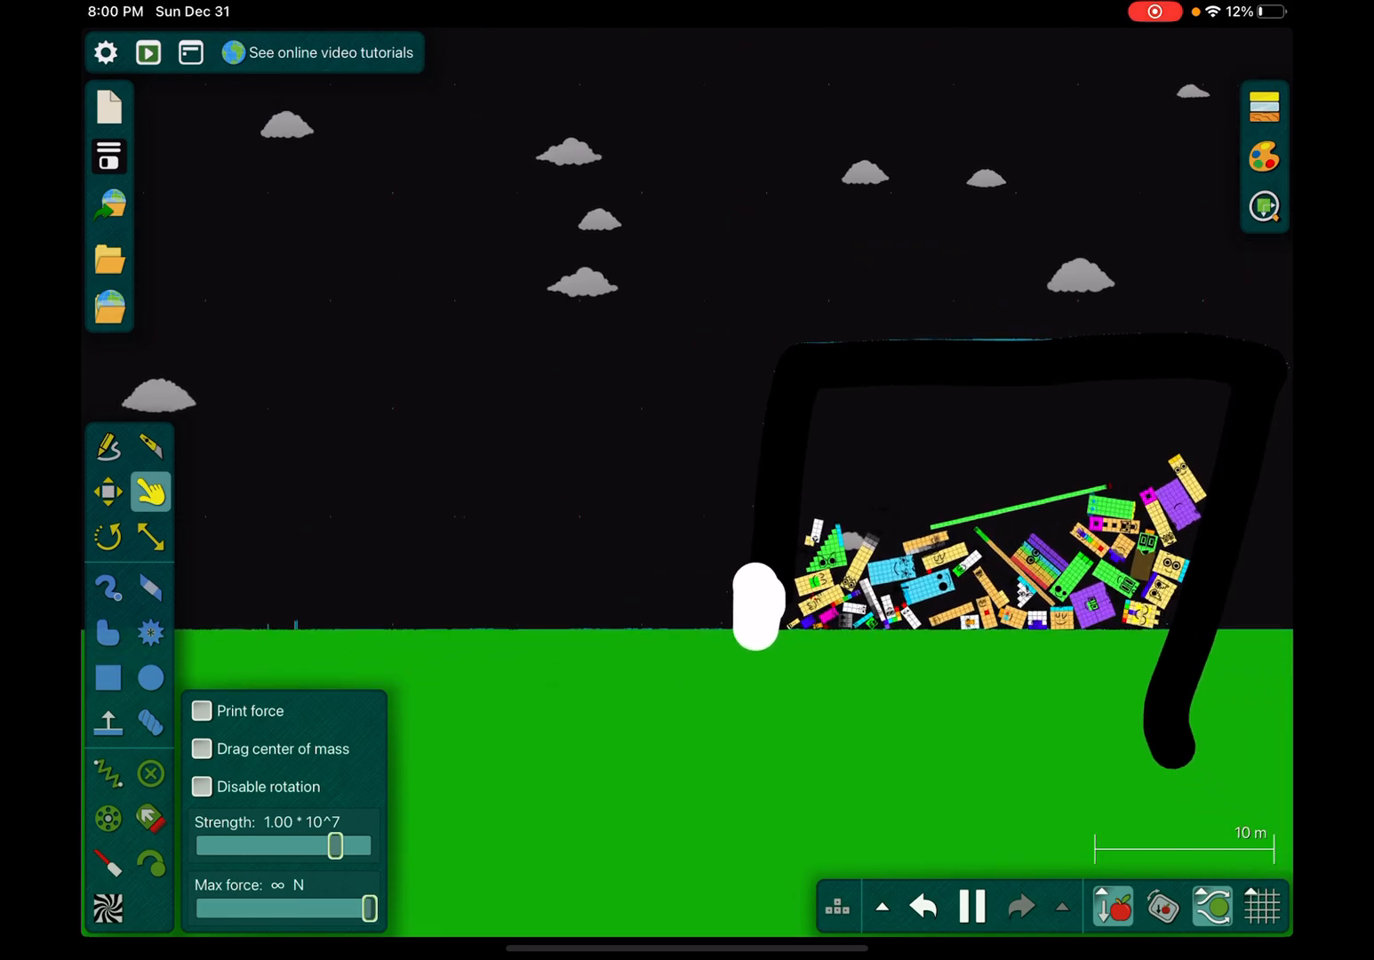
left_click(109, 679)
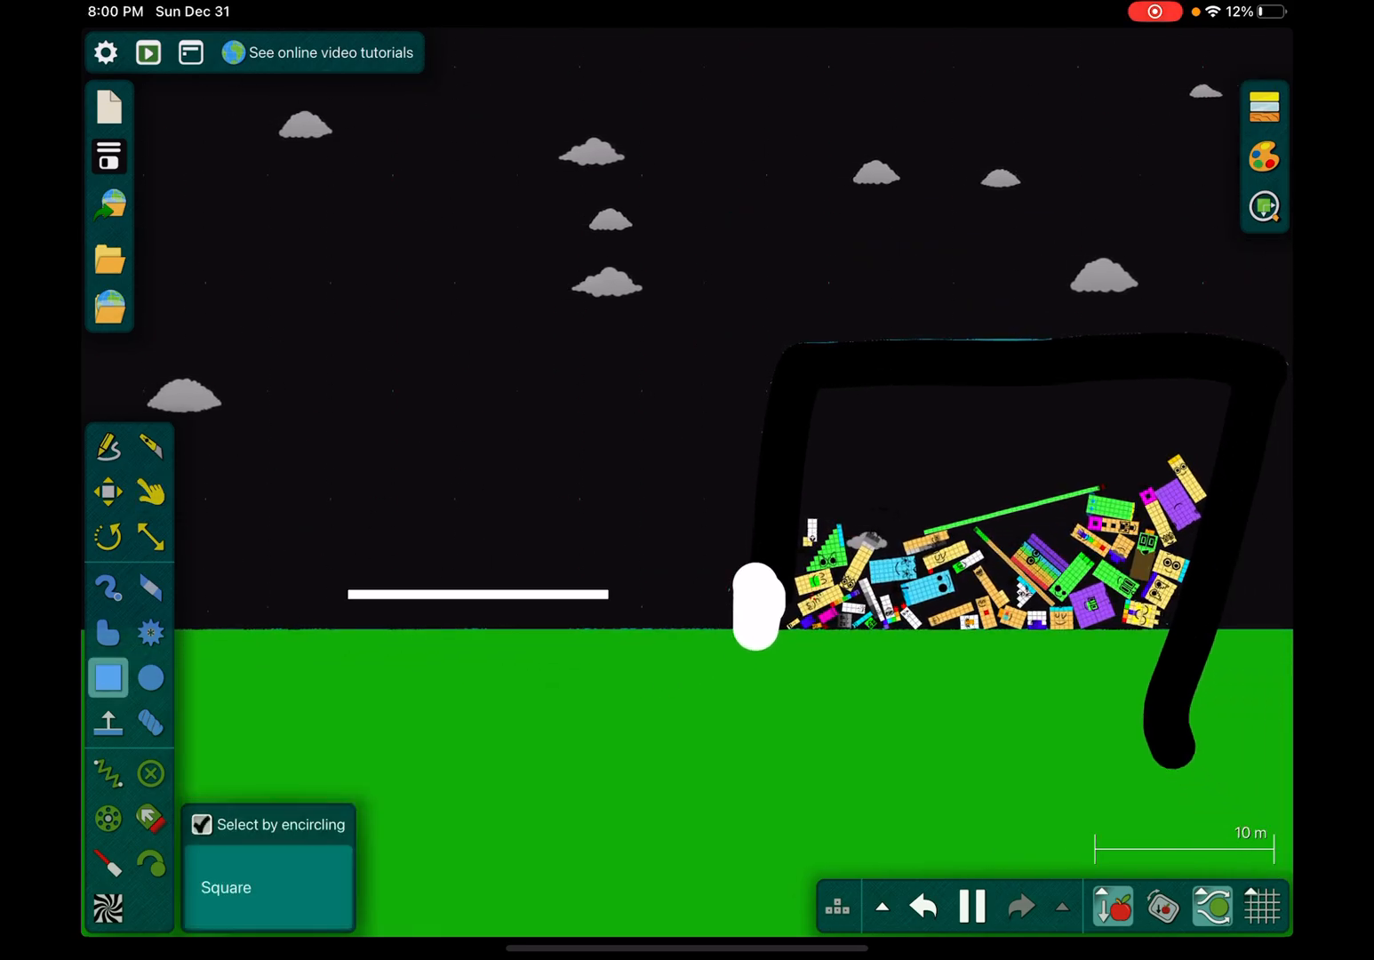
- Draw a huge white box and move it to the back behind the black sky panel
left_click(203, 825)
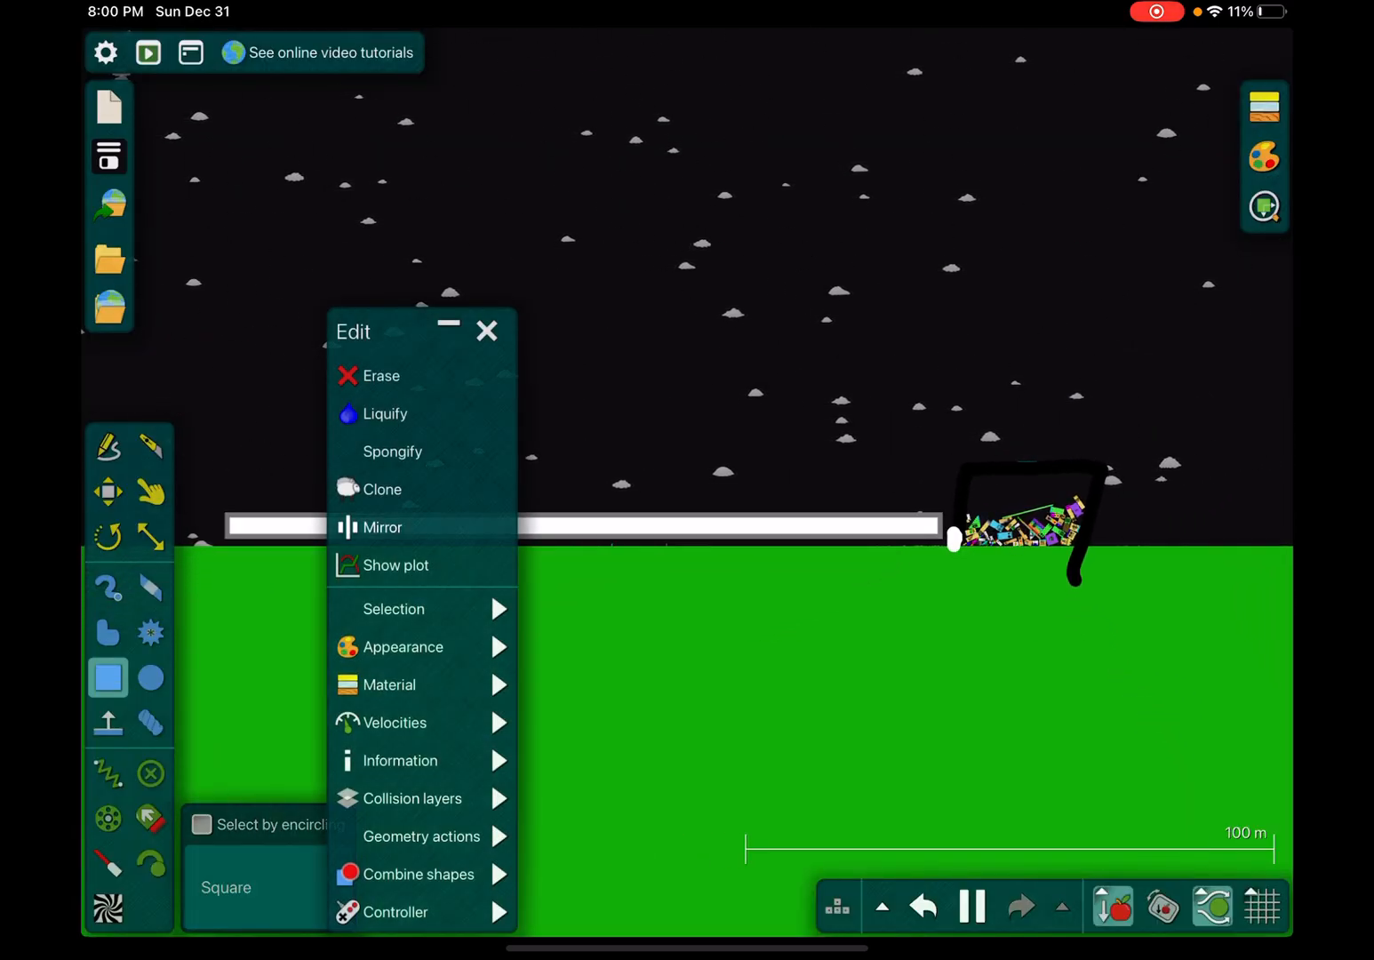
left_click(488, 331)
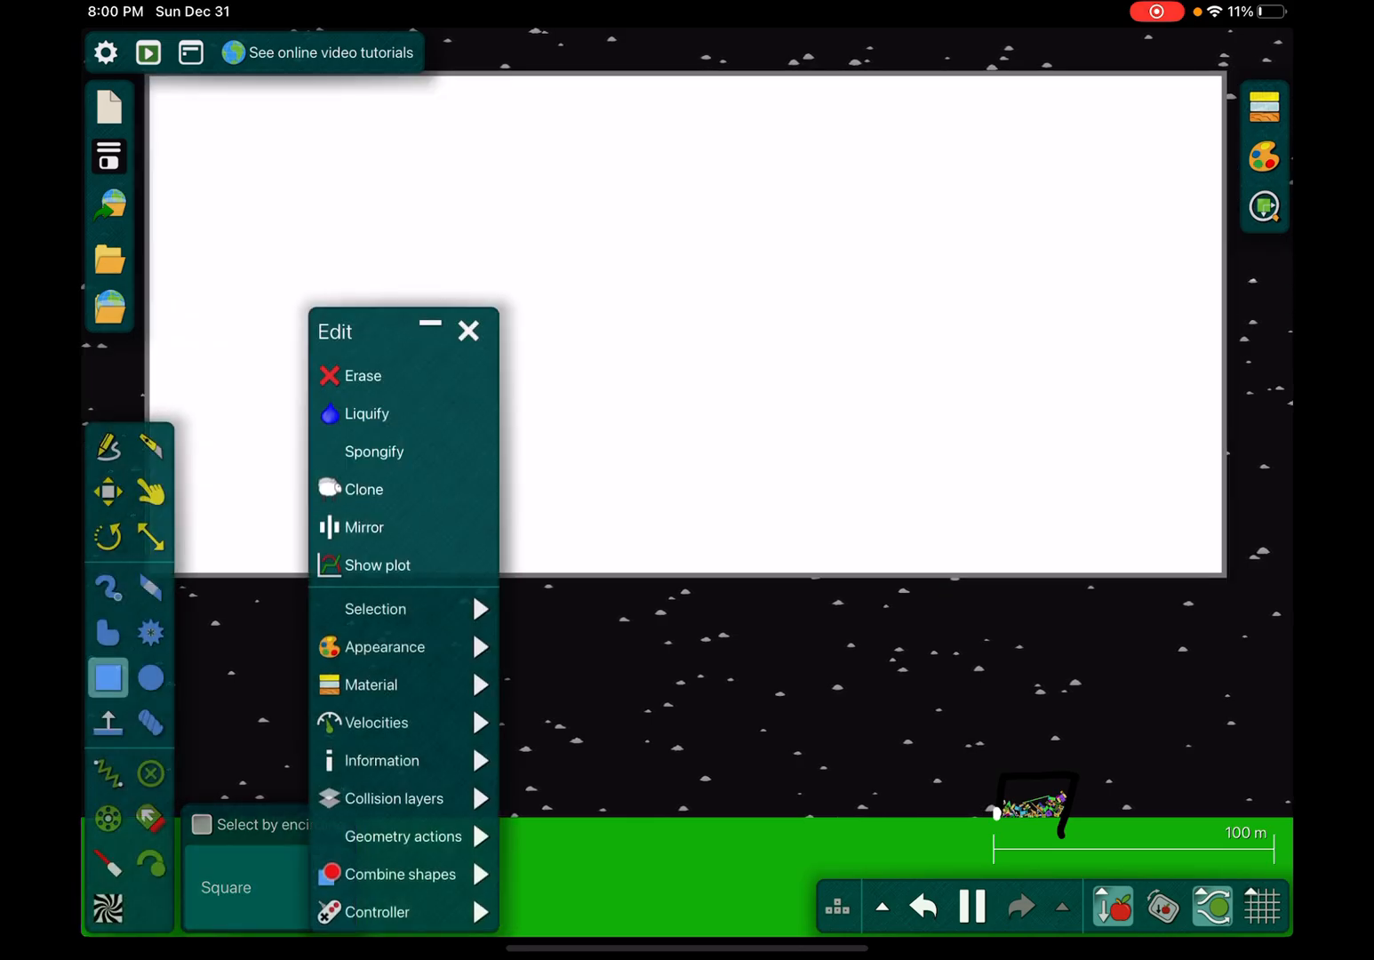
left_click(469, 330)
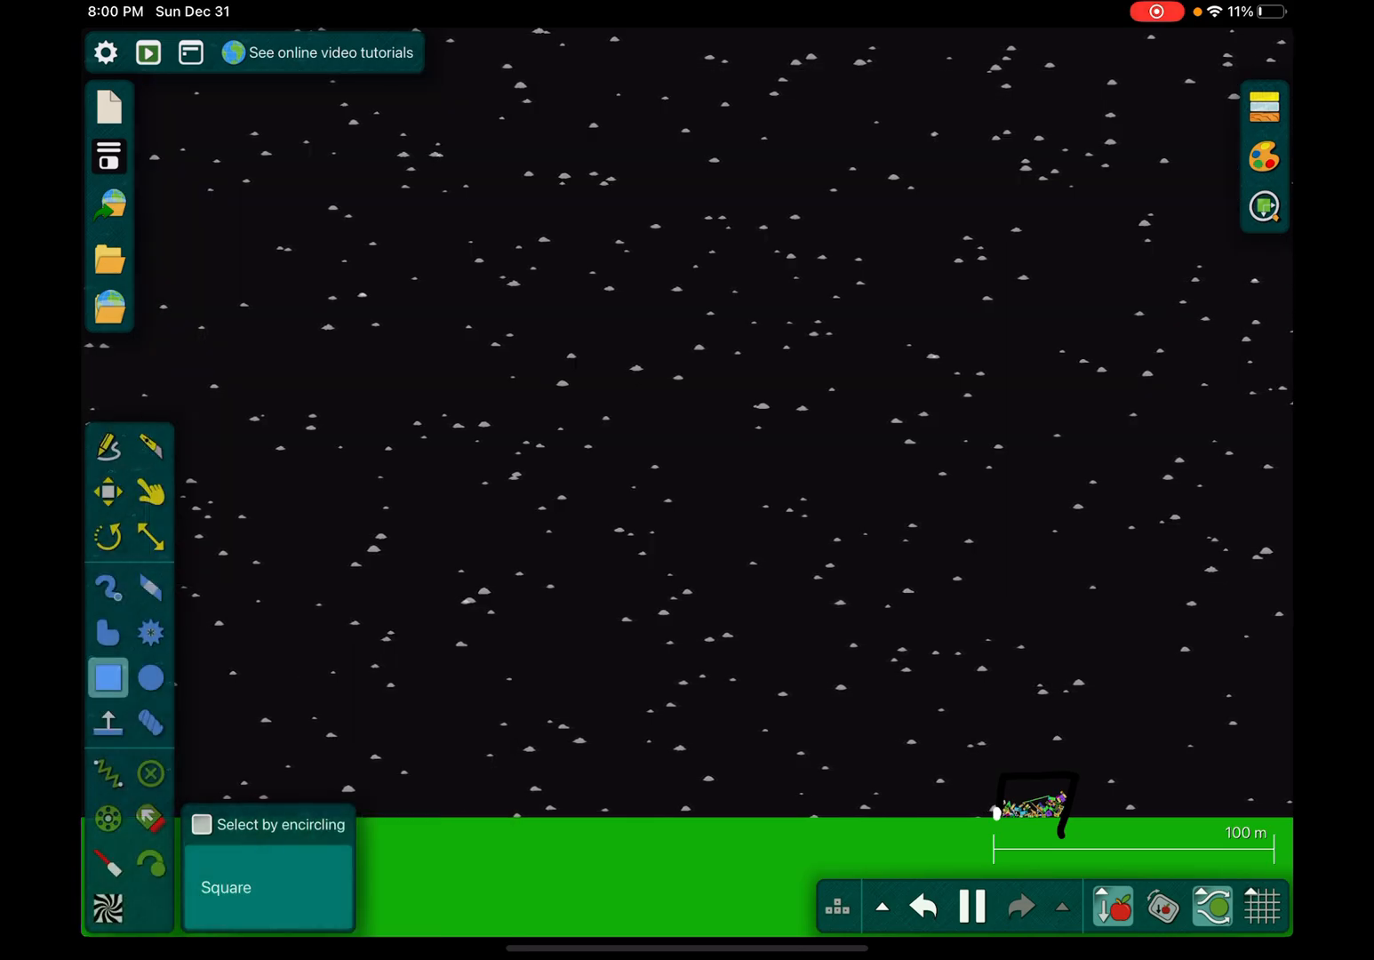
left_click(107, 722)
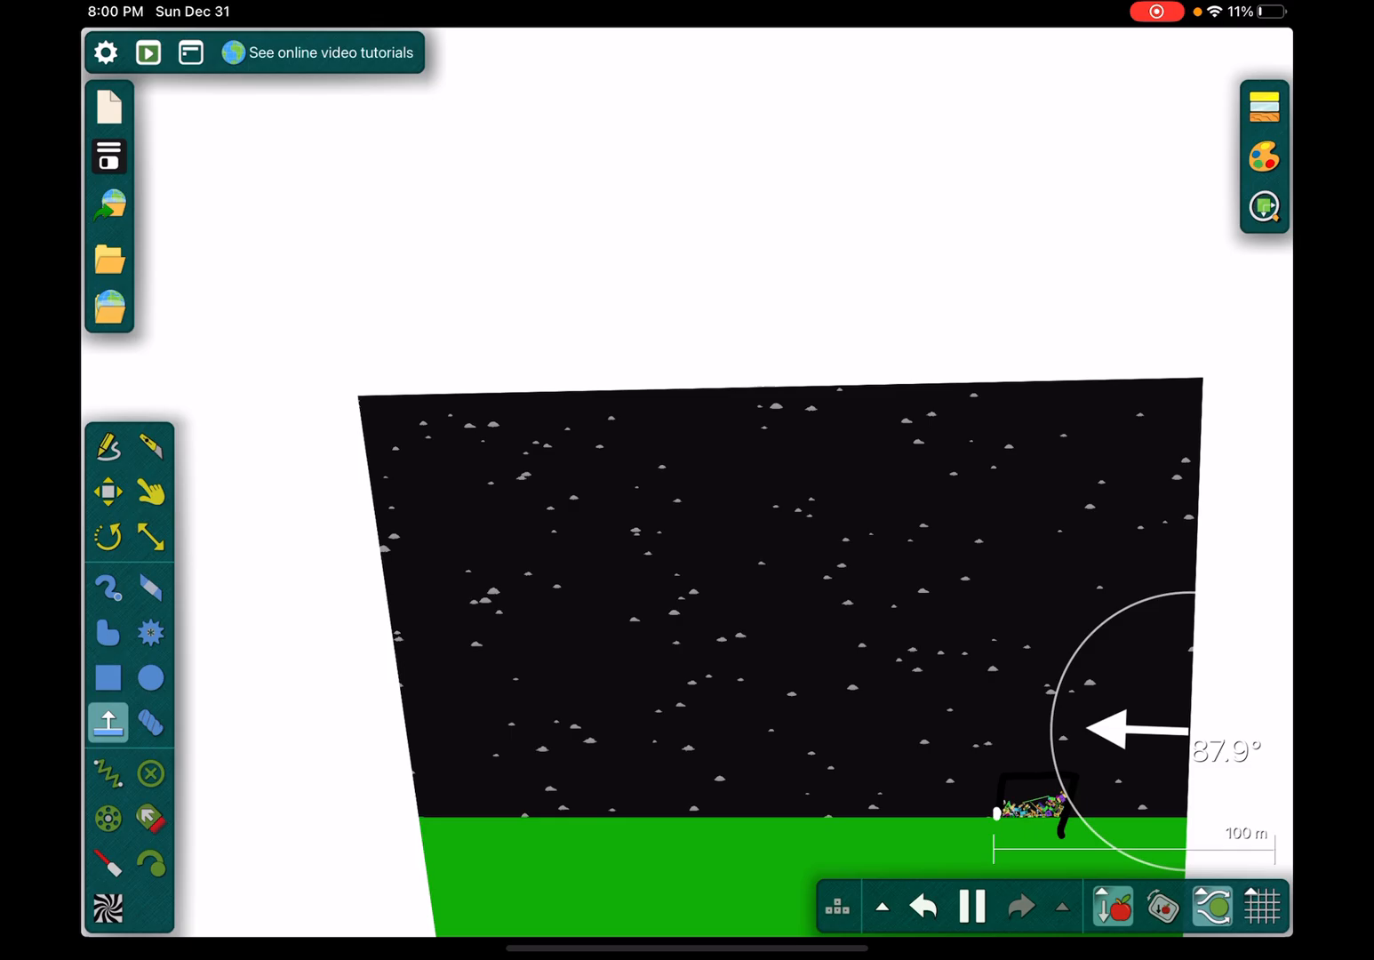
- Set the brush water colour brightness to about 45%, a pale grey
left_click(108, 586)
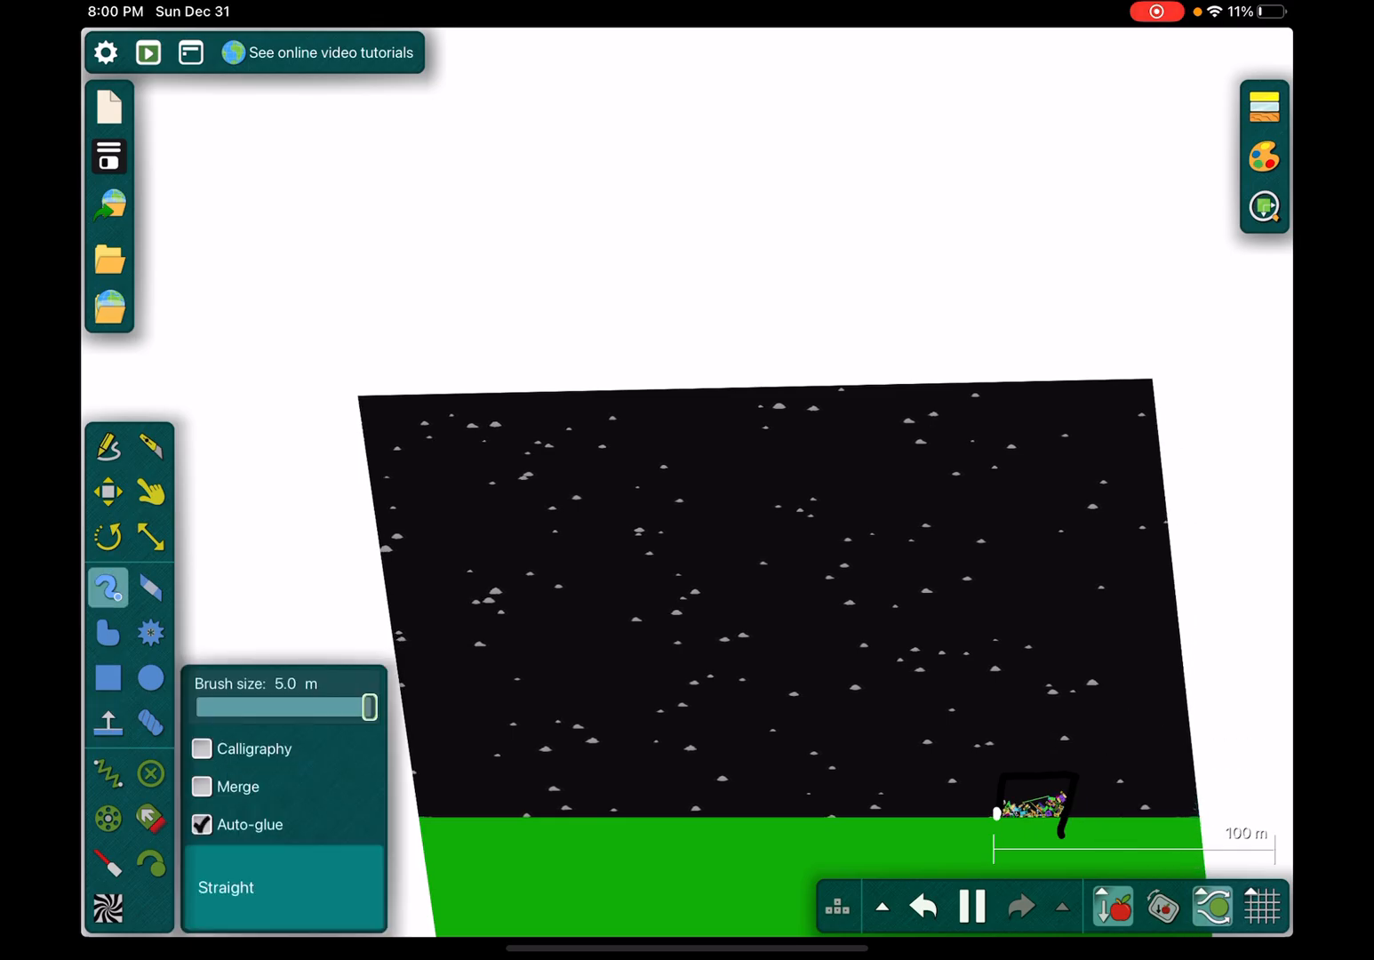
left_click(1265, 156)
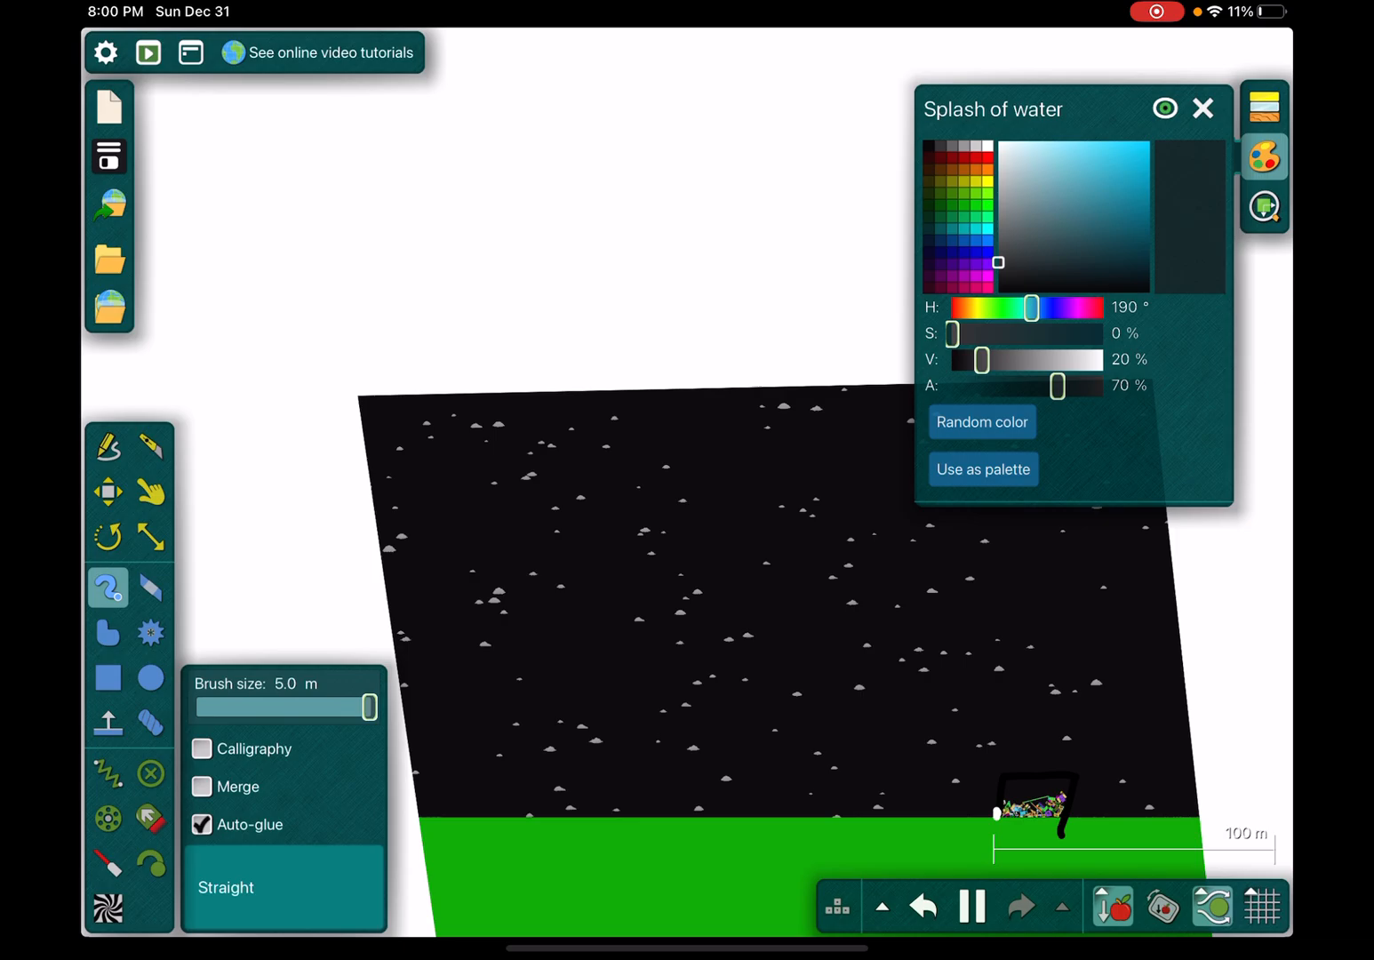
left_click_drag(959, 359, 1026, 360)
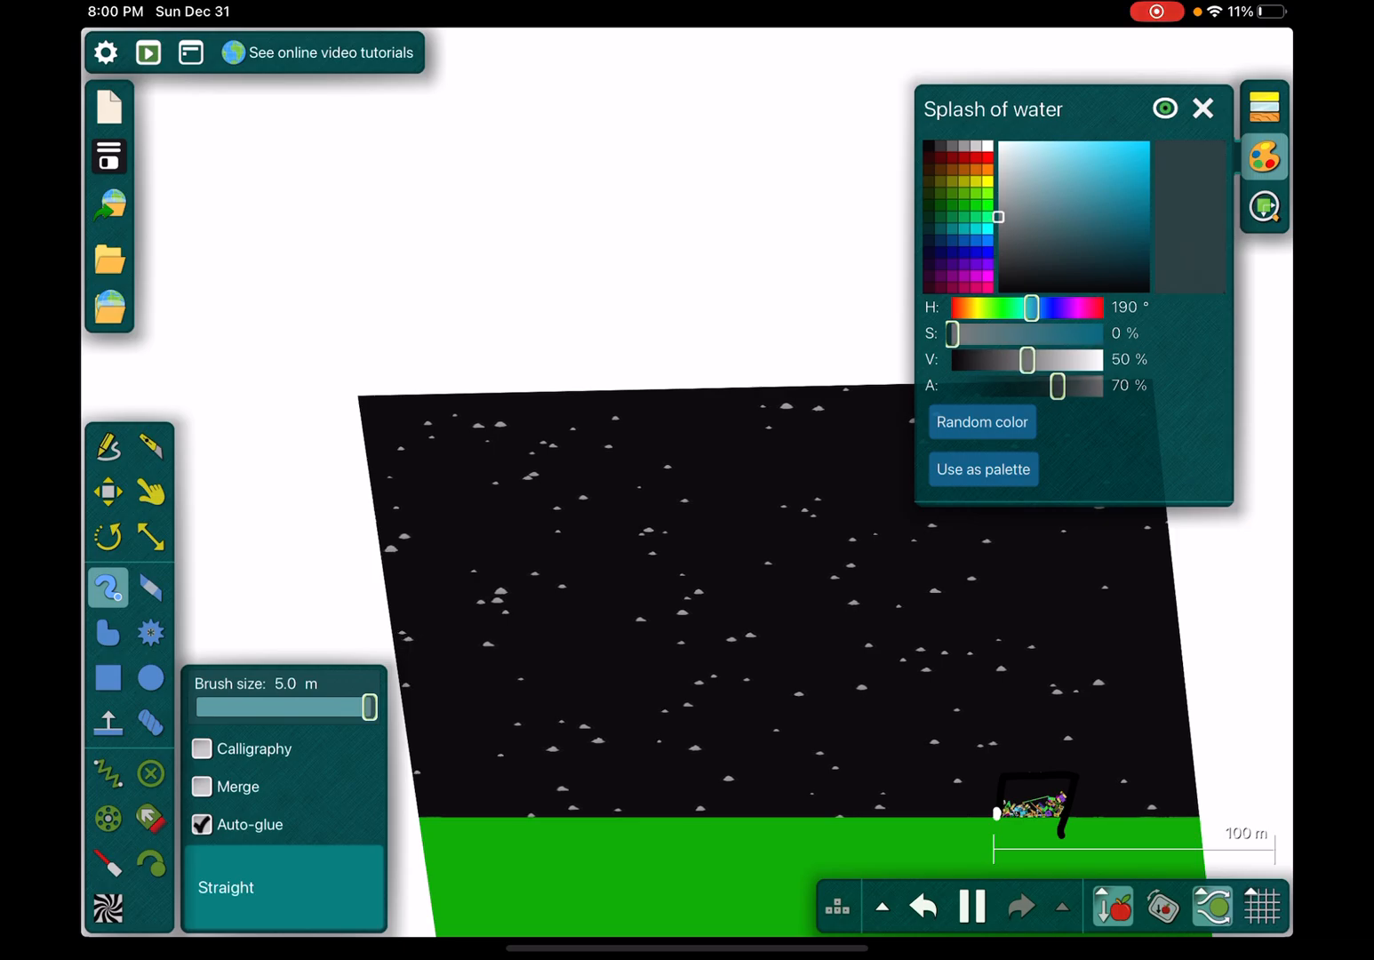
left_click_drag(1028, 359, 1017, 360)
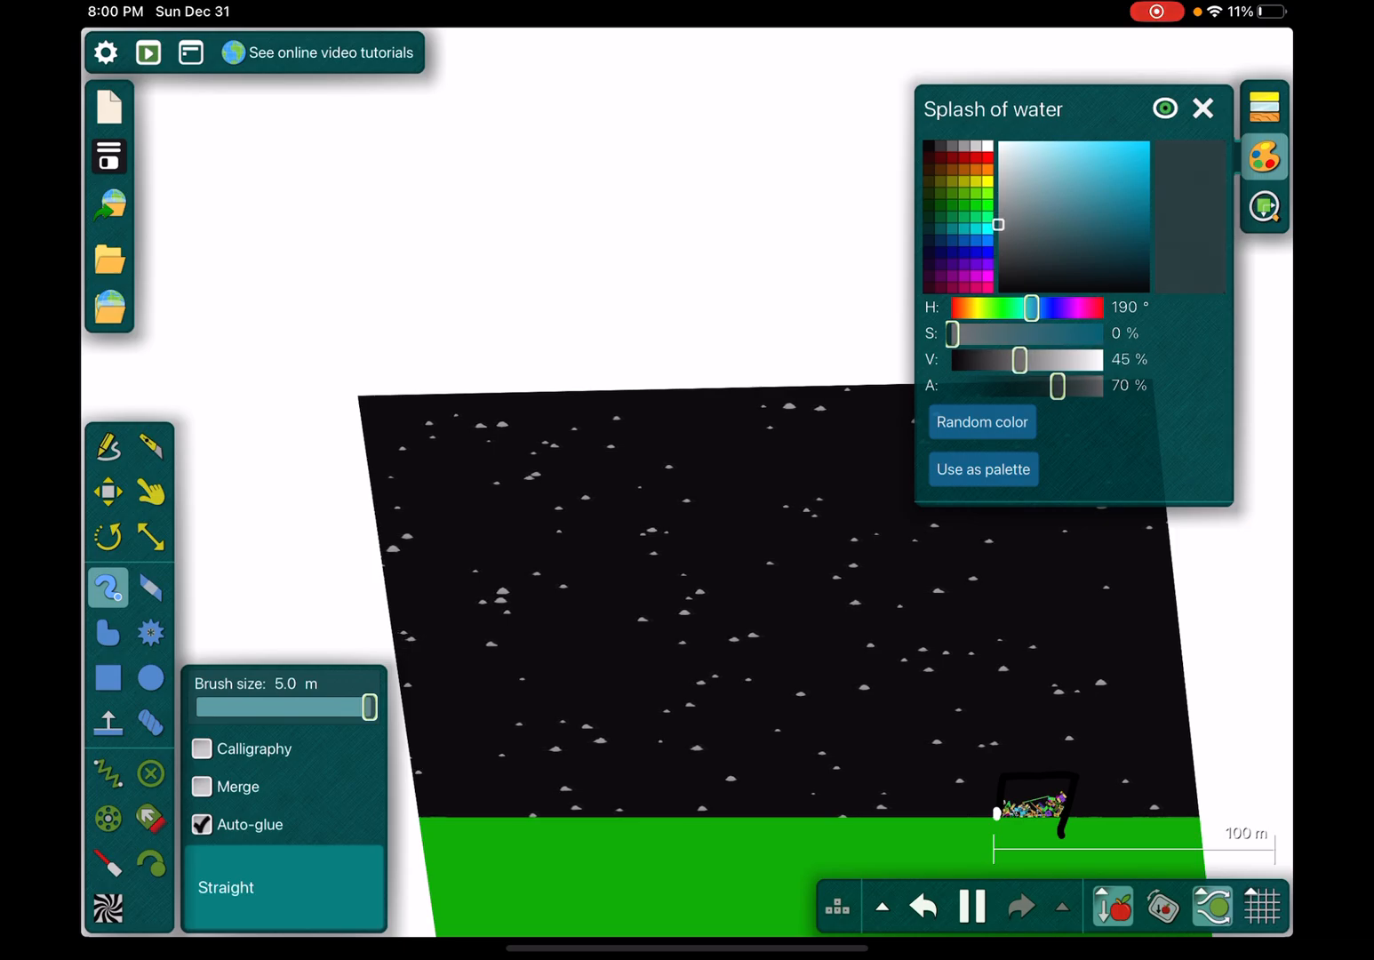
left_click(1202, 109)
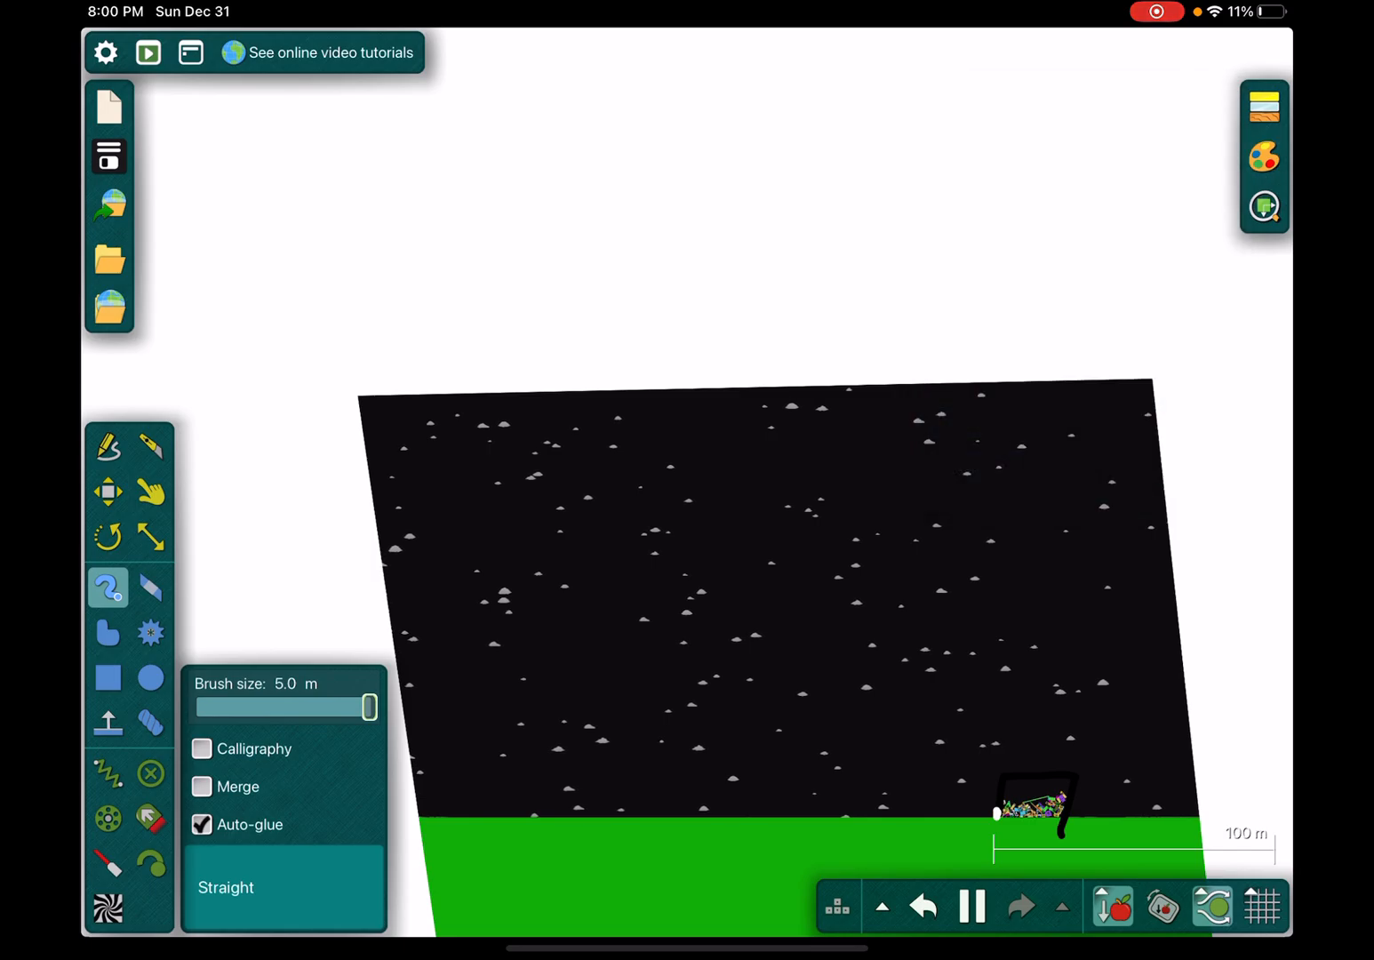
- Paint white strokes from the top of the sky down to the ground and run the simulation
left_click_drag(489, 394, 578, 725)
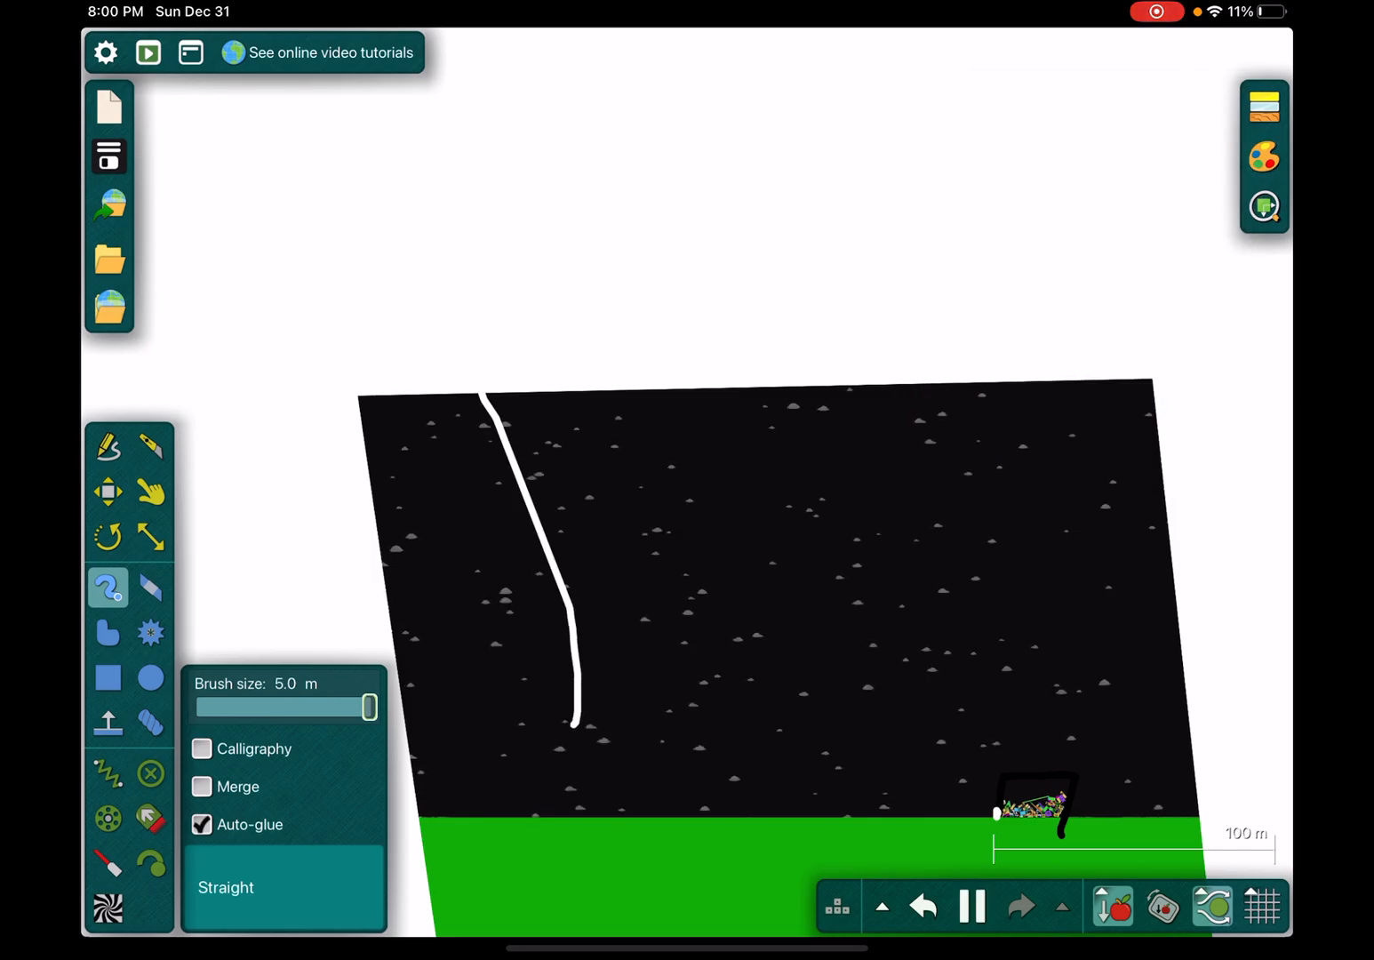
left_click(924, 903)
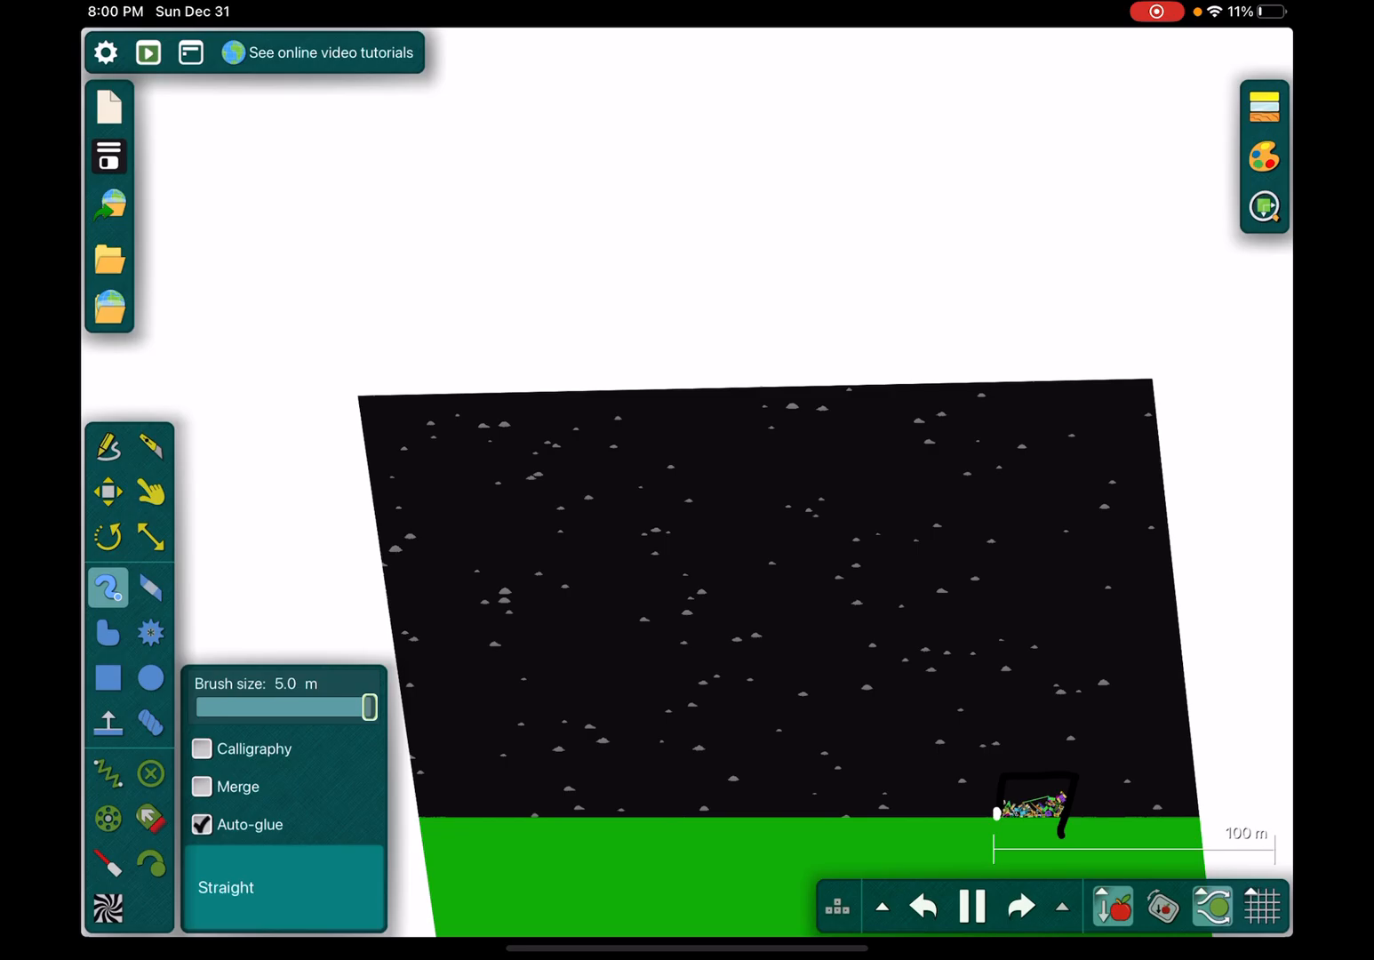
left_click_drag(463, 400, 548, 786)
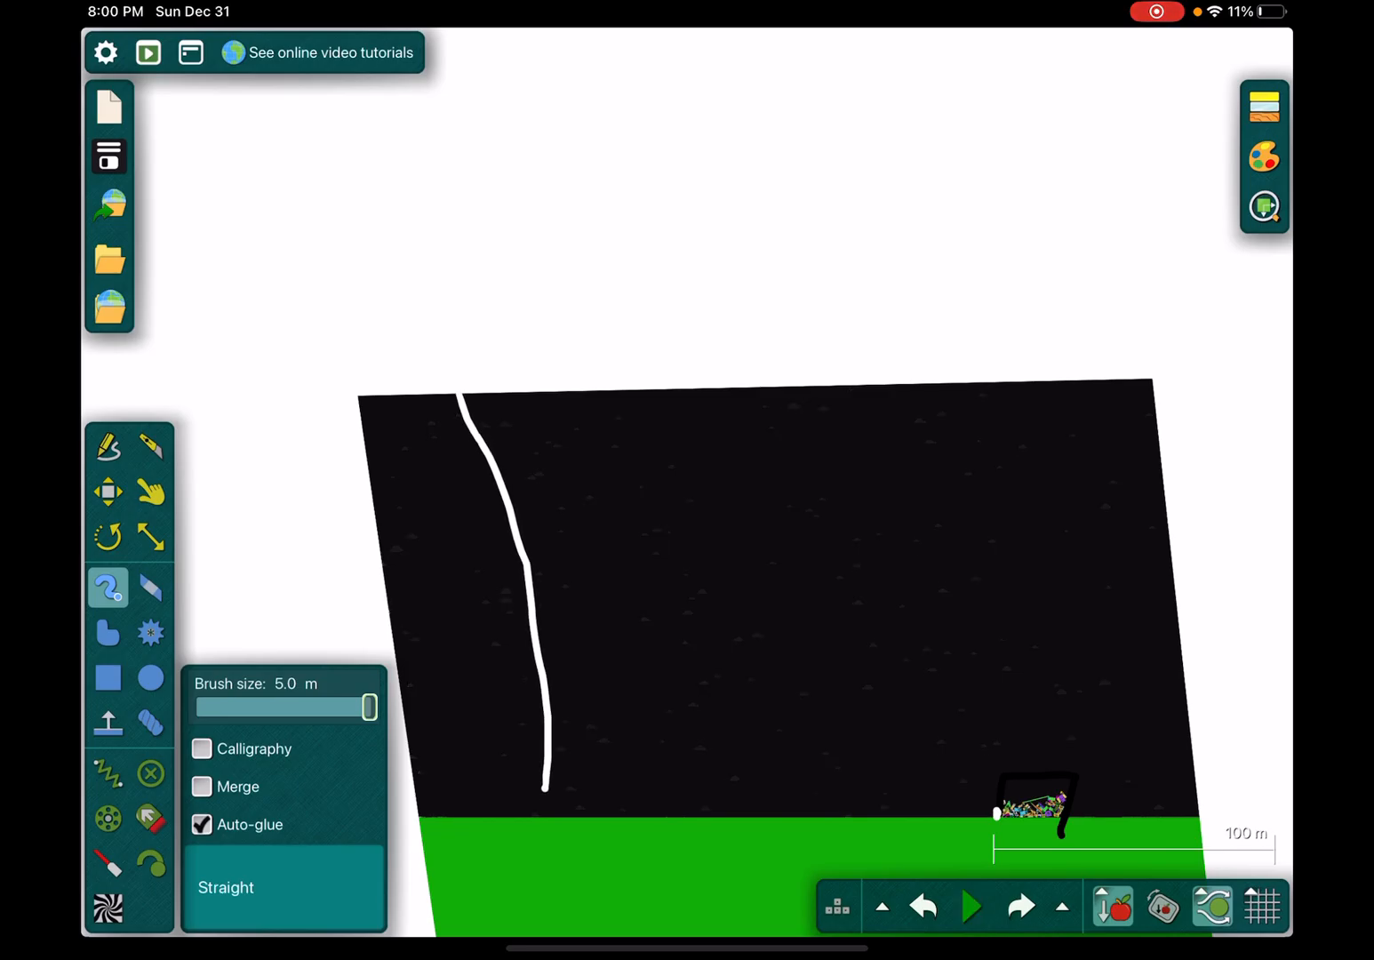
left_click(972, 907)
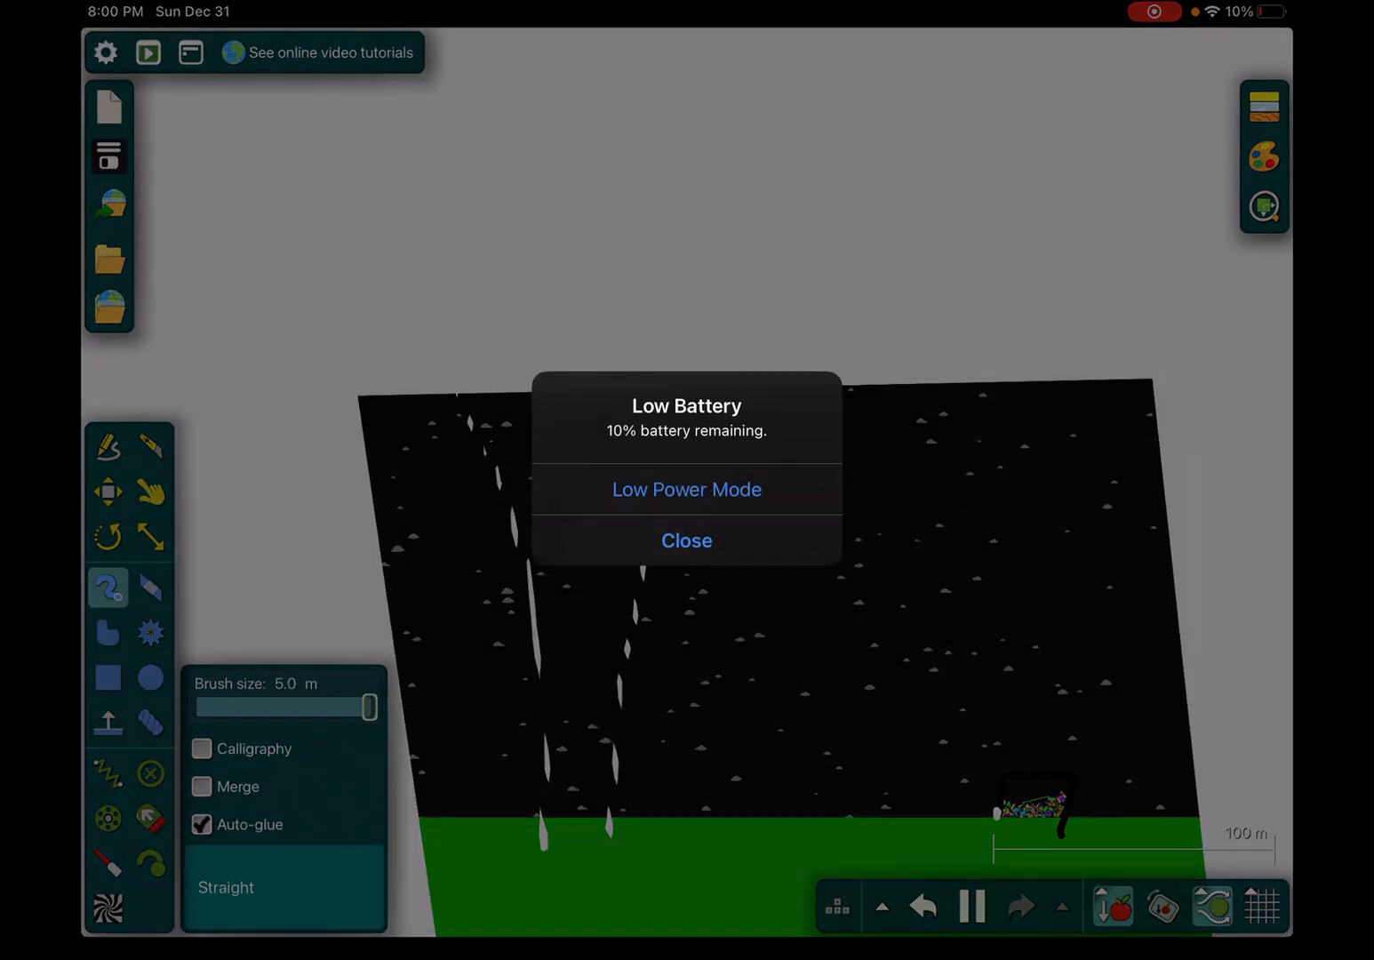
left_click(686, 541)
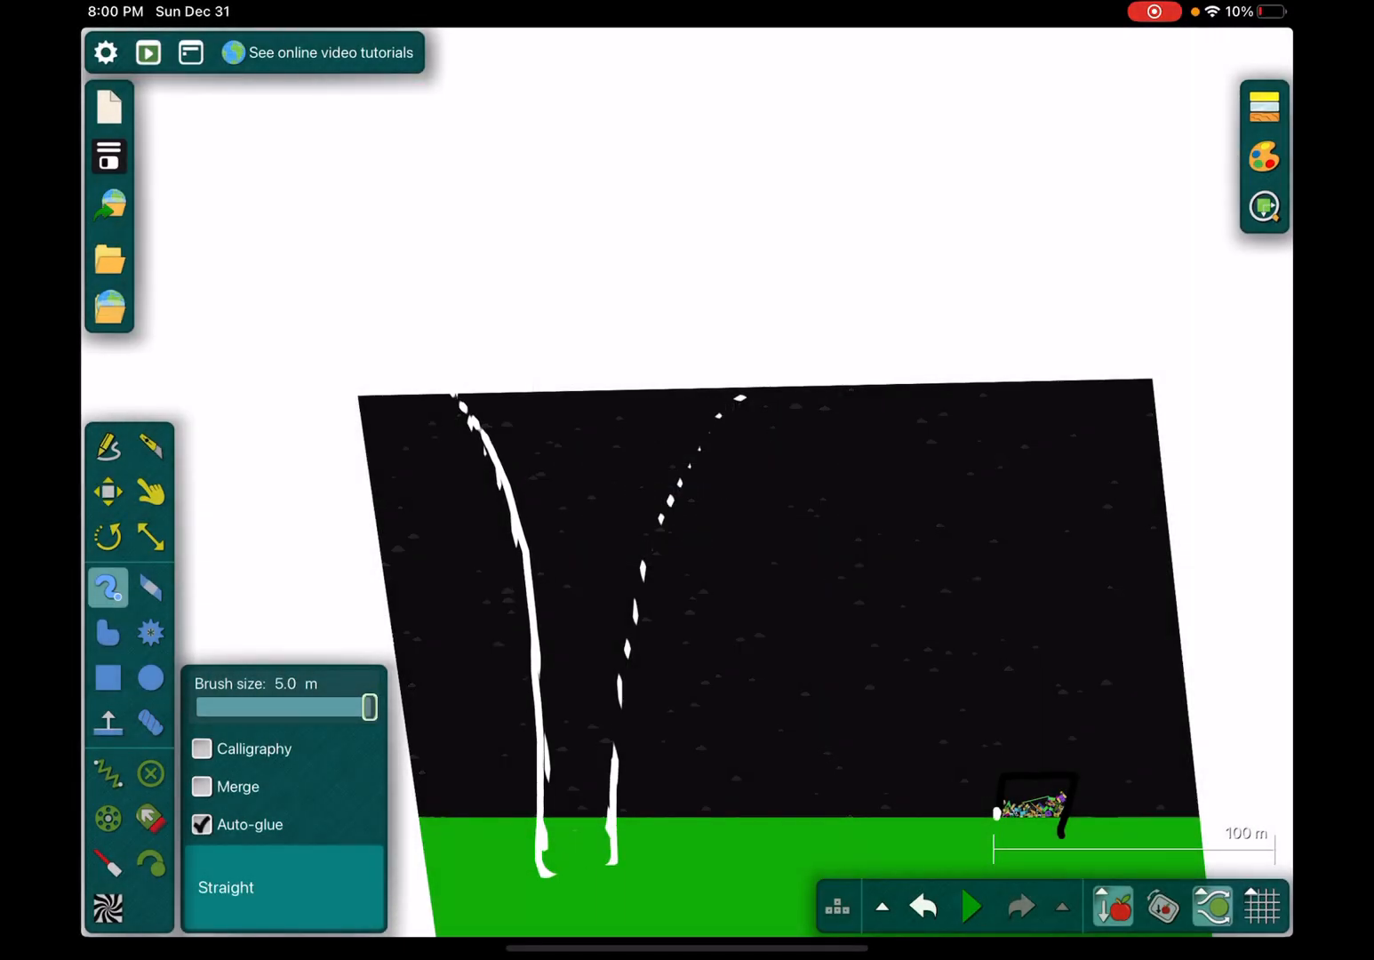
- Raise the stroke's density in Edit > Material and run it into the shelter, flinging the blocks skyward
left_click(973, 906)
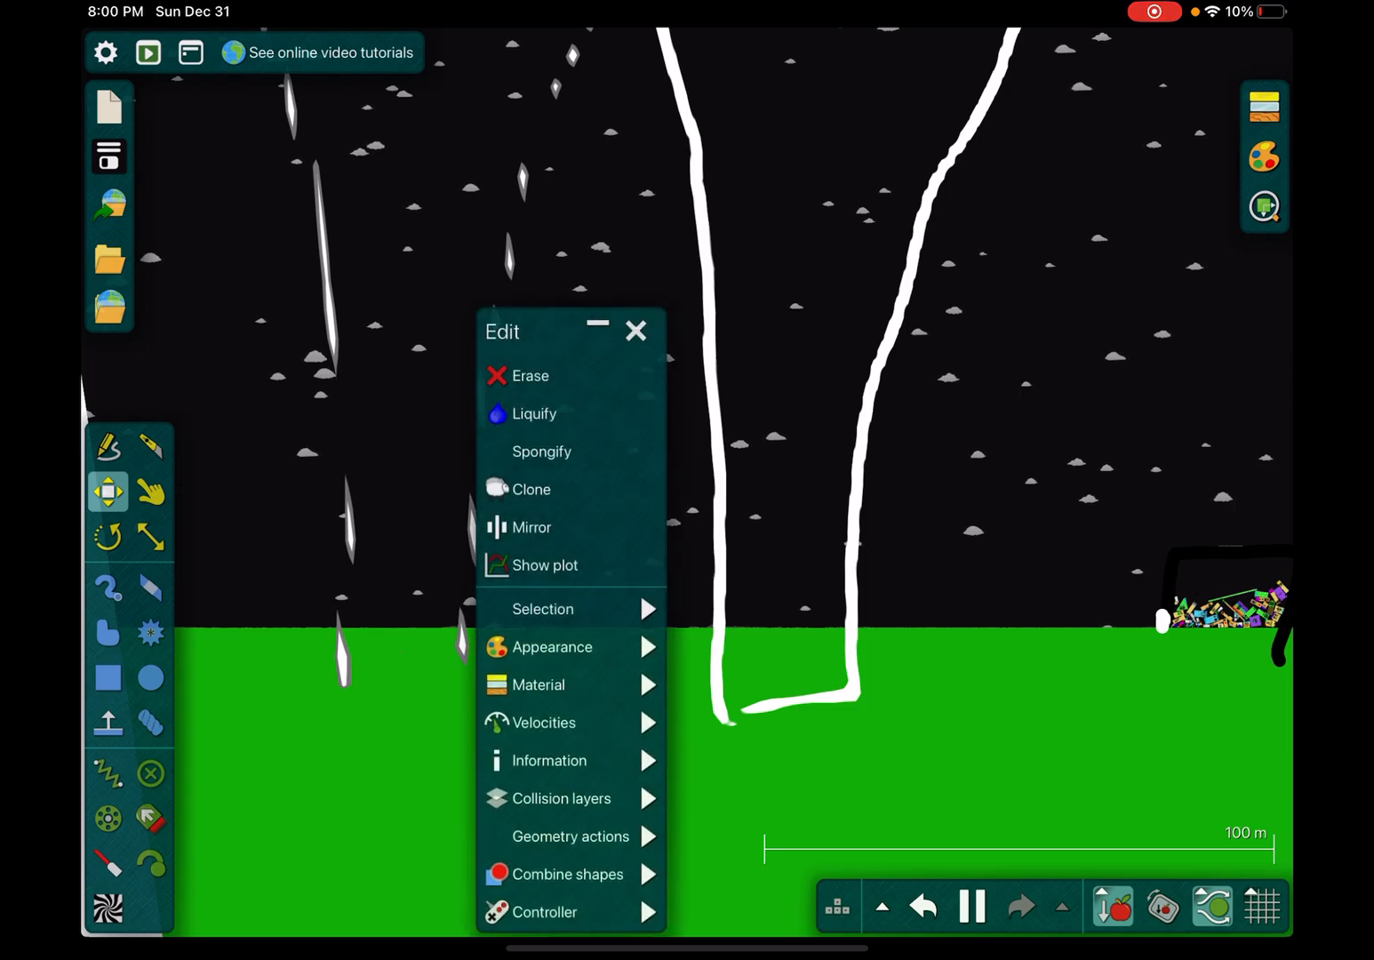
left_click(637, 331)
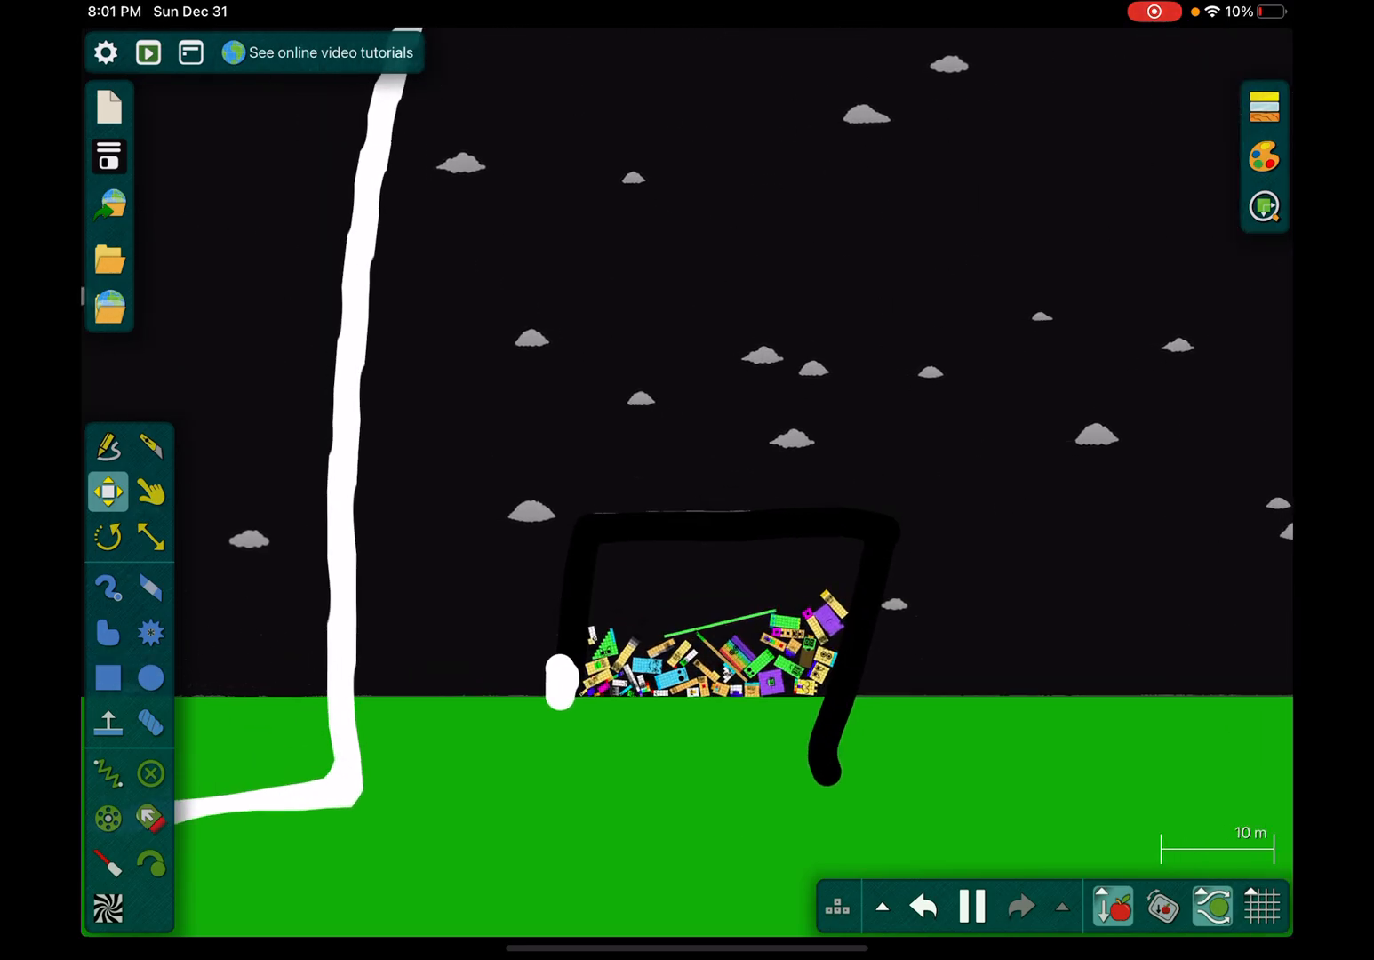
left_click(108, 672)
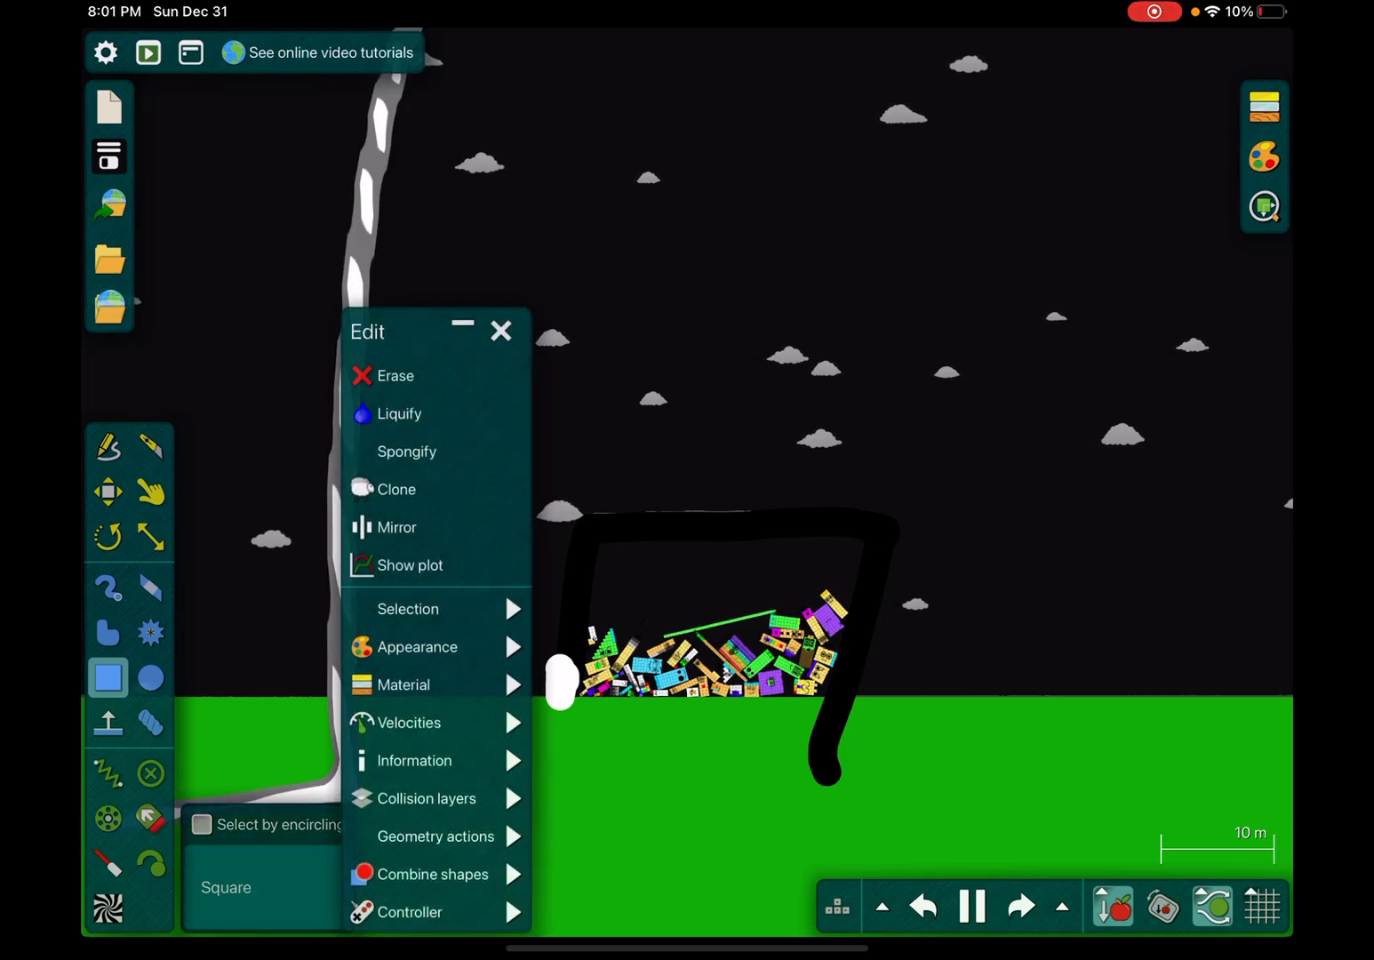
left_click(404, 684)
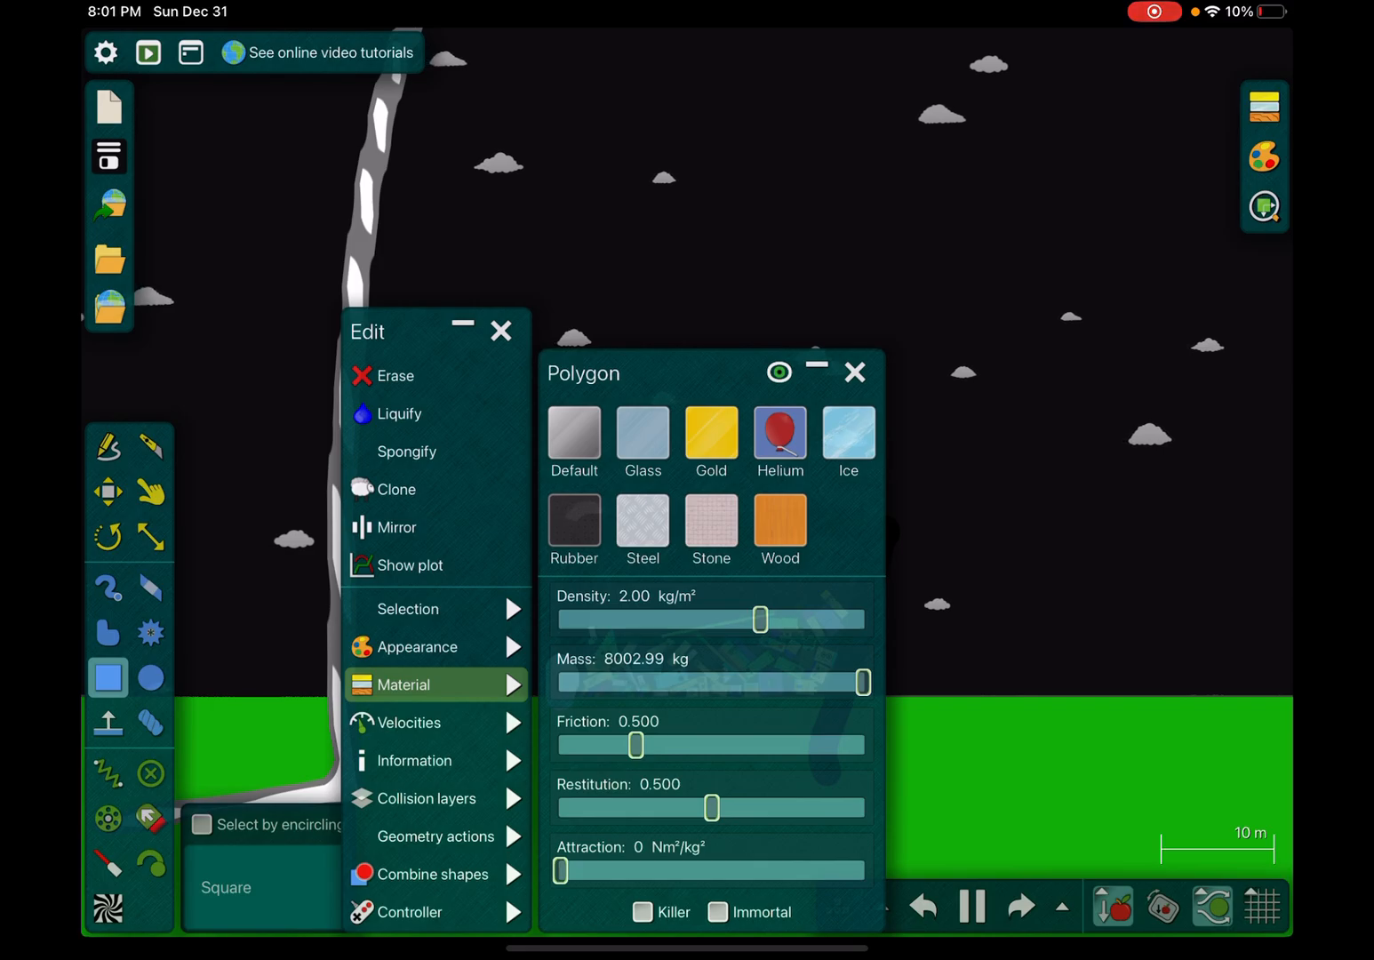
left_click_drag(562, 872, 841, 832)
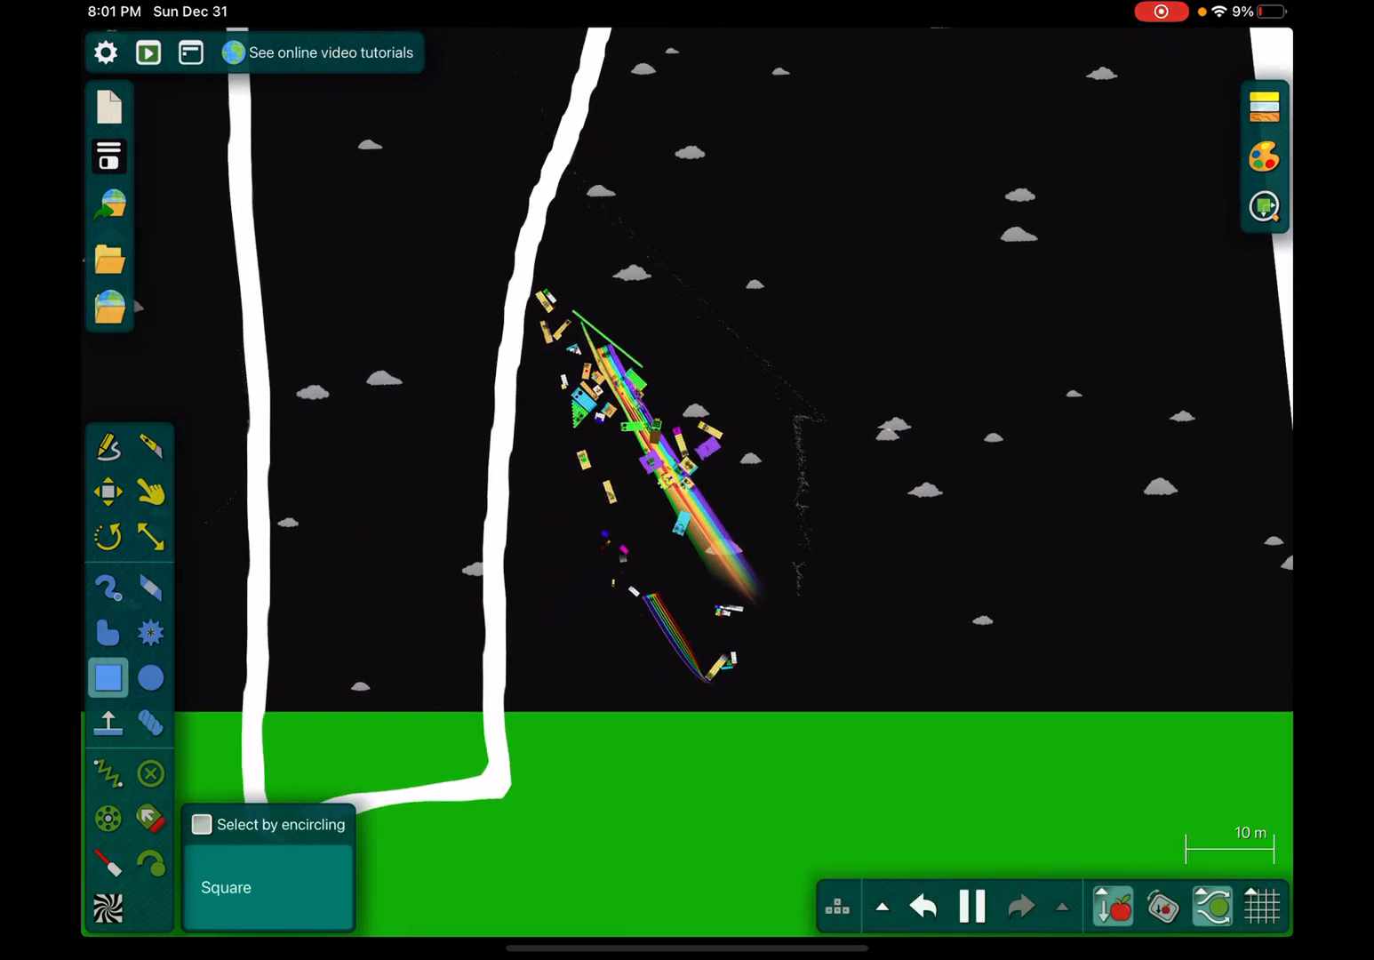
- Run the simulation and drag the clump of Numberblocks high up along the tornado stroke
left_click(152, 494)
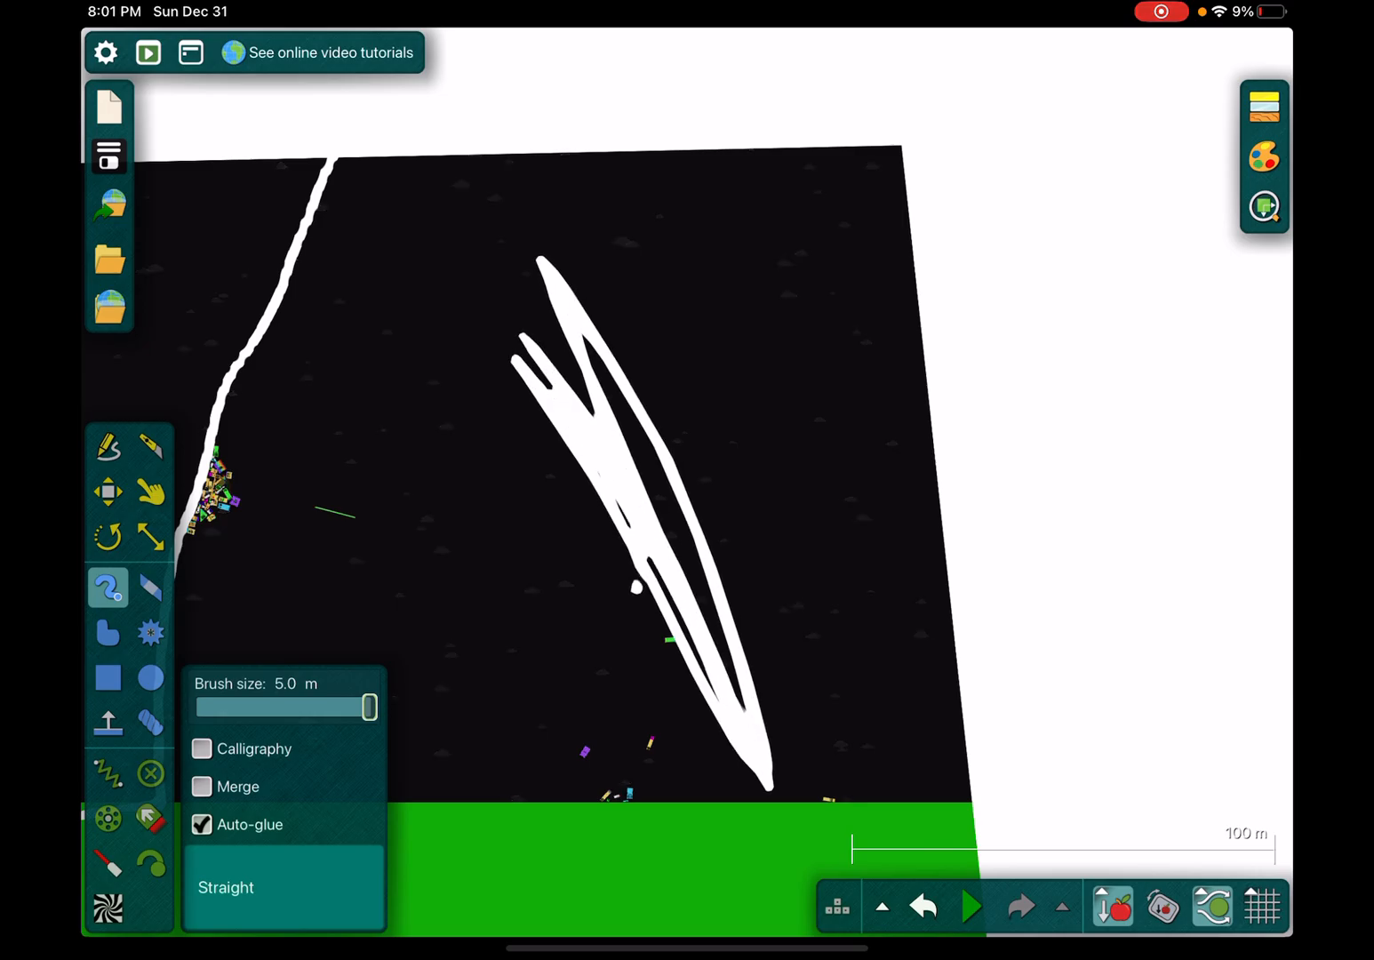
left_click(973, 906)
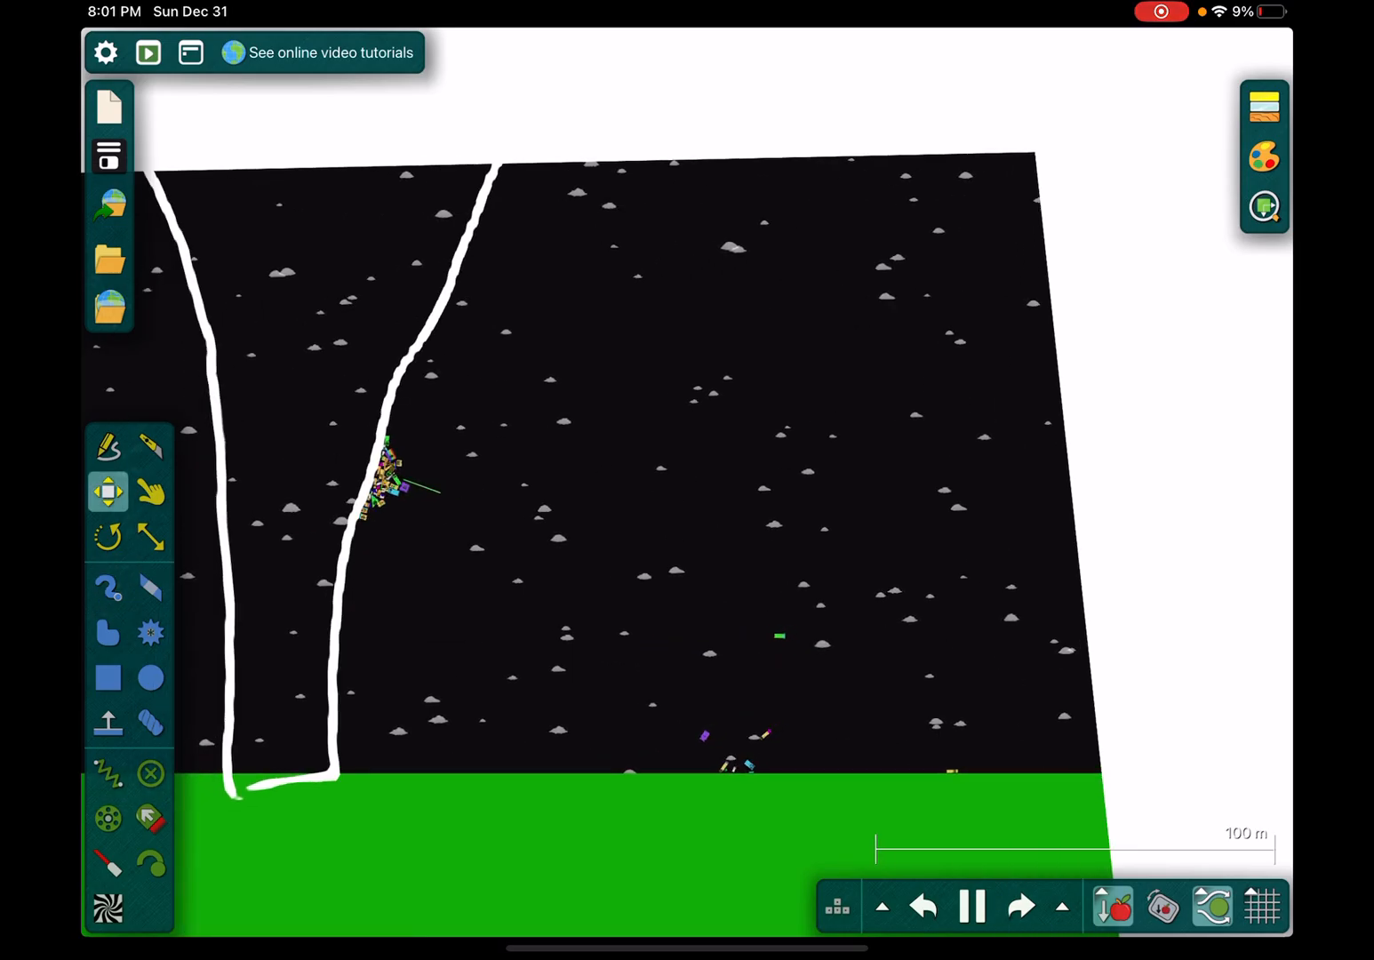
left_click(151, 490)
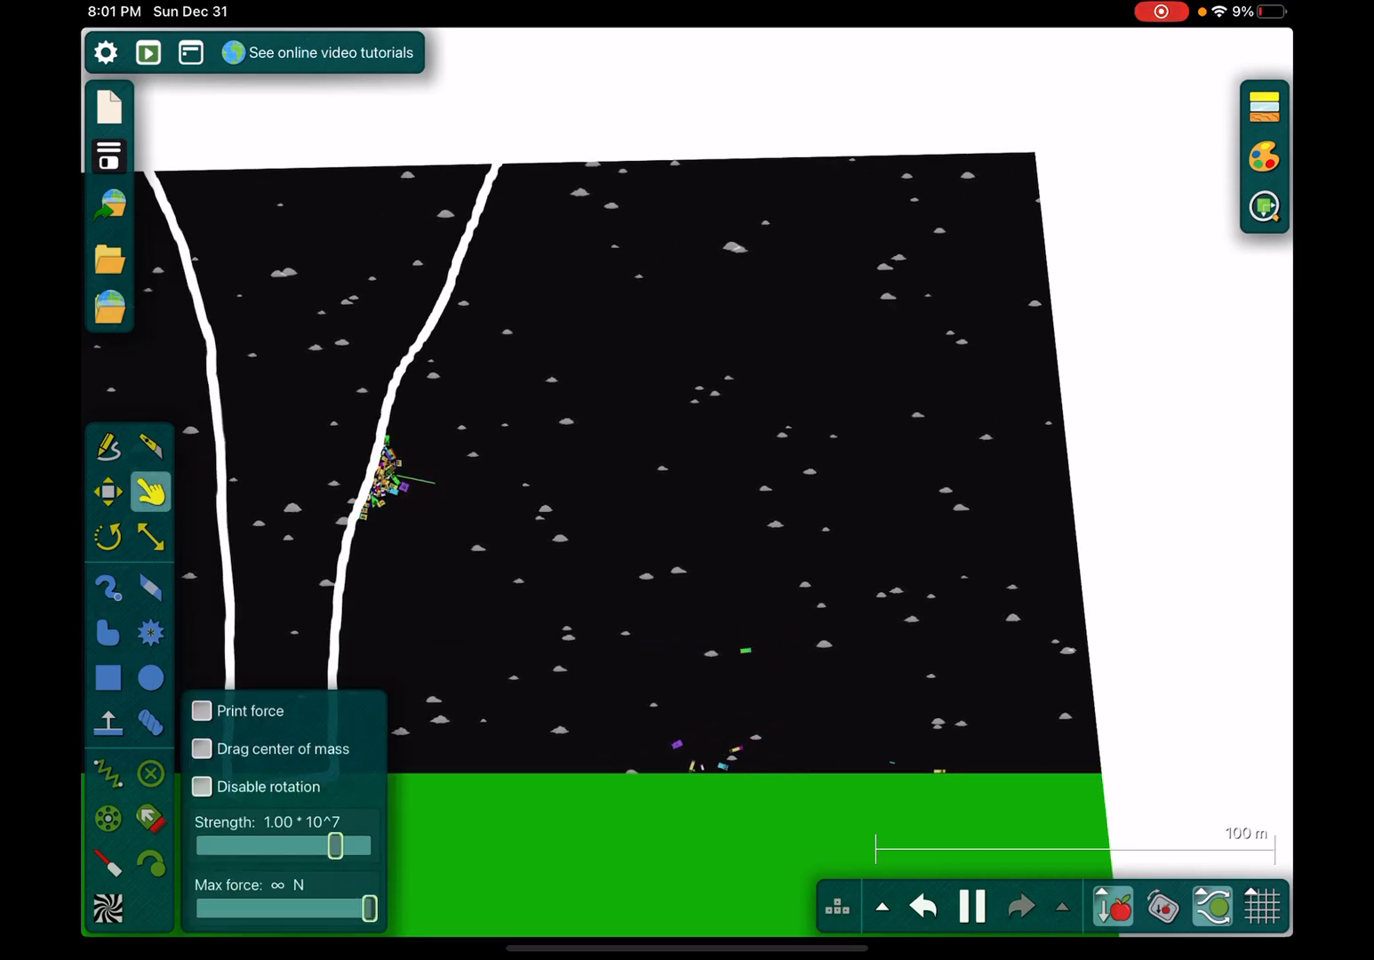
left_click(1266, 161)
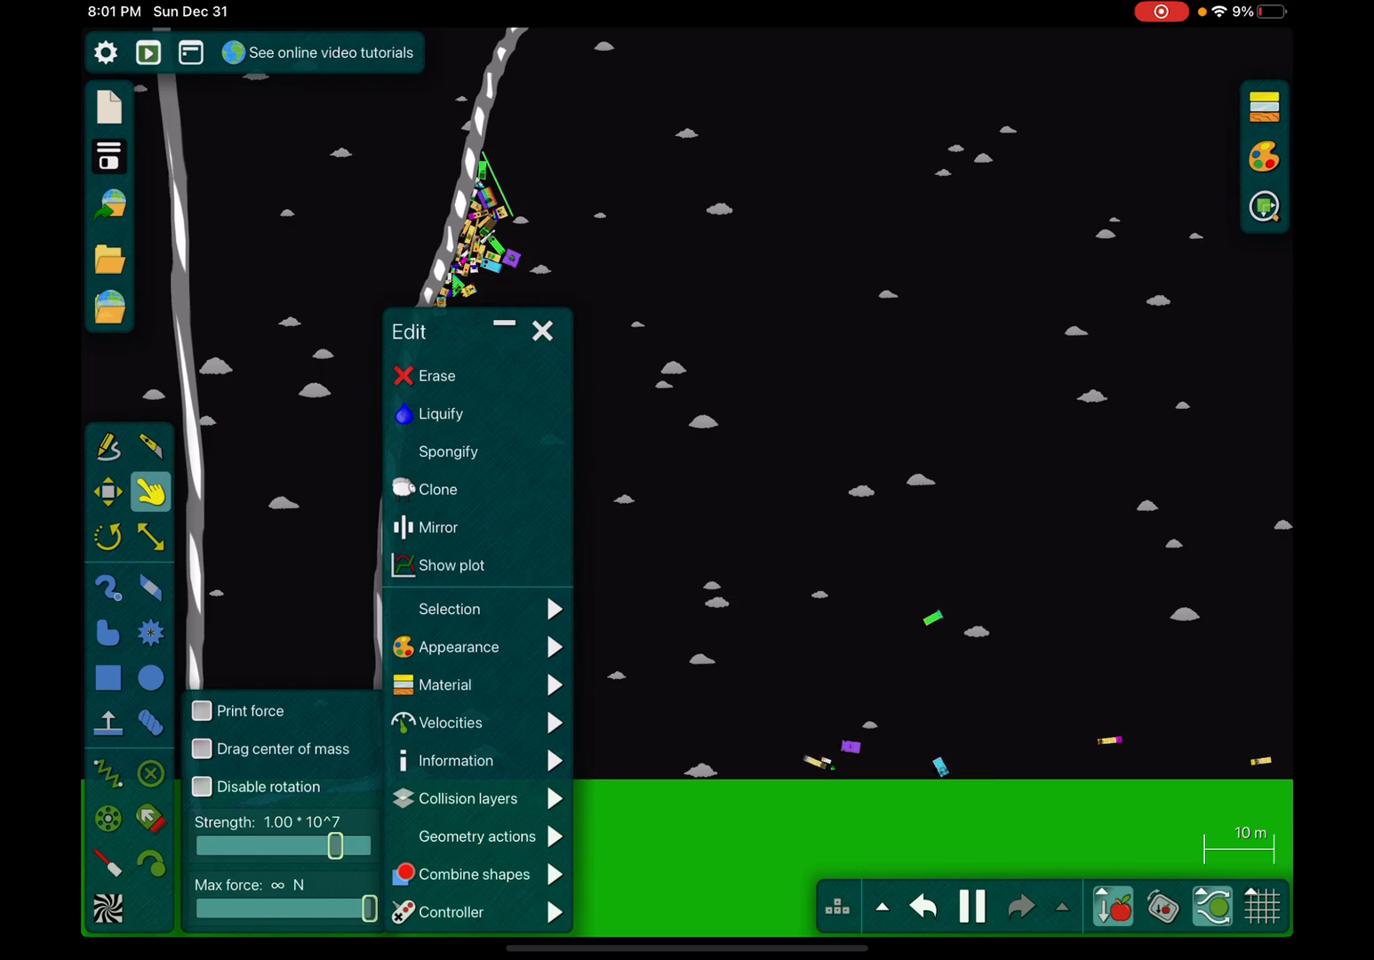
- Let the remaining three Numberblocks pieces settle on the ground, then pause the simulation
left_click(450, 684)
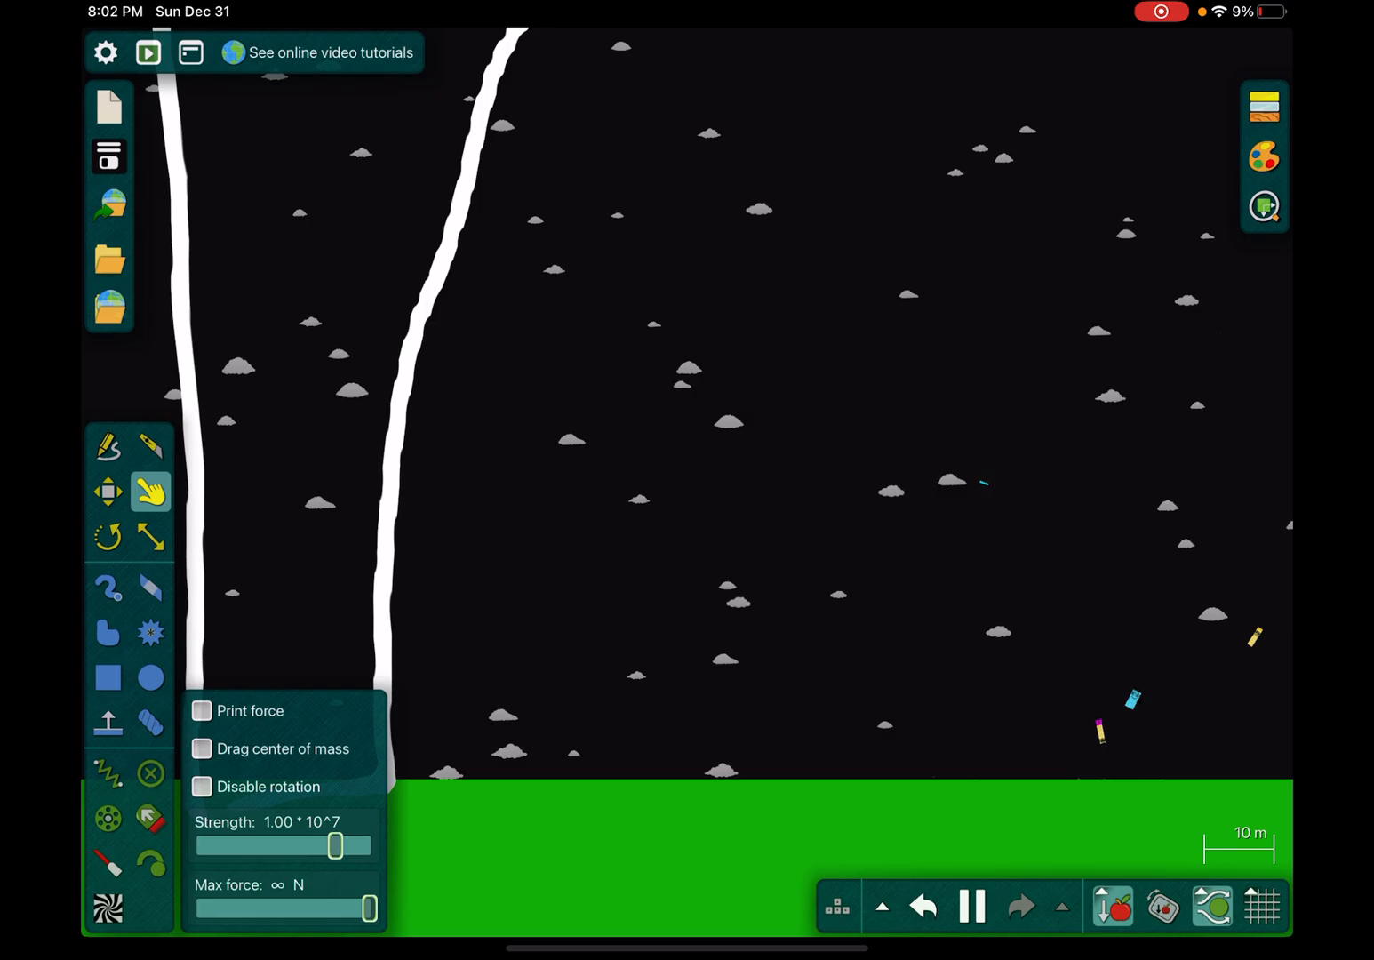
scroll("down", 3)
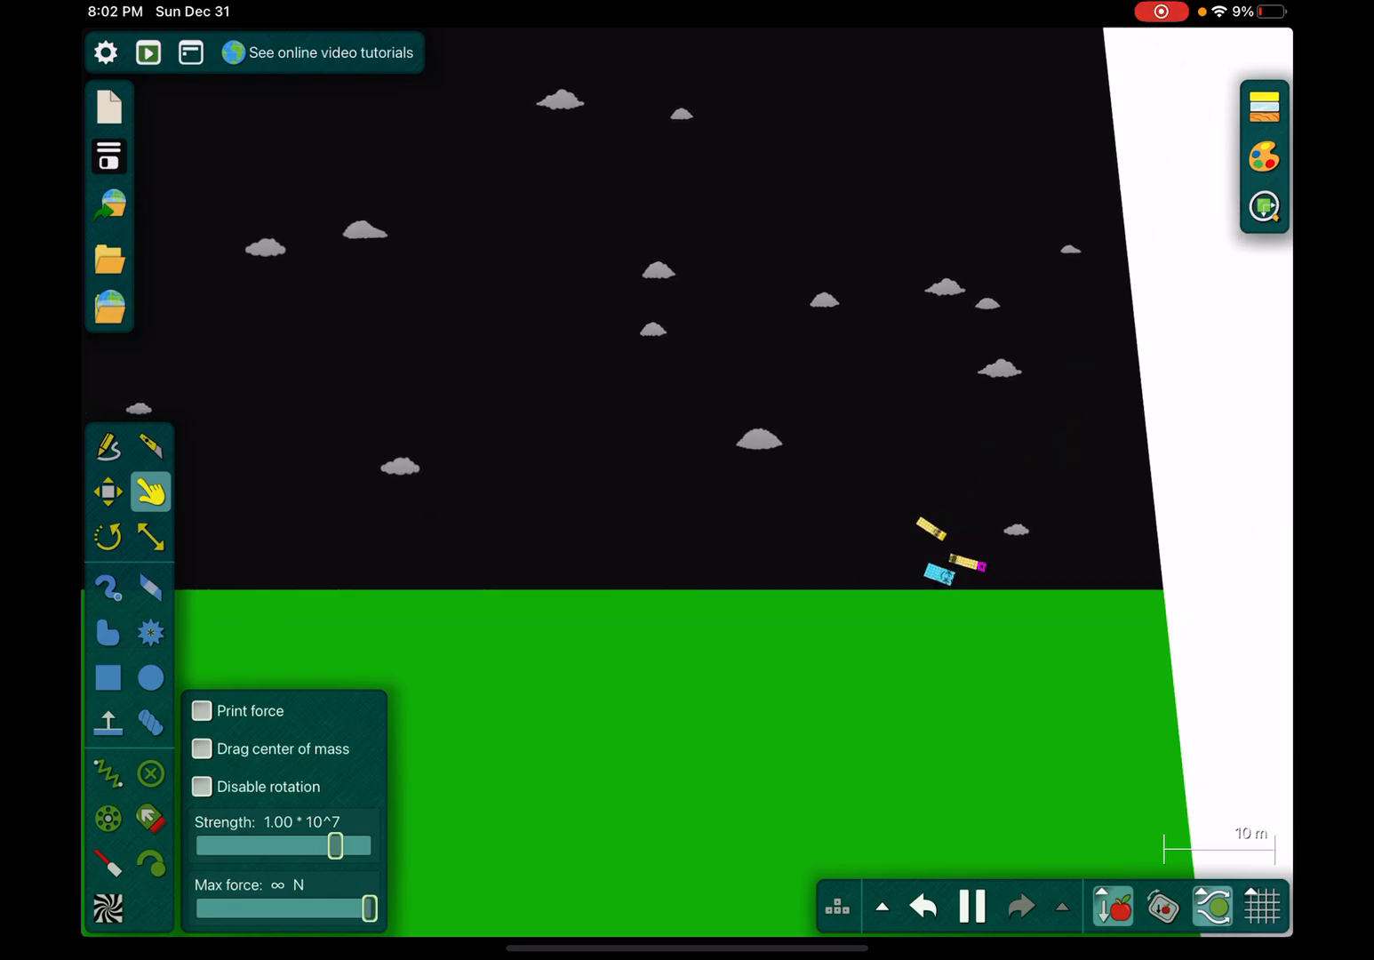
left_click(972, 907)
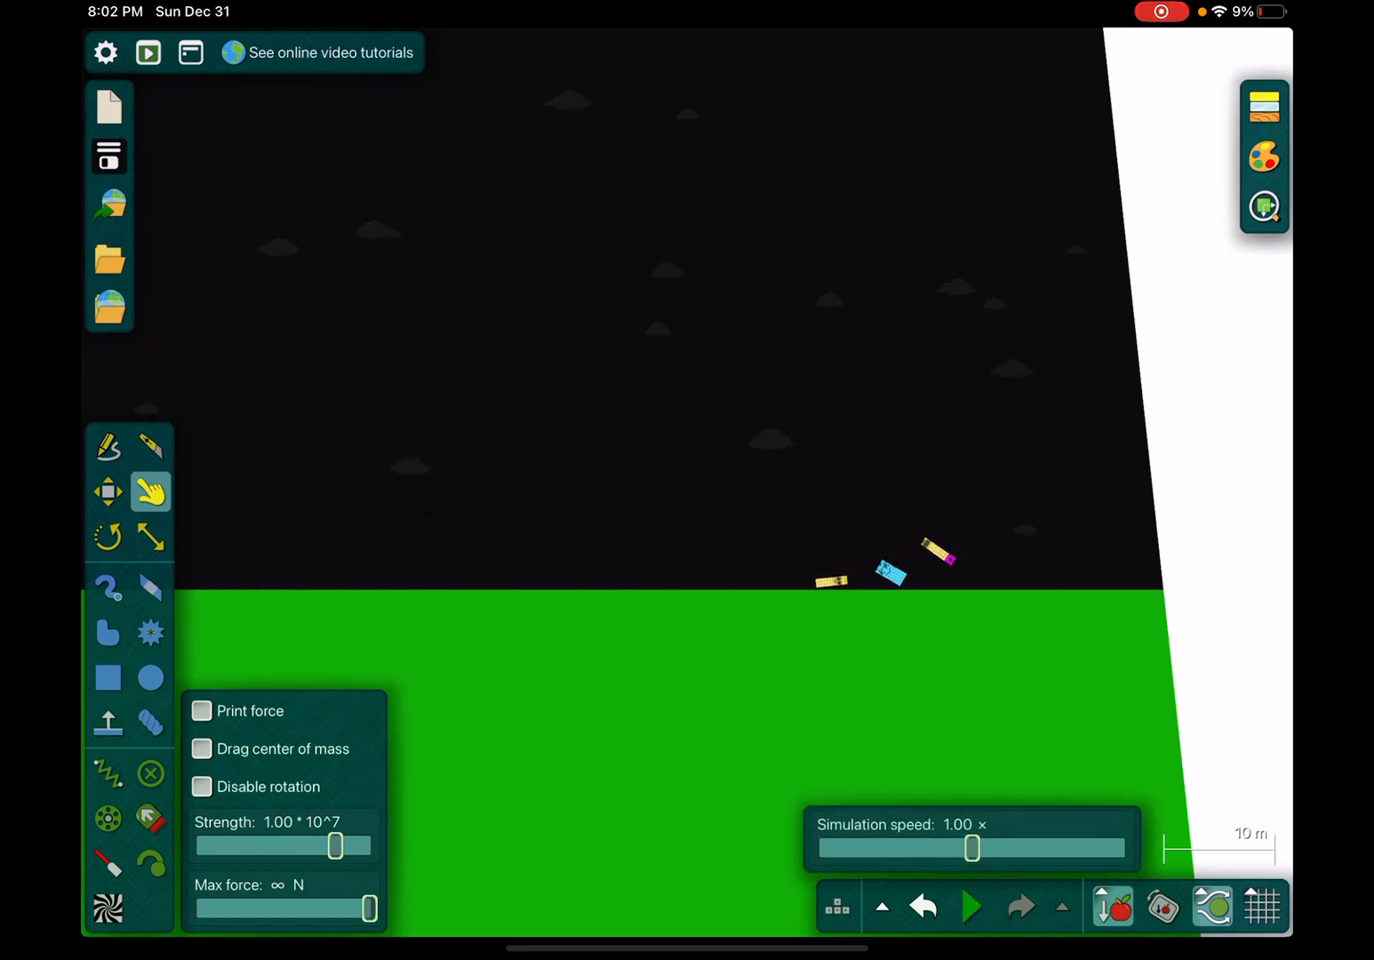